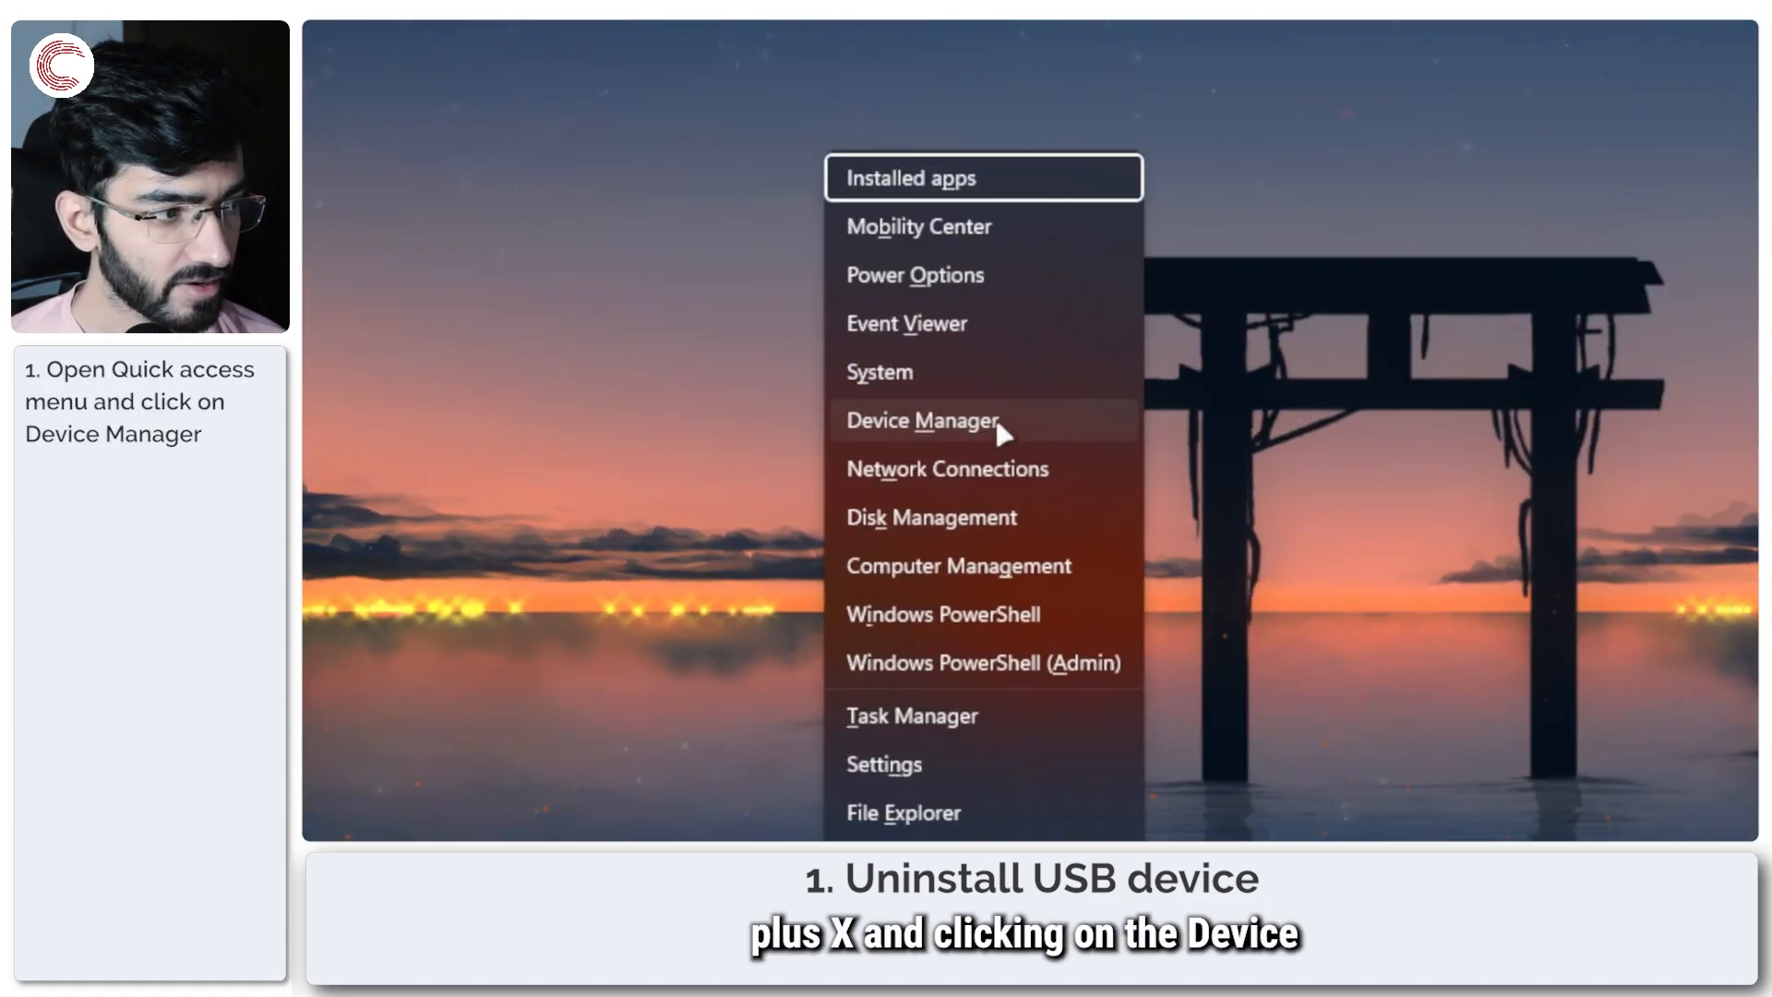
Expand the USB controllers, USB devices and USB Connector Managers groups; select USB Root Hub (USB 3.0)
{"action": "left_click", "coordinate": [921, 419]}
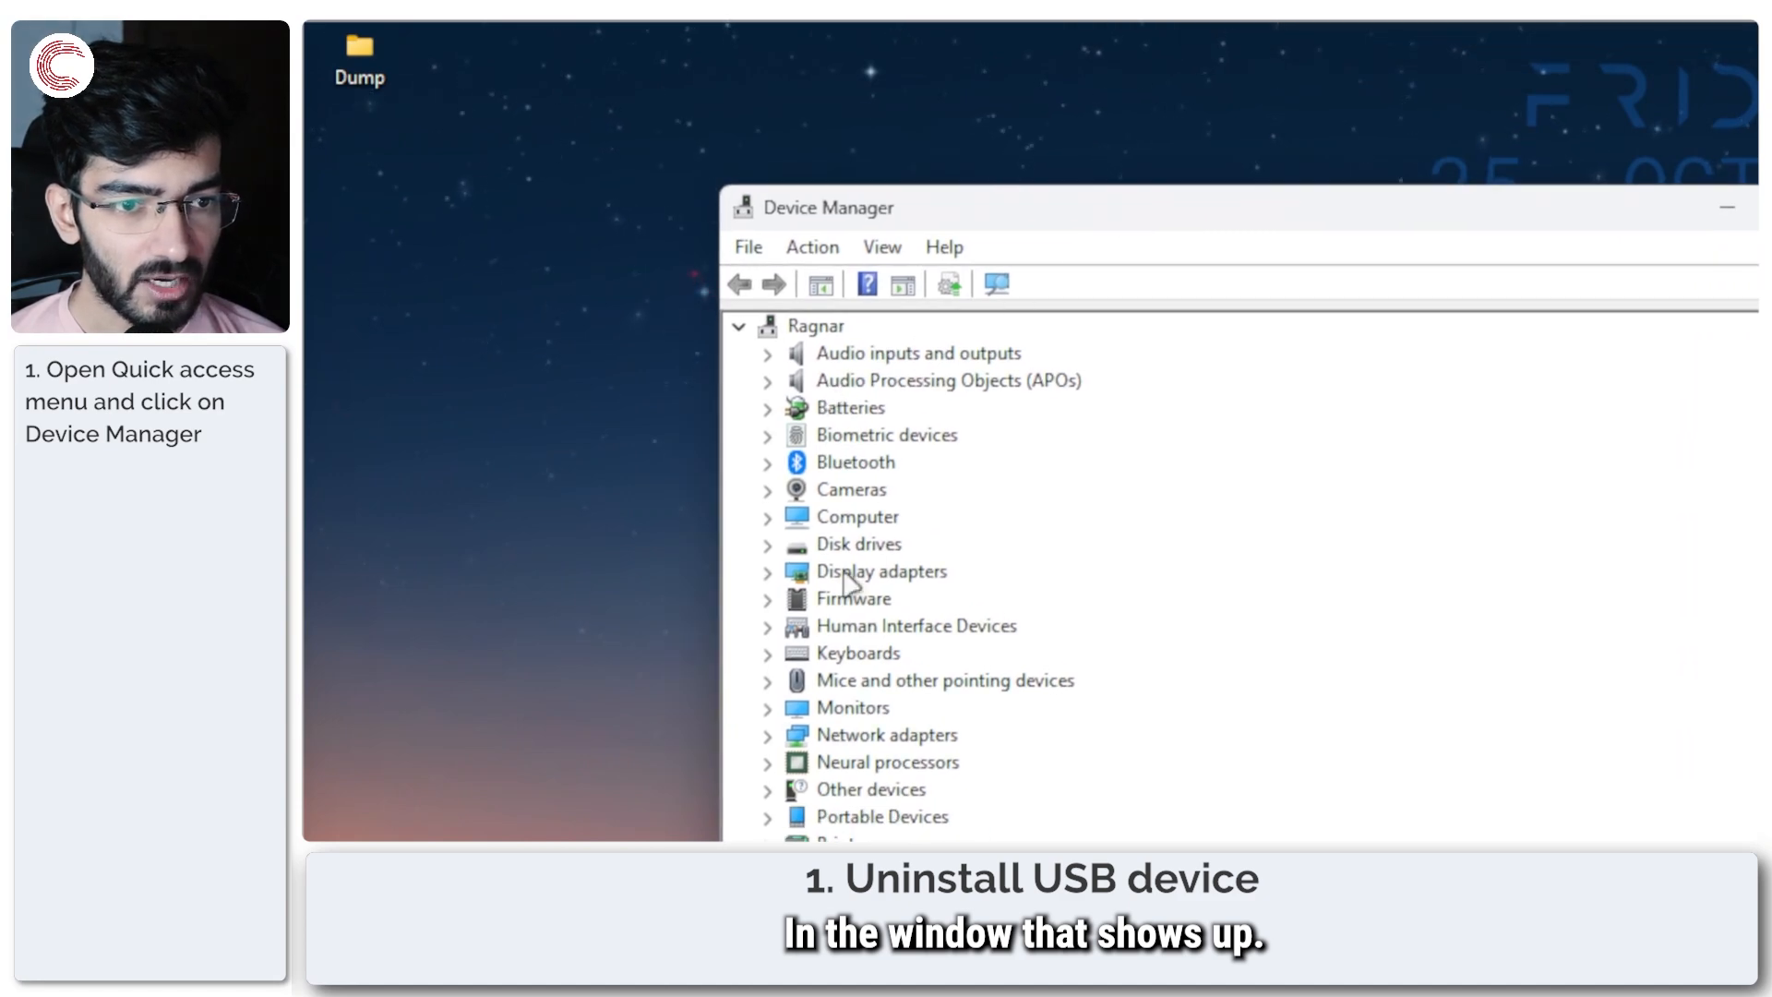
{"action": "scroll", "scroll_direction": "down", "scroll_amount": 3}
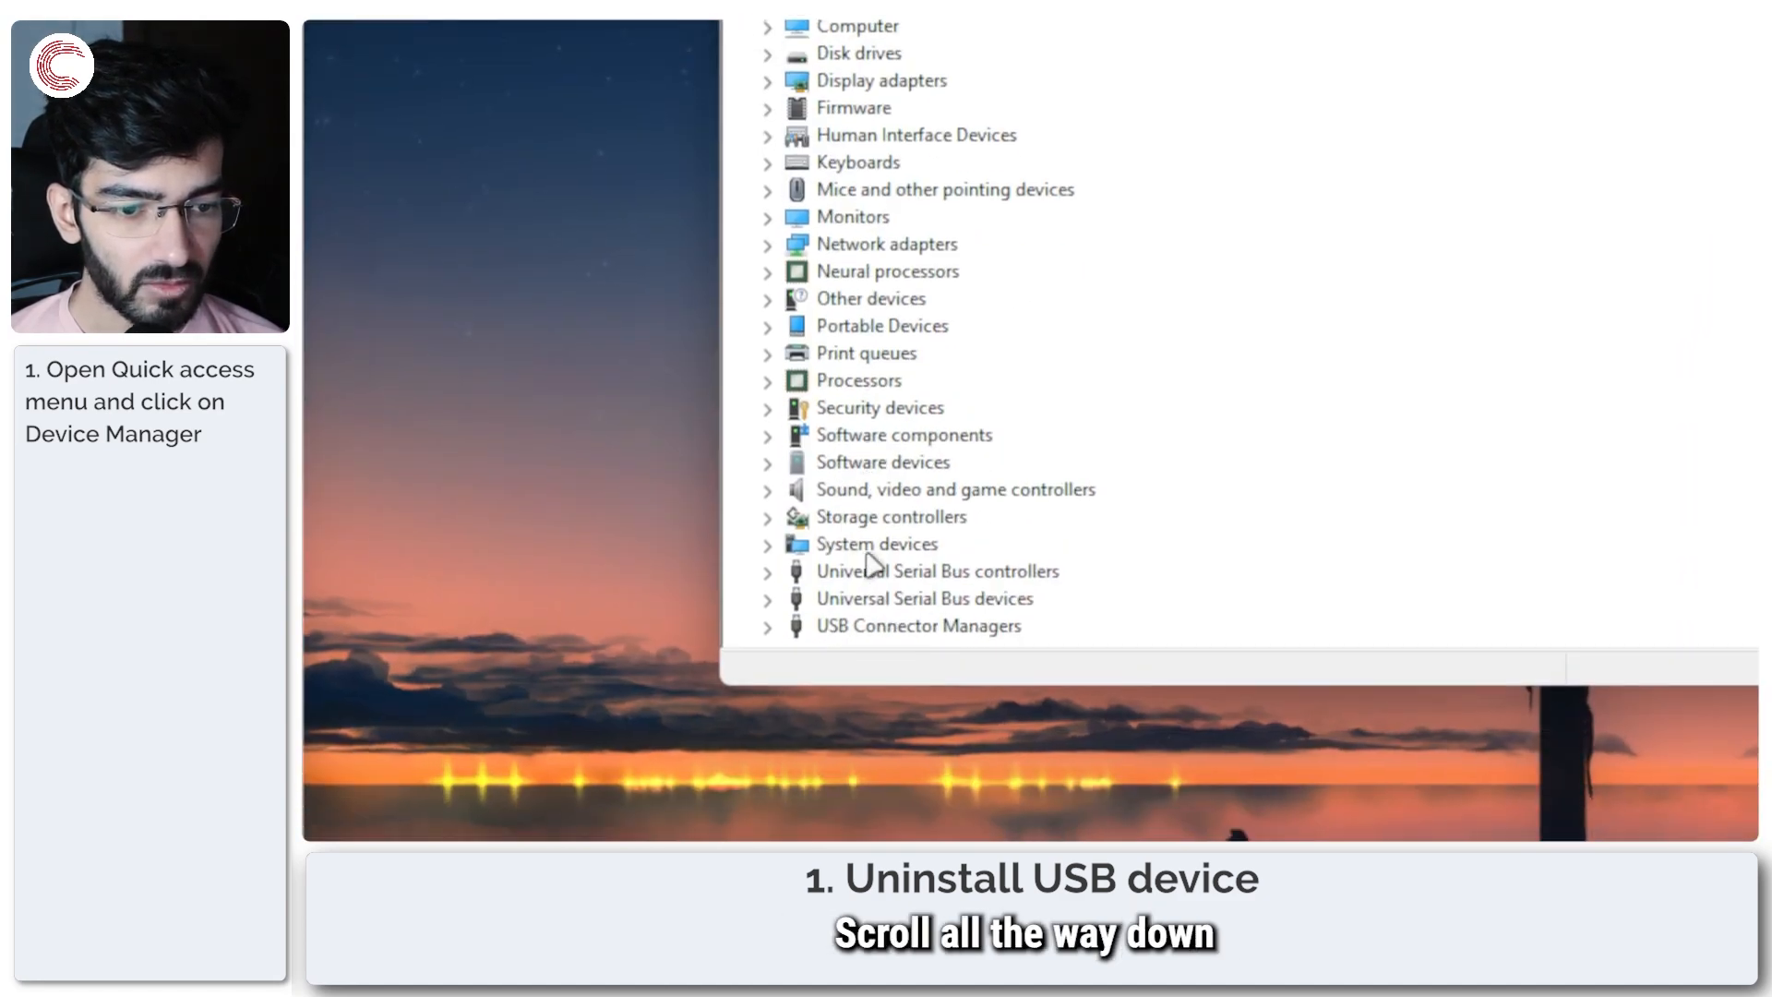
{"action": "left_click", "coordinate": [935, 571]}
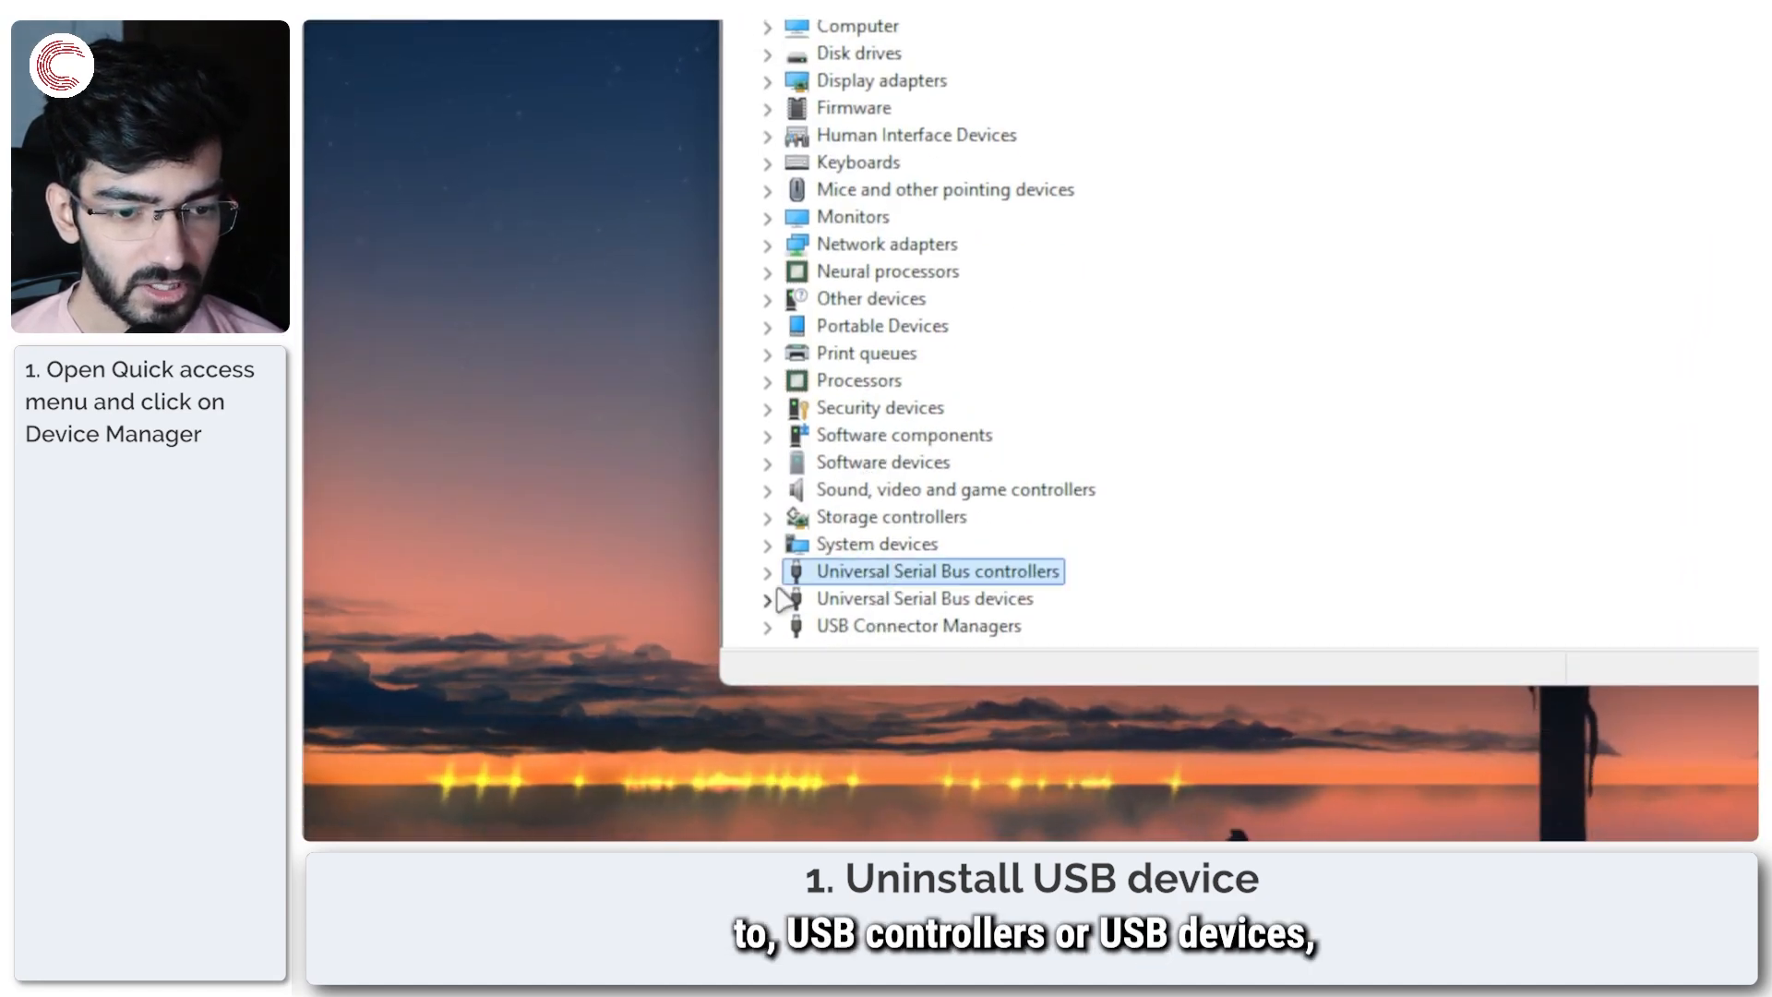
{"action": "left_click", "coordinate": [917, 598]}
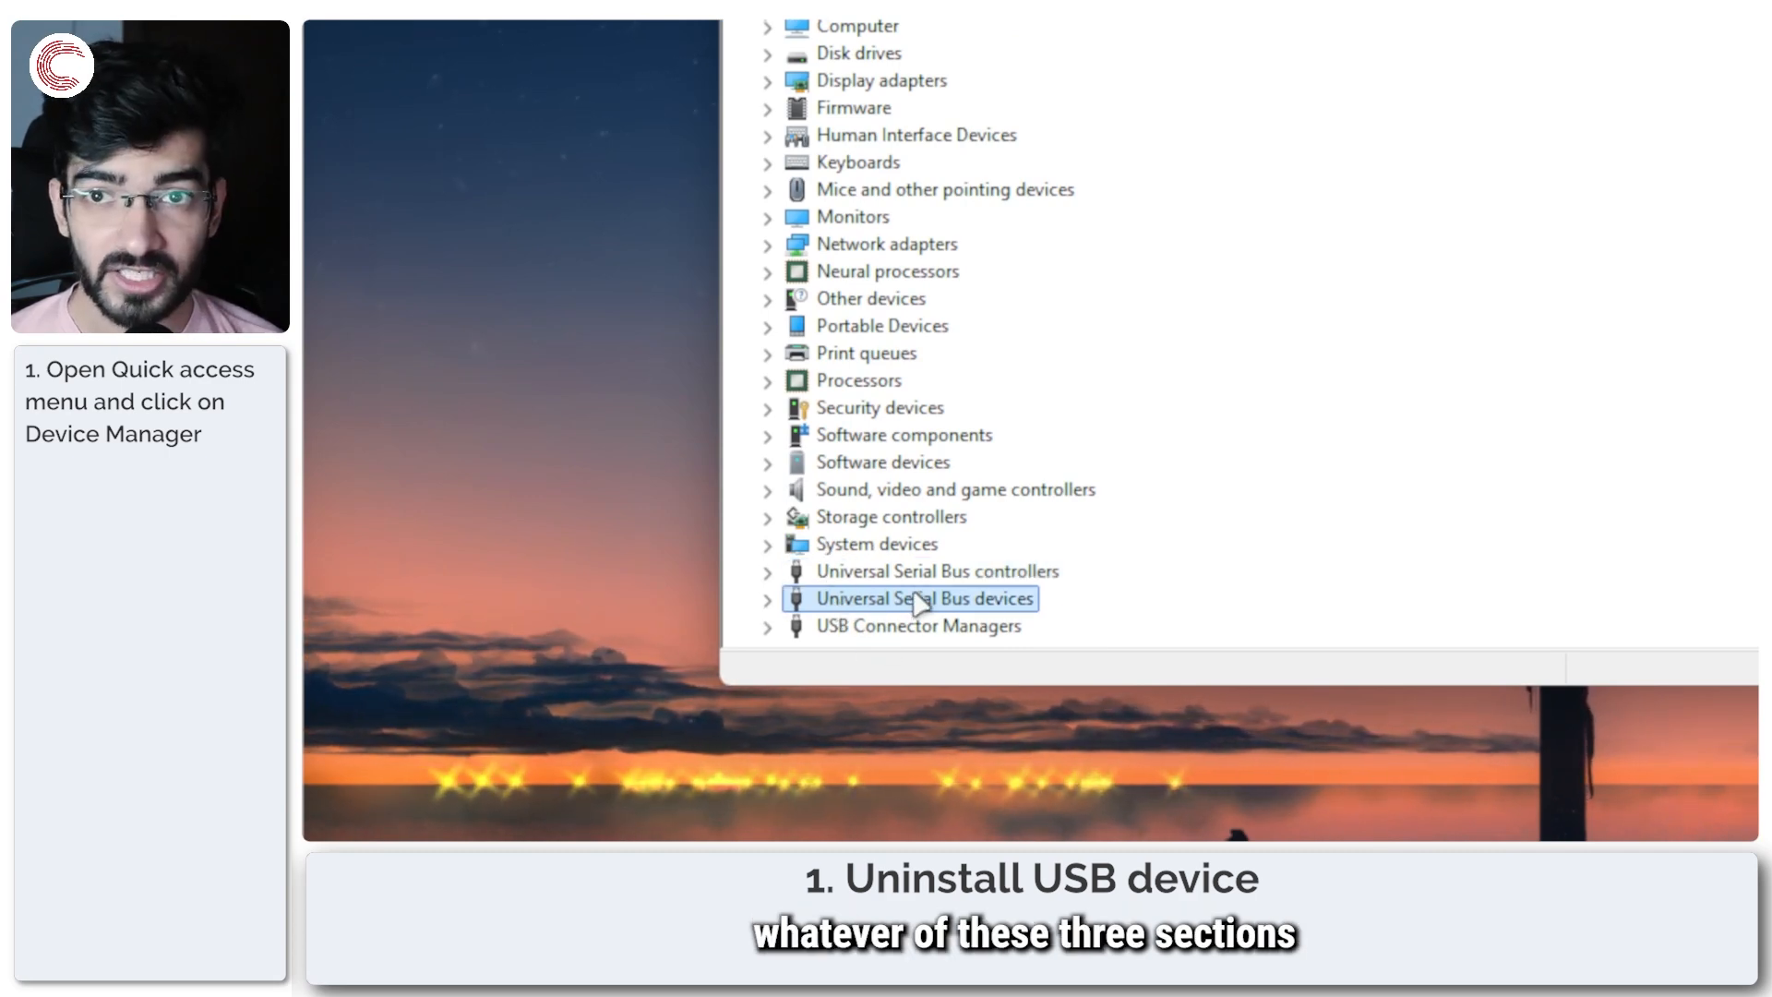
{"action": "left_click", "coordinate": [768, 598]}
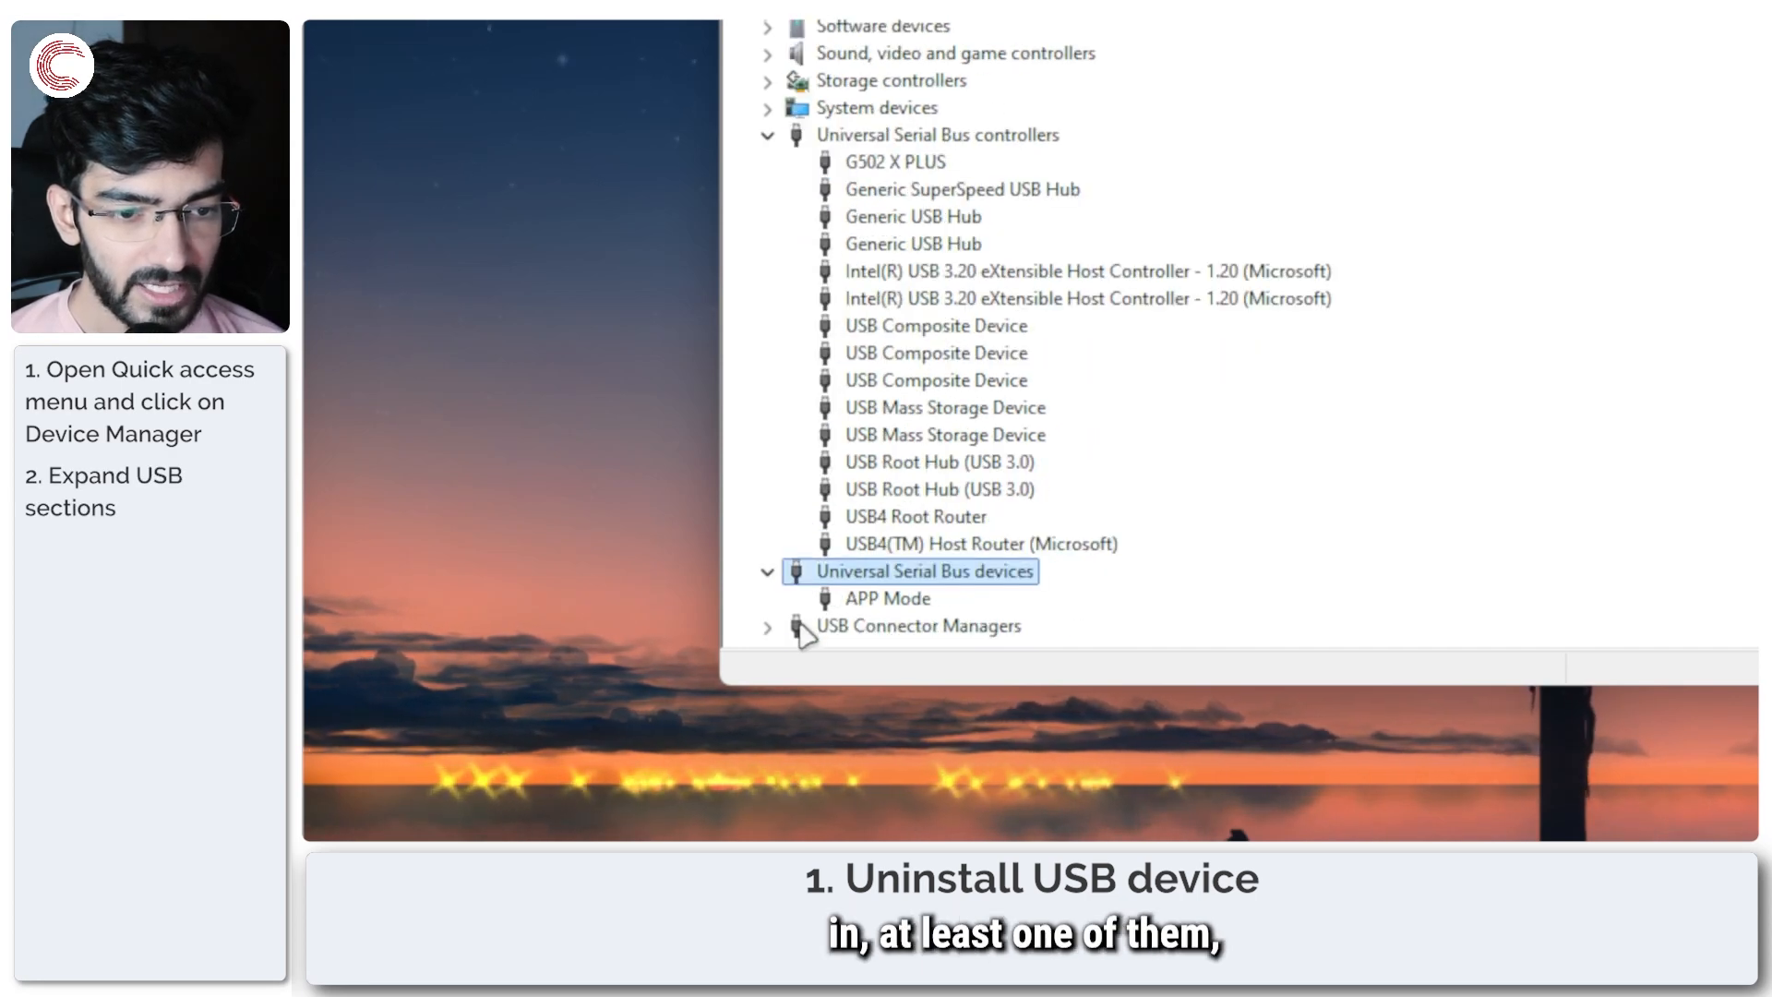
{"action": "left_click", "coordinate": [767, 625]}
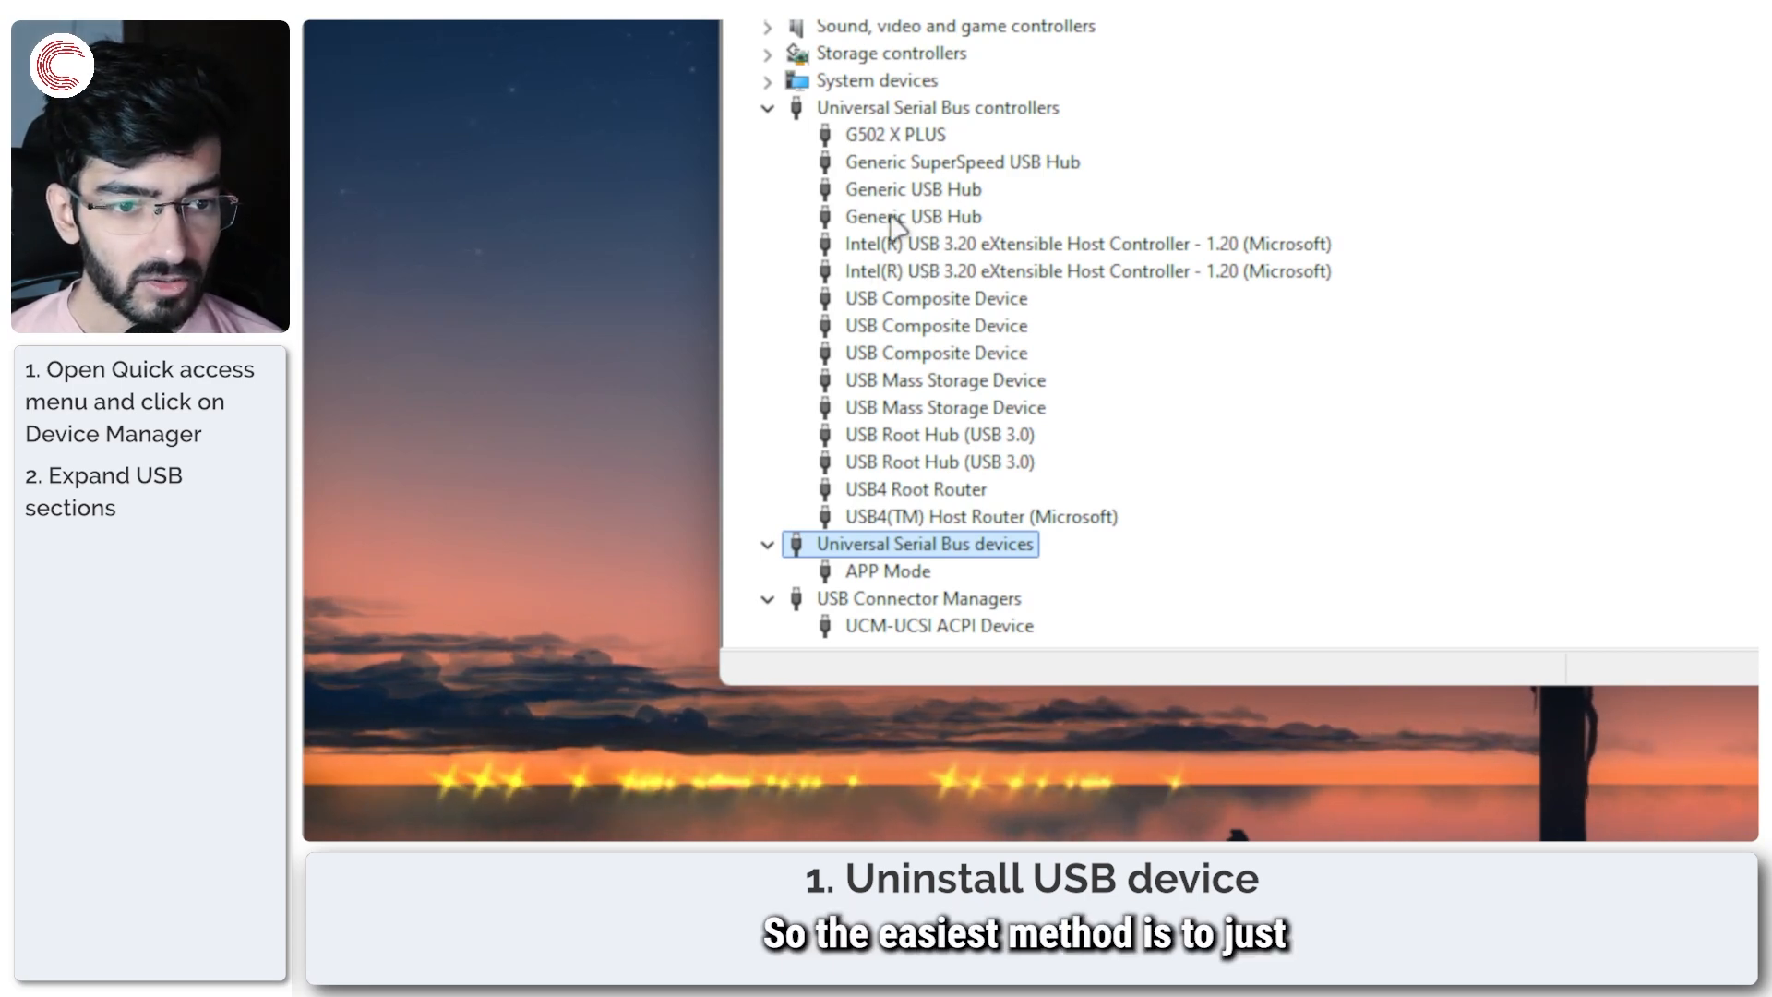
{"action": "mouse_move", "coordinate": [925, 463]}
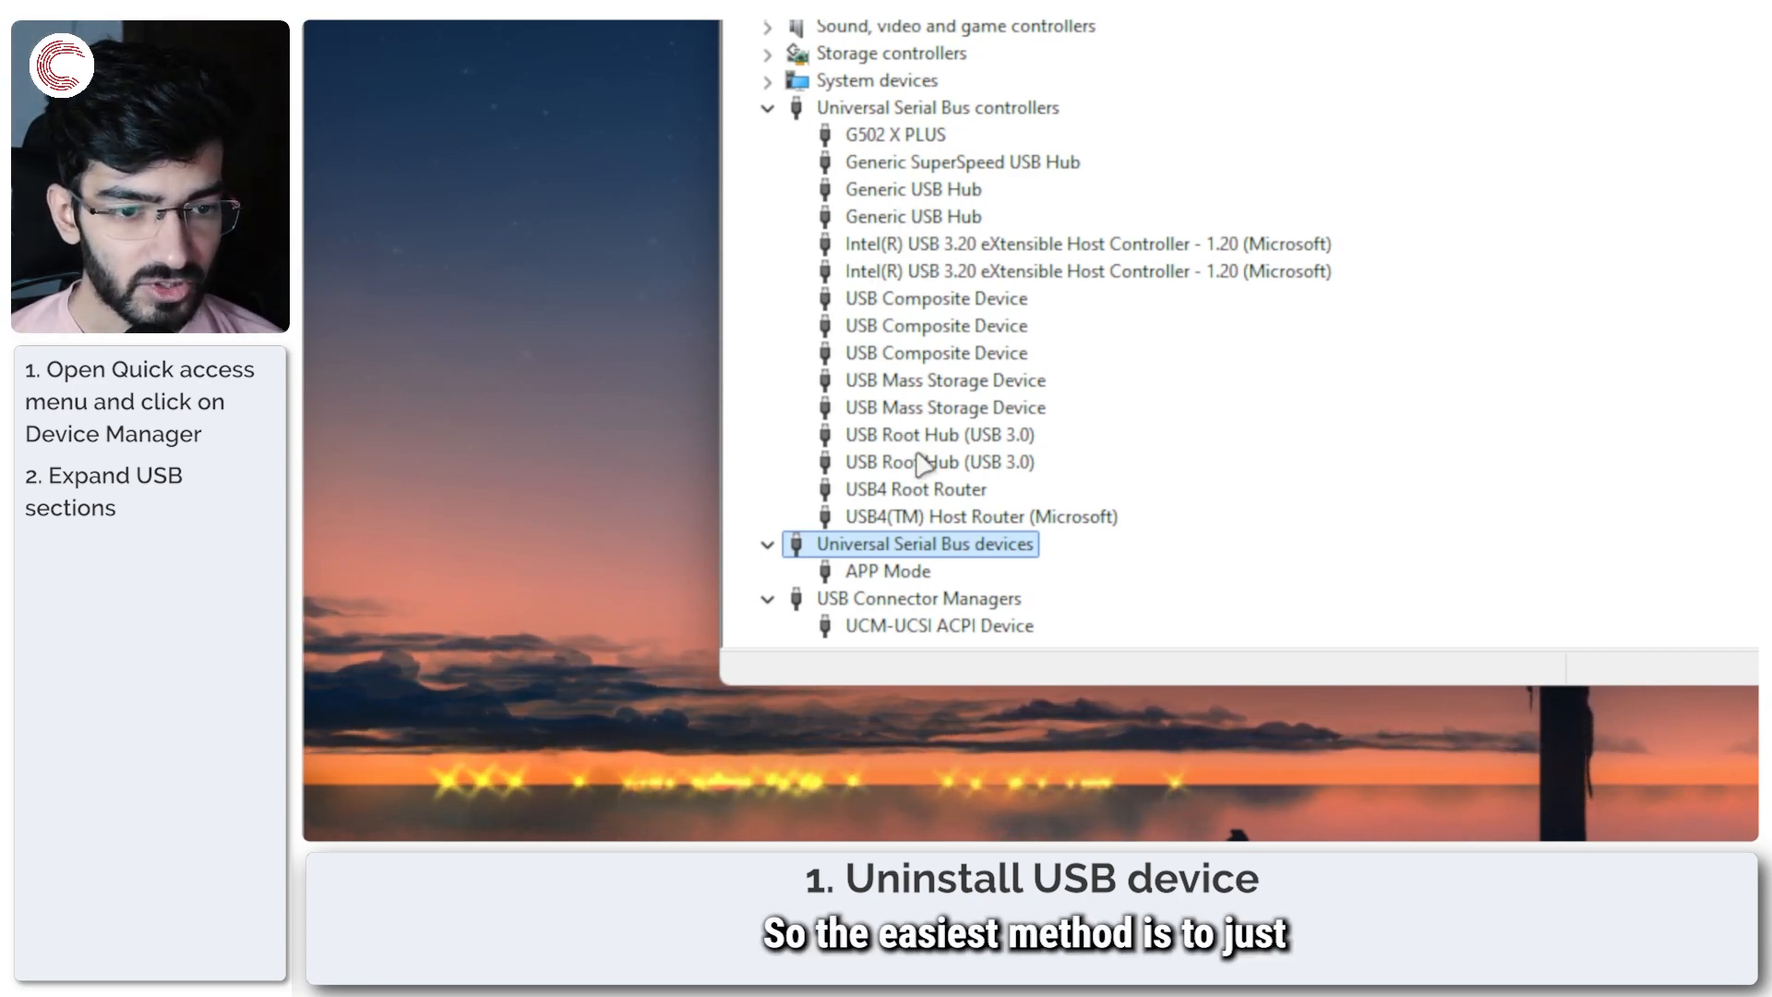
{"action": "left_click", "coordinate": [935, 463]}
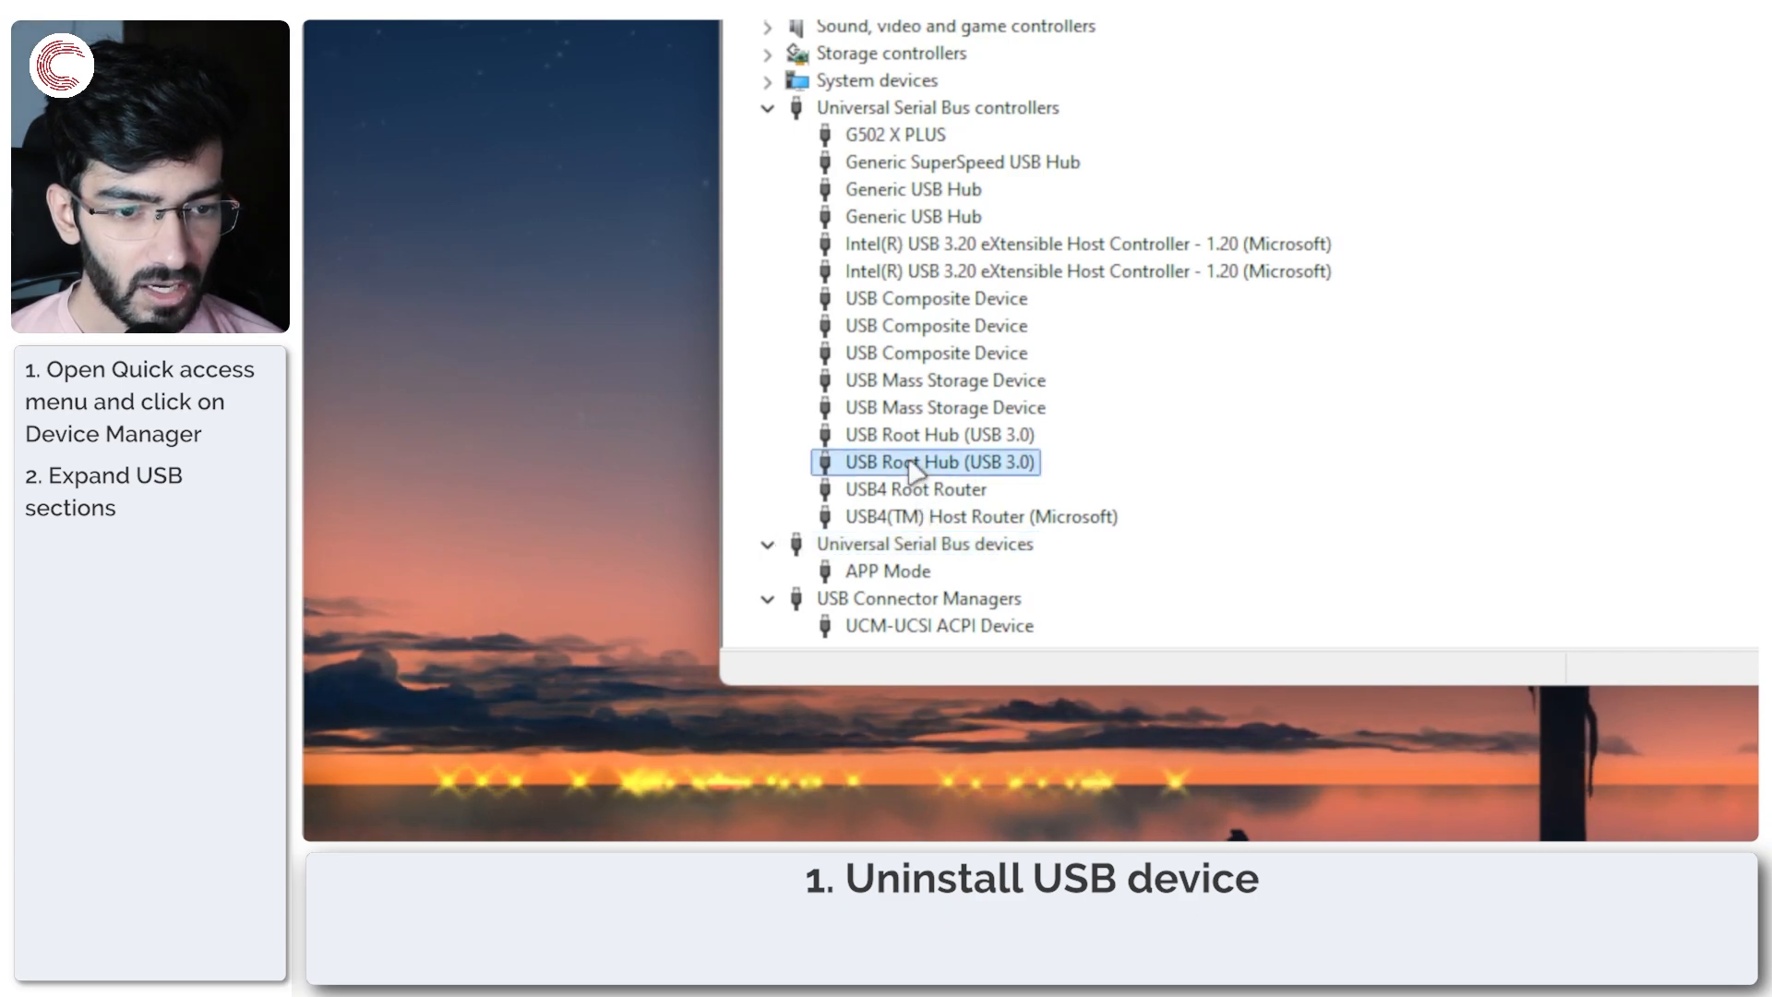
Uninstall USB Root Hub (USB 3.0) from its context menu and confirm the prompt
{"action": "right_click", "coordinate": [921, 463]}
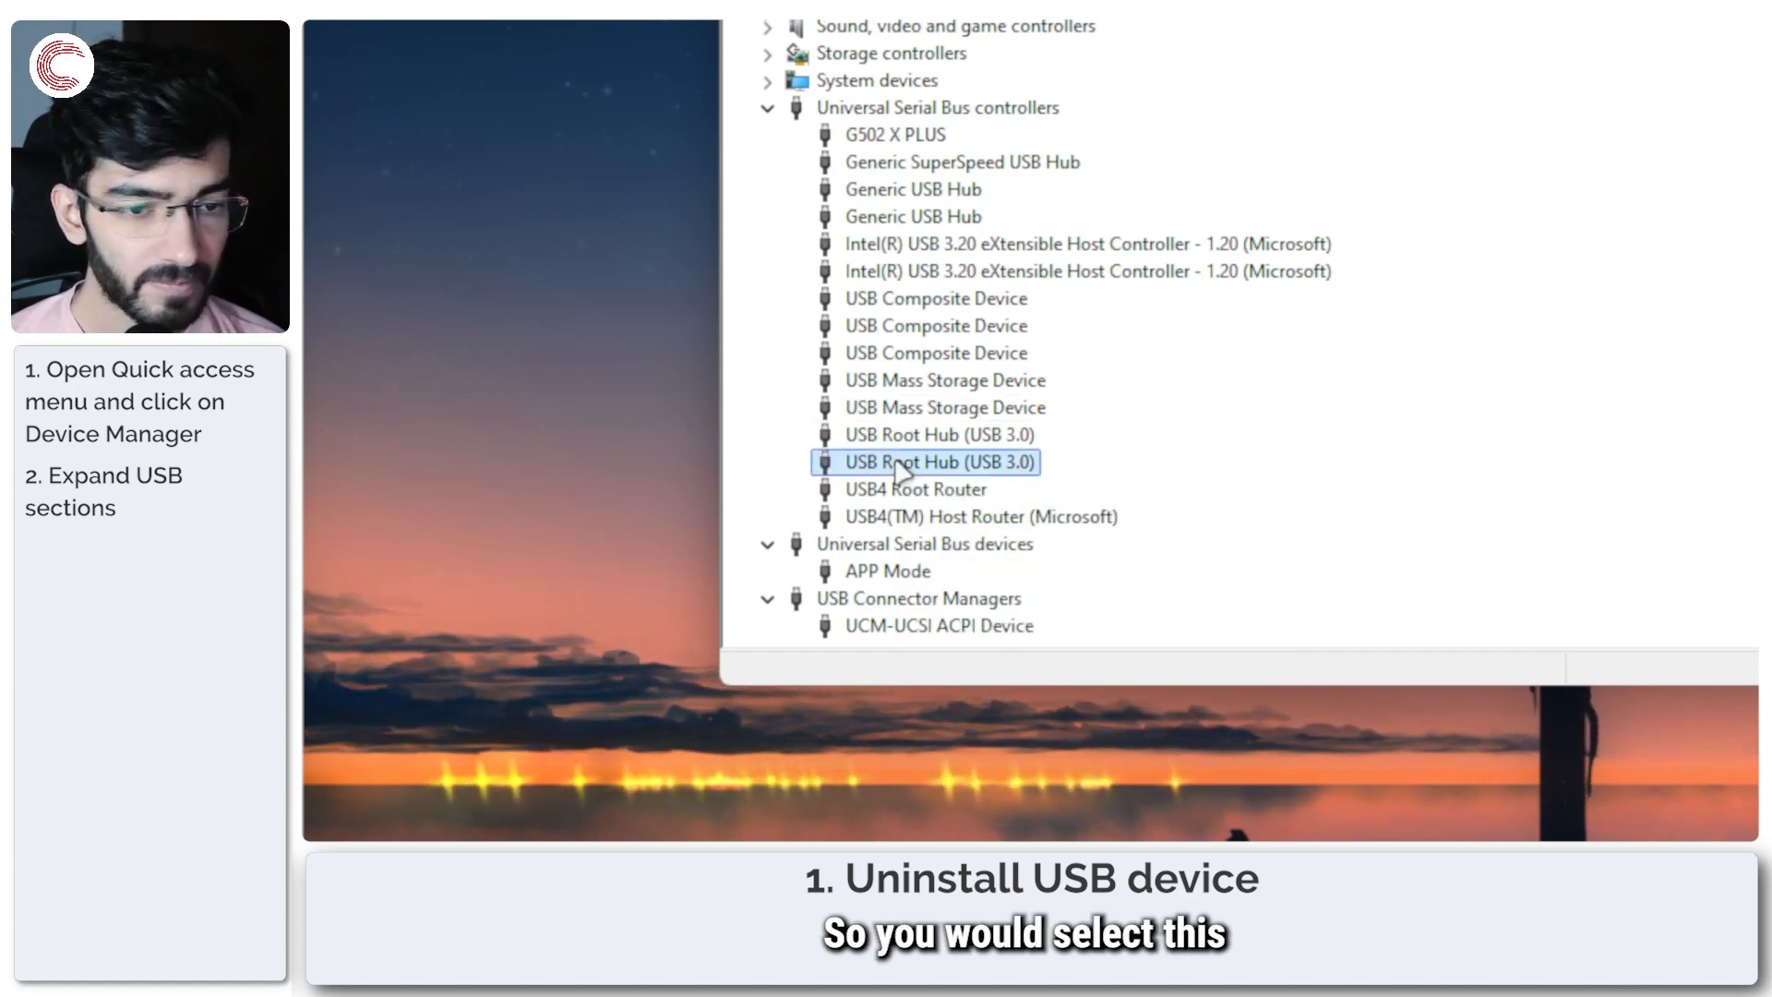
{"action": "right_click", "coordinate": [926, 461]}
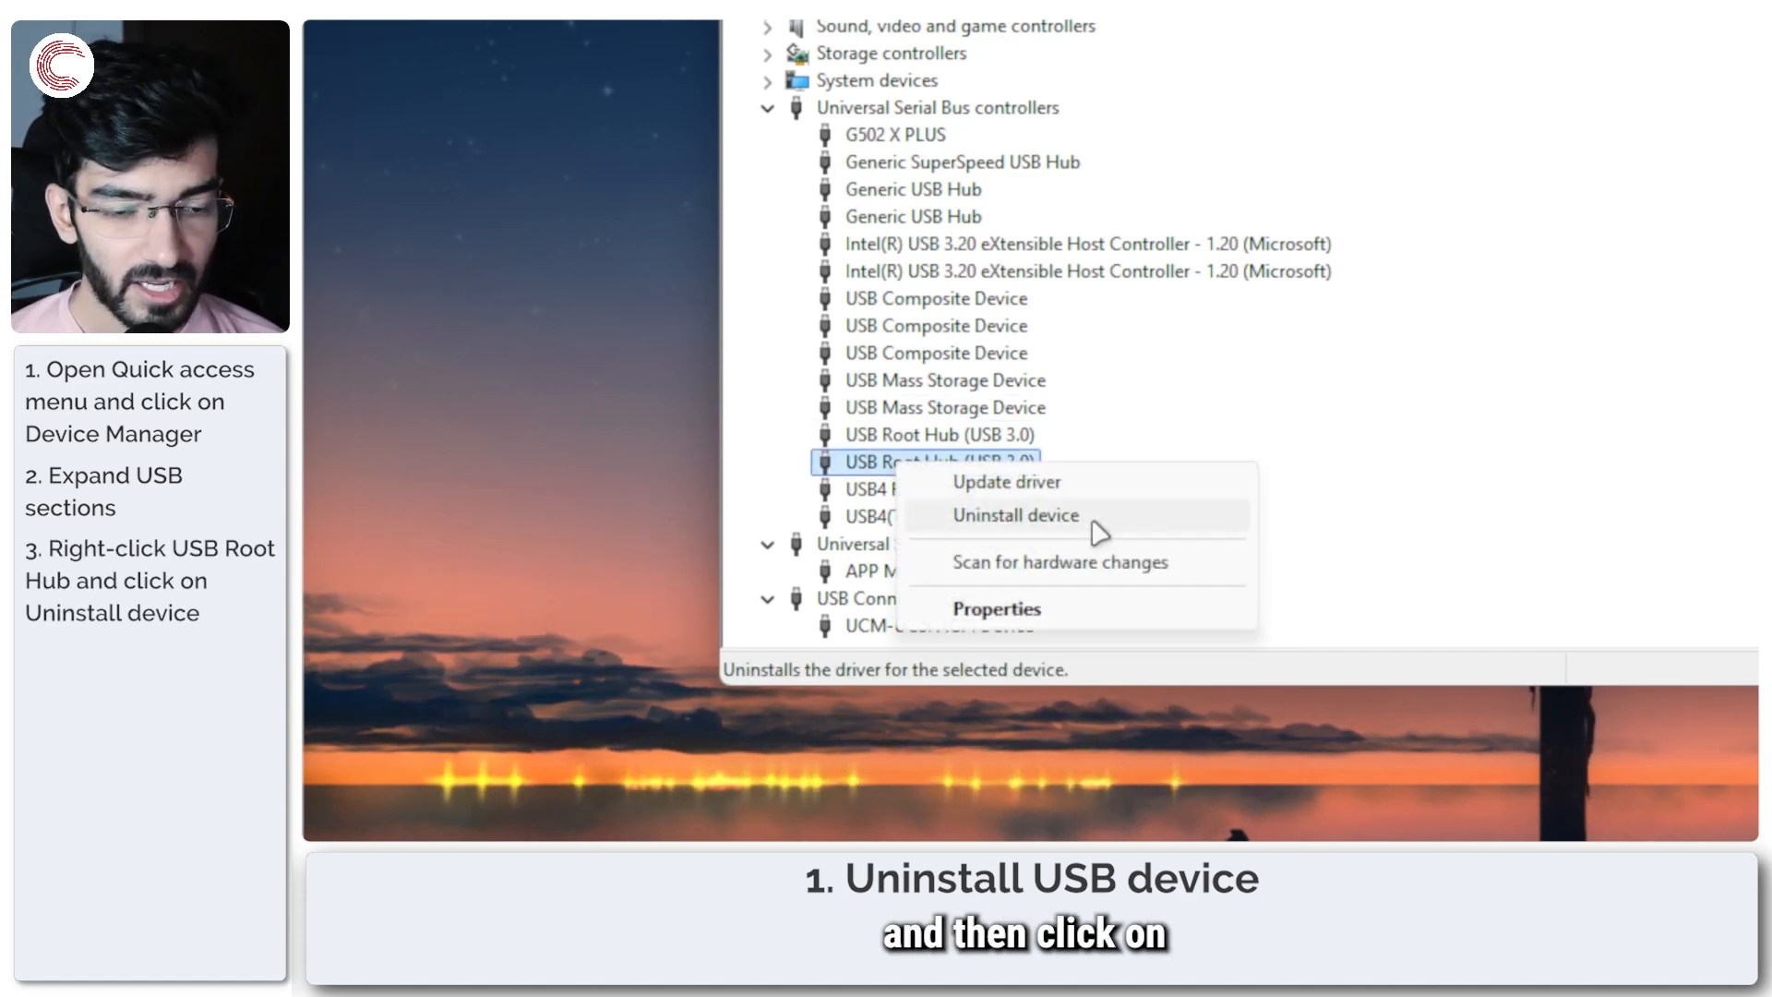
{"action": "left_click", "coordinate": [1013, 515]}
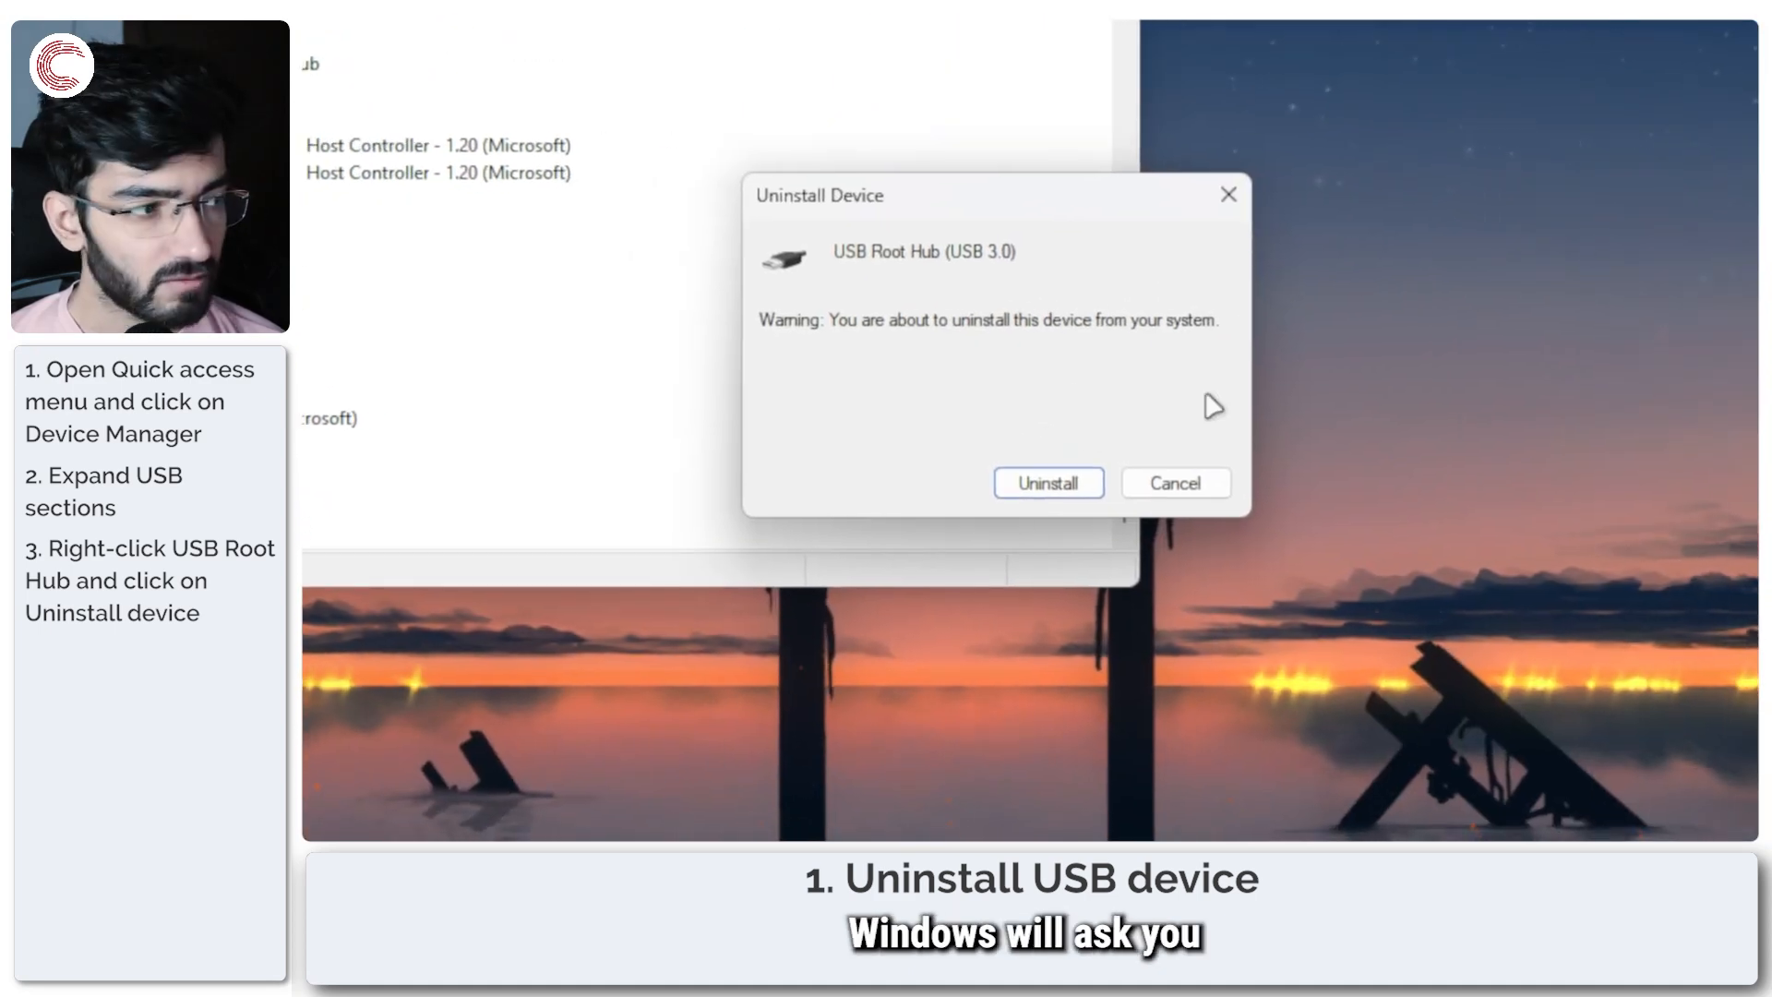
{"action": "mouse_move", "coordinate": [1107, 411]}
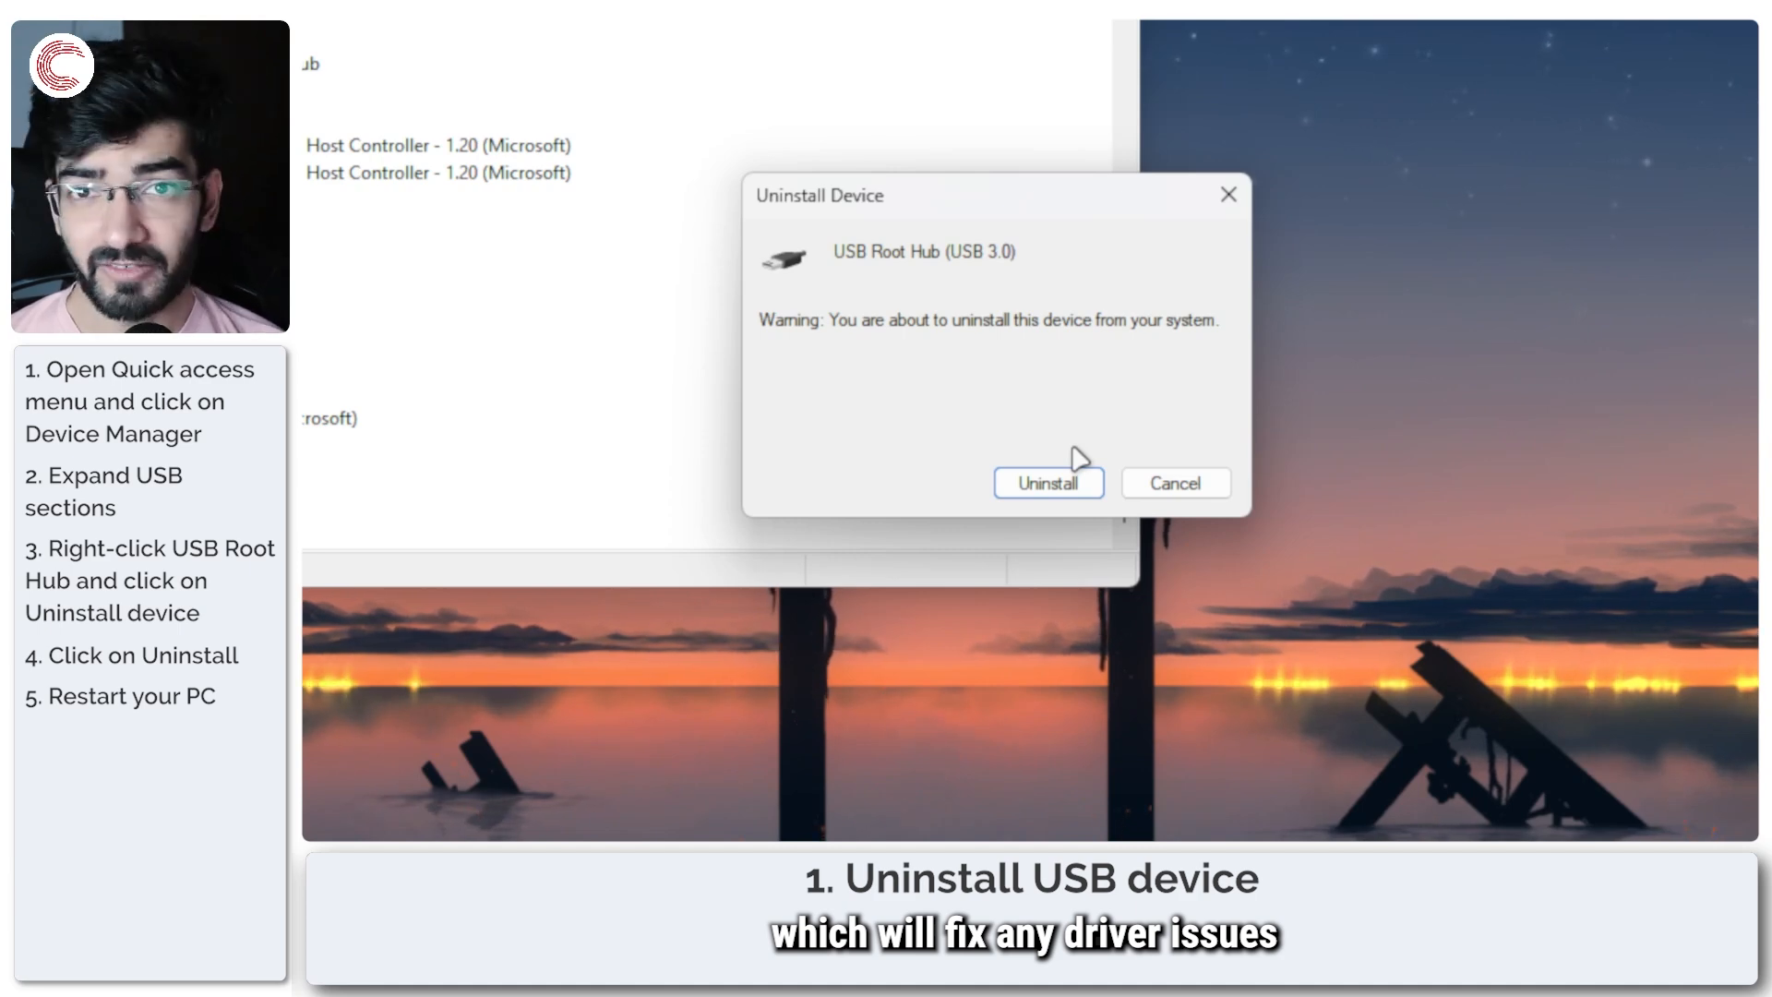
{"action": "left_click", "coordinate": [1046, 483]}
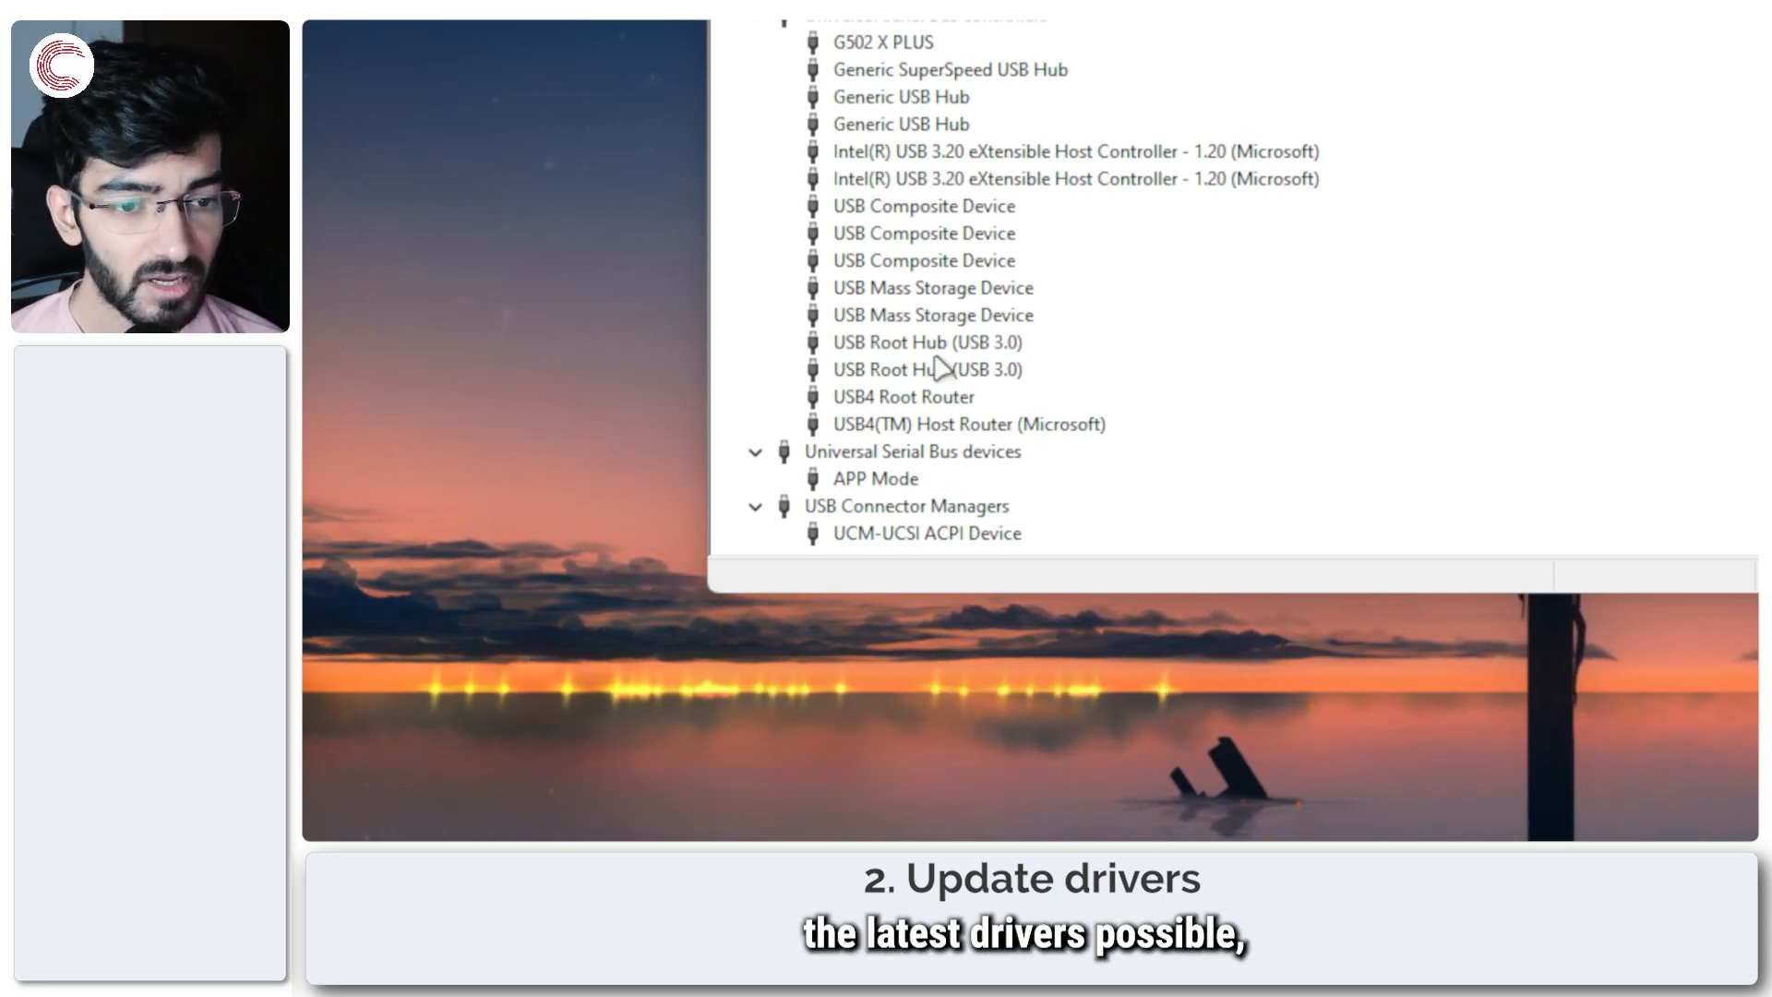
Run Update driver on USB Root Hub (USB 3.0) with automatic driver search
{"action": "left_click", "coordinate": [926, 368]}
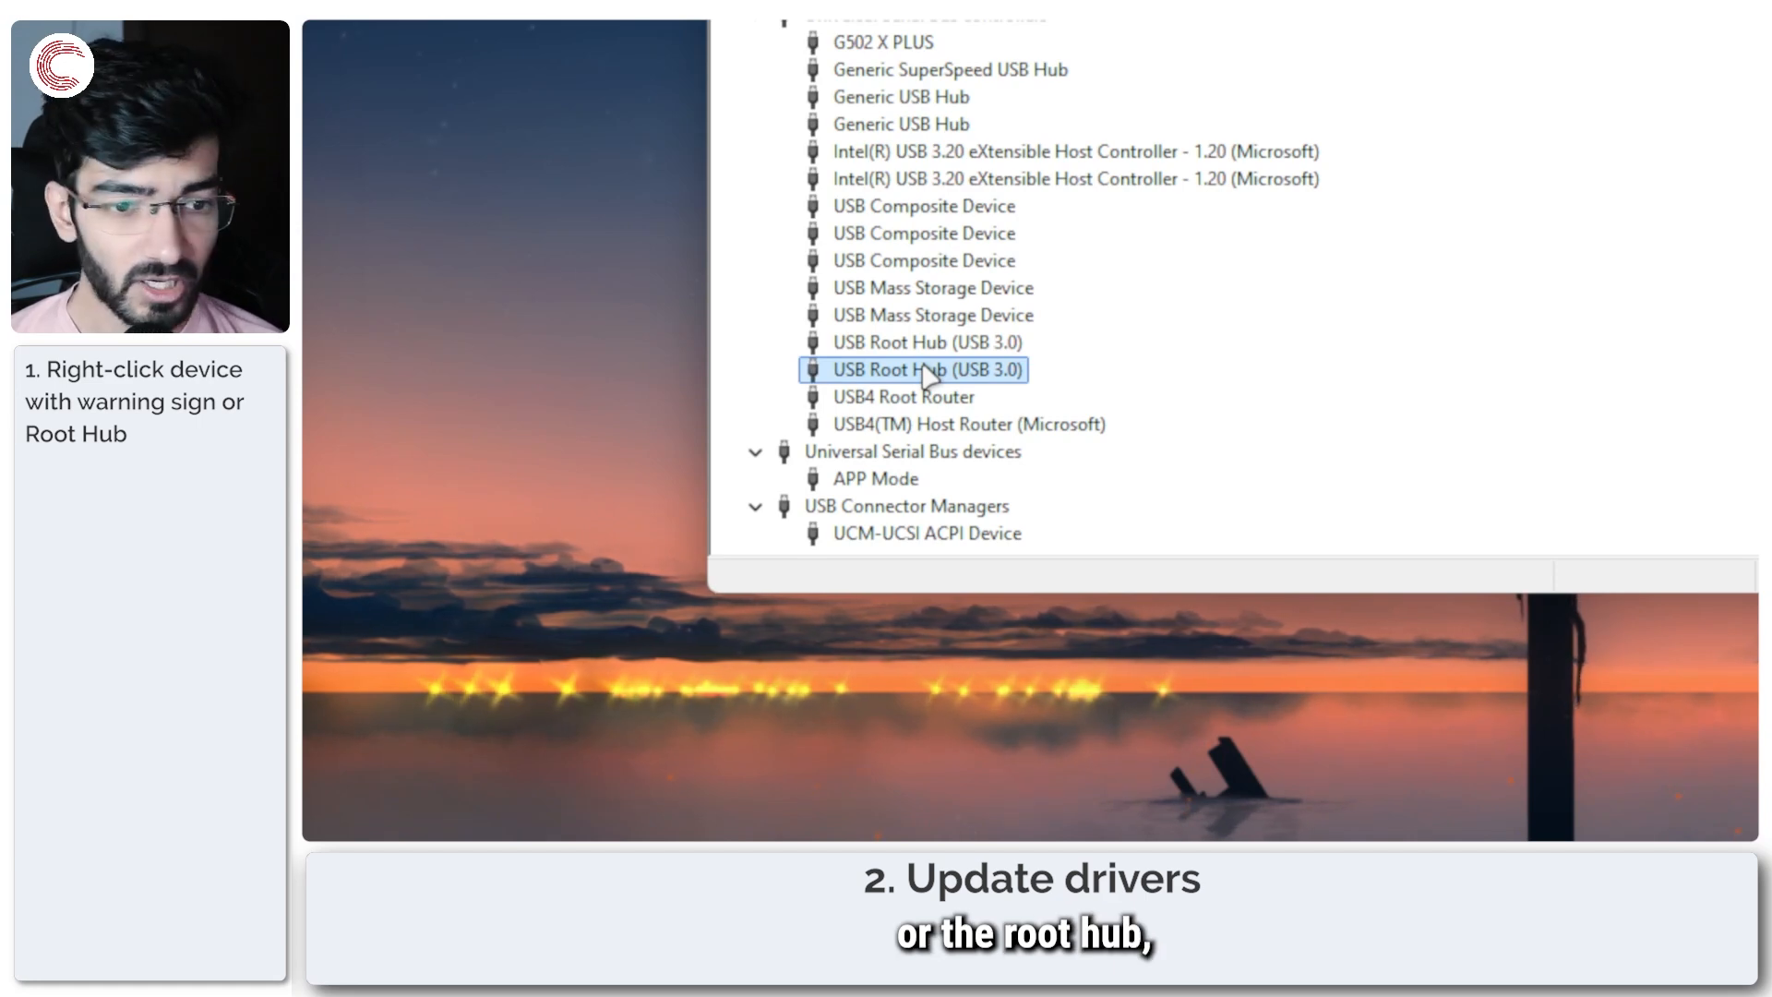
{"action": "right_click", "coordinate": [915, 368]}
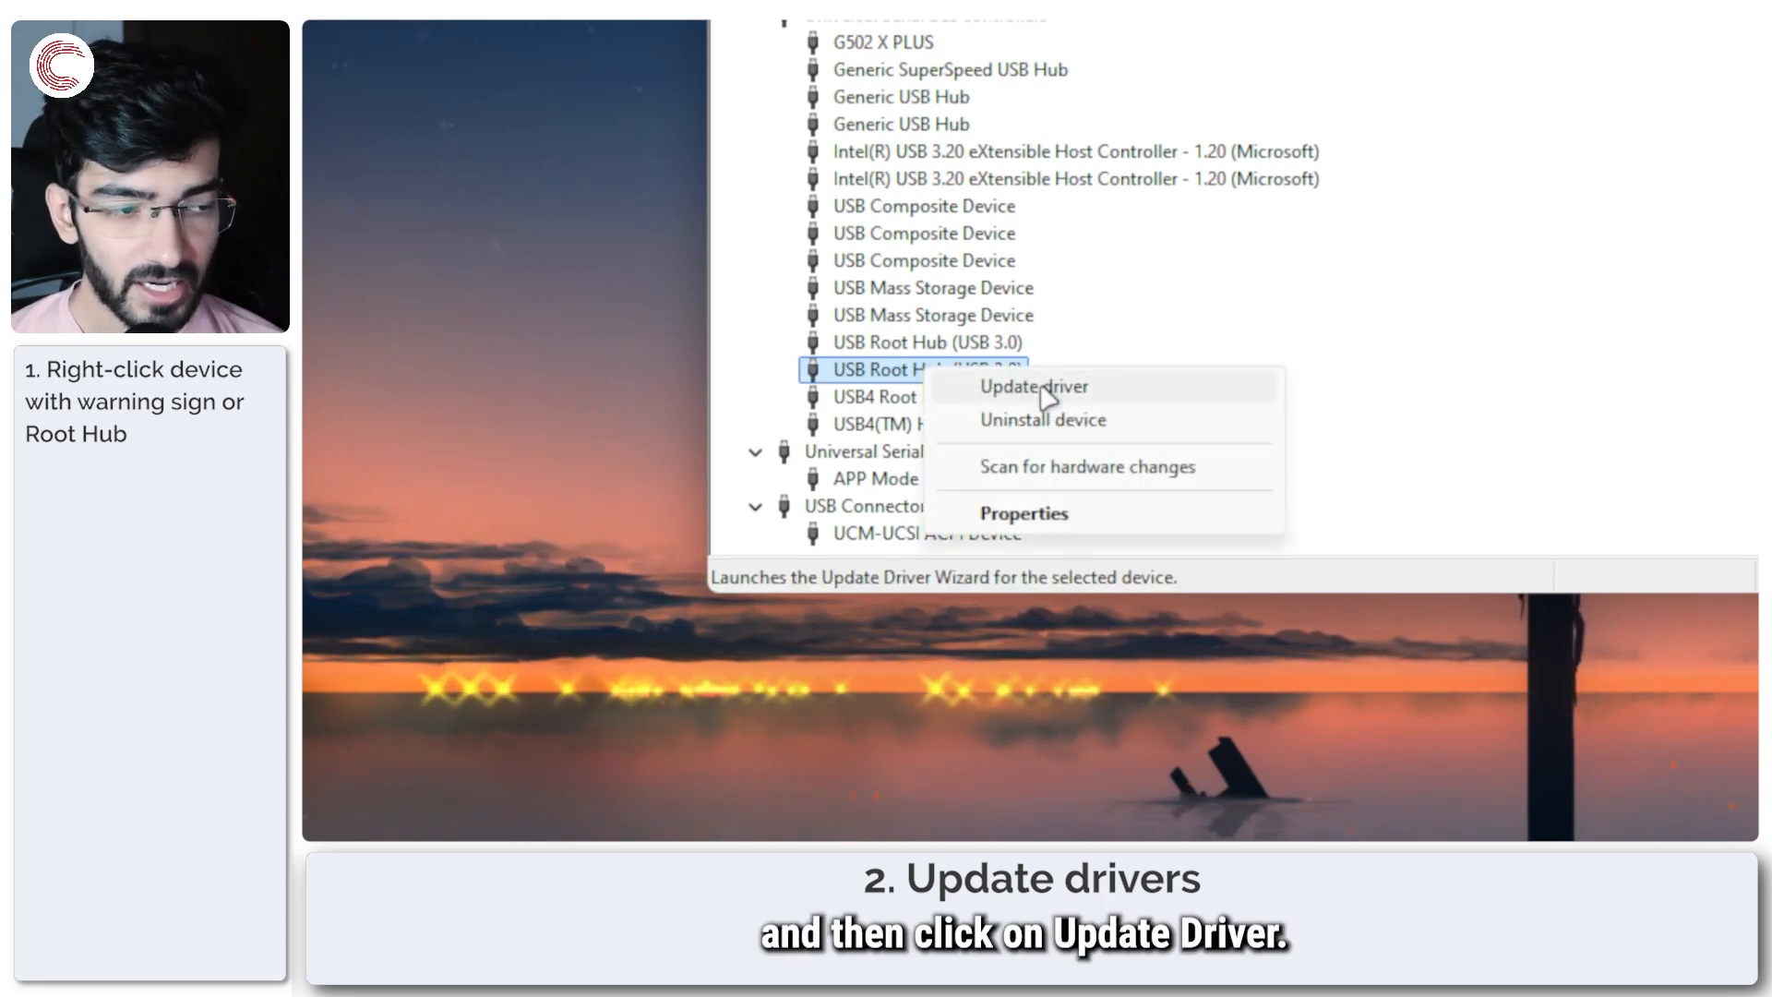
{"action": "left_click", "coordinate": [1032, 385]}
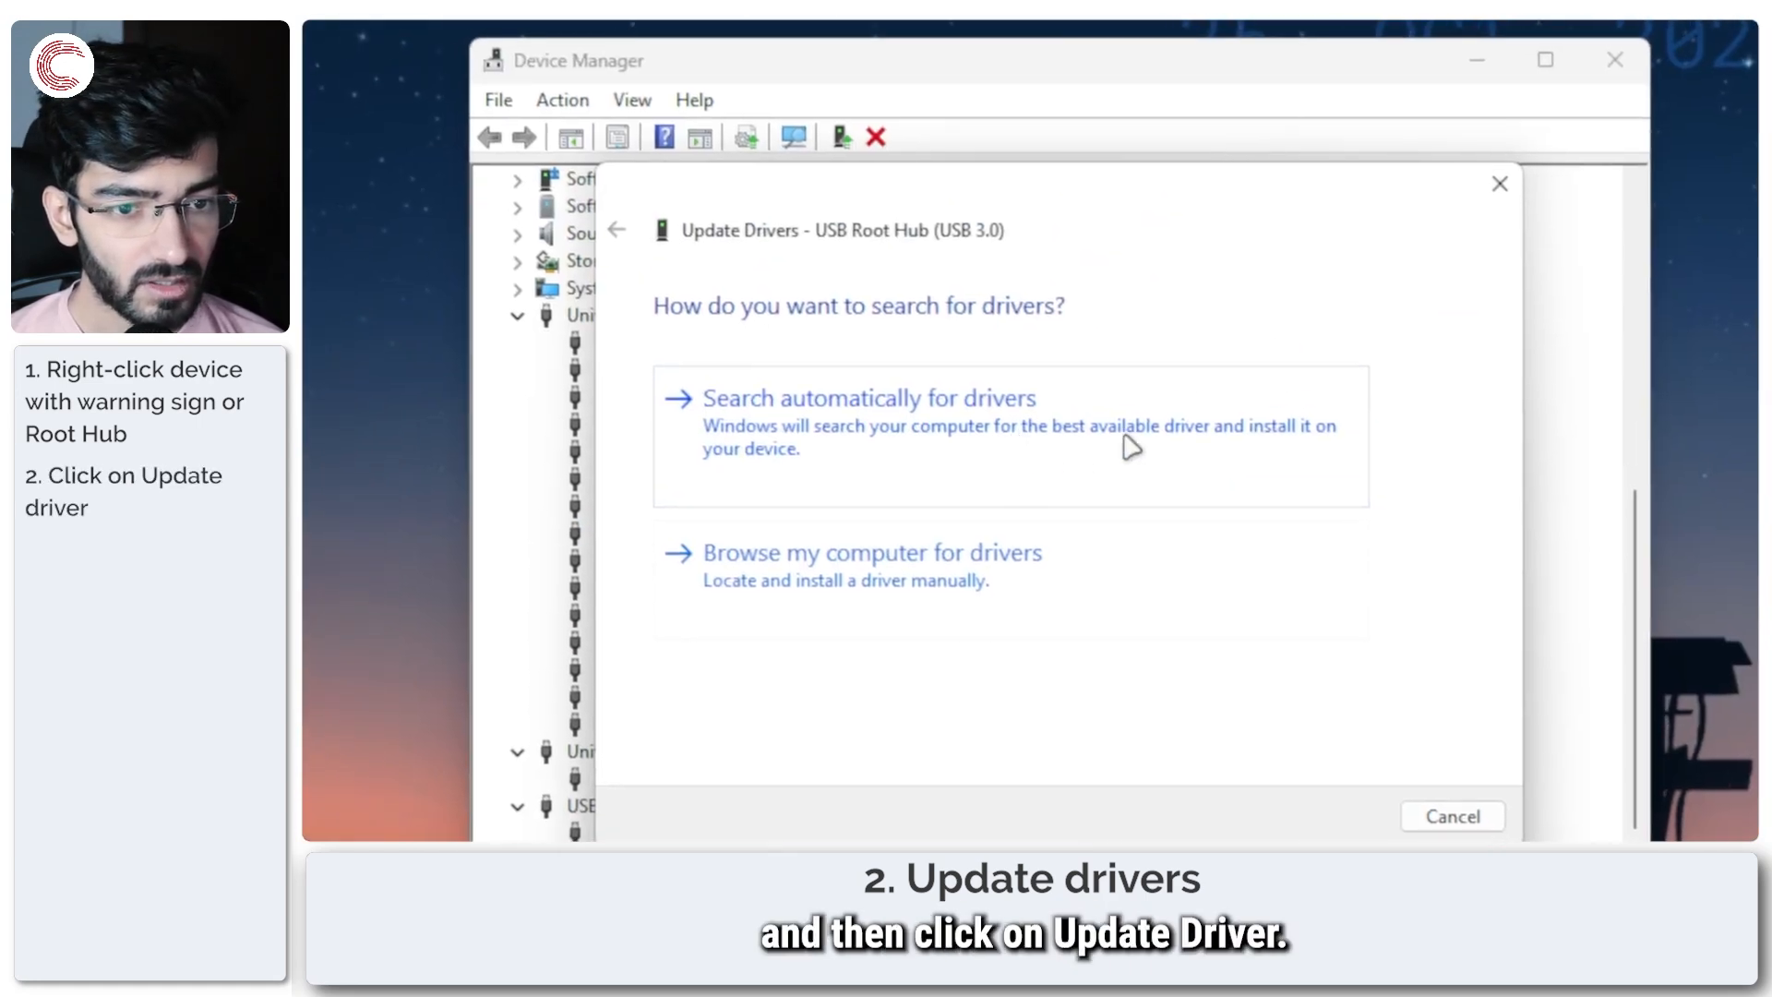
{"action": "left_click", "coordinate": [866, 398]}
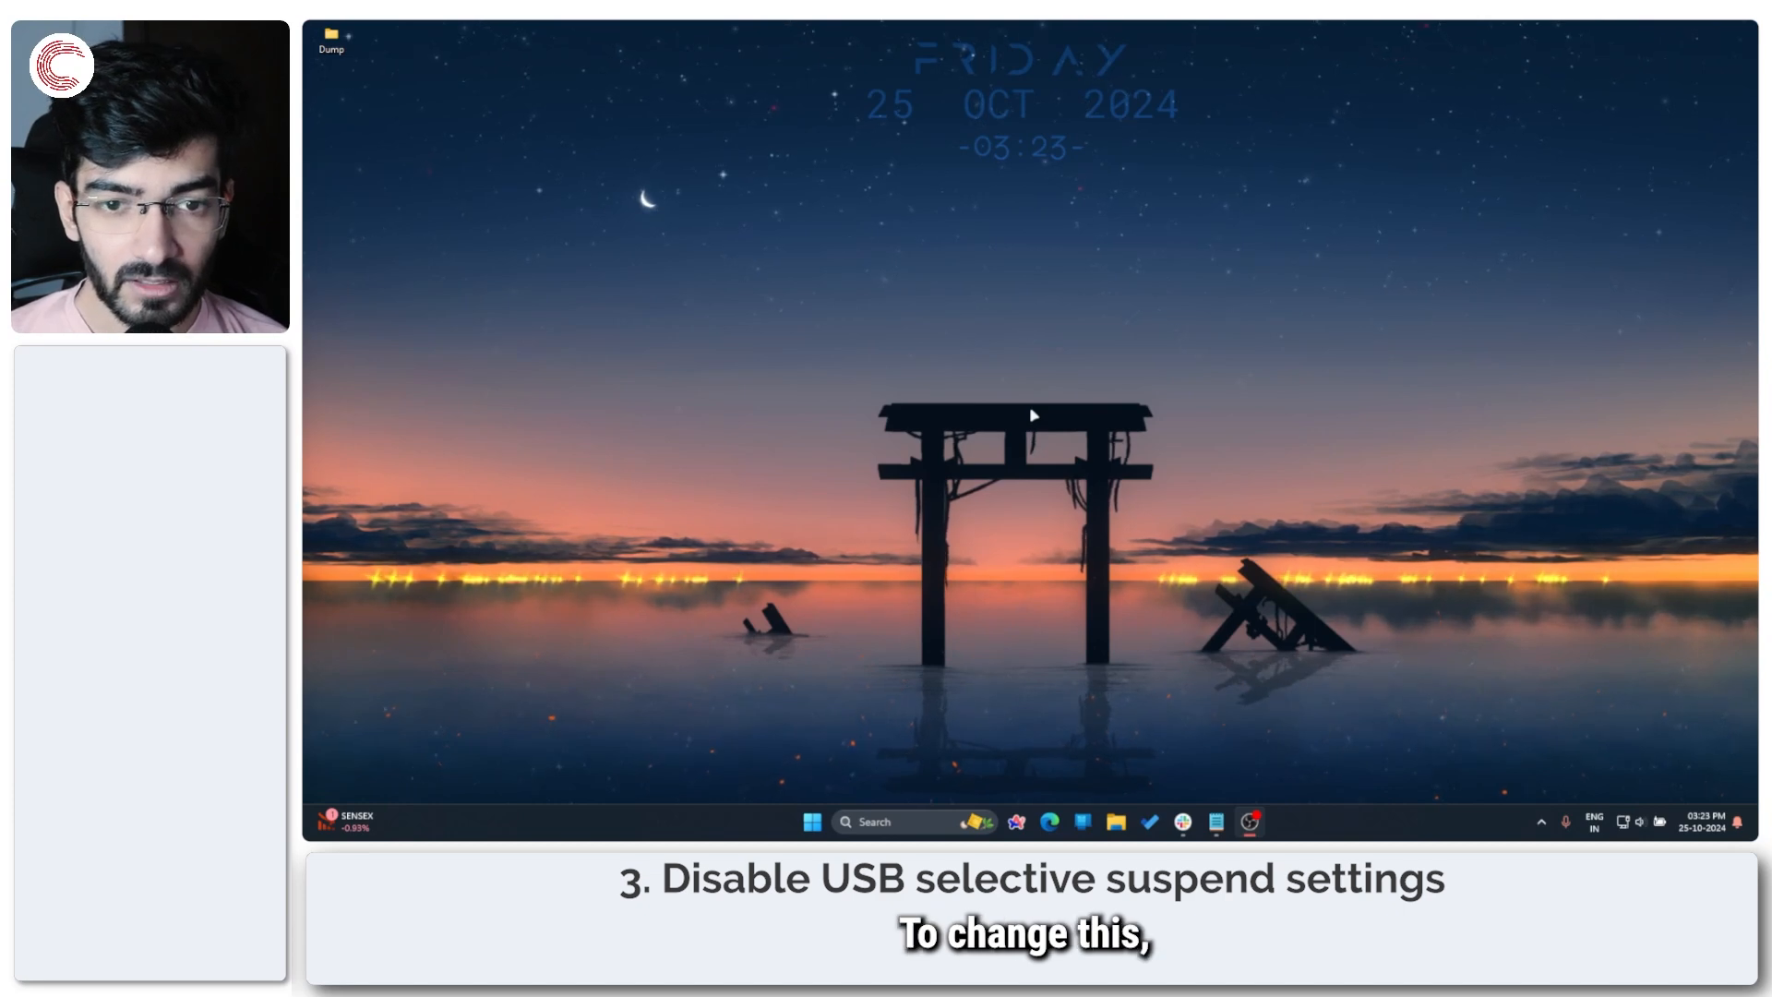
Search Start for 'edit power' and open the Balanced plan's advanced power settings
{"action": "left_click", "coordinate": [810, 821]}
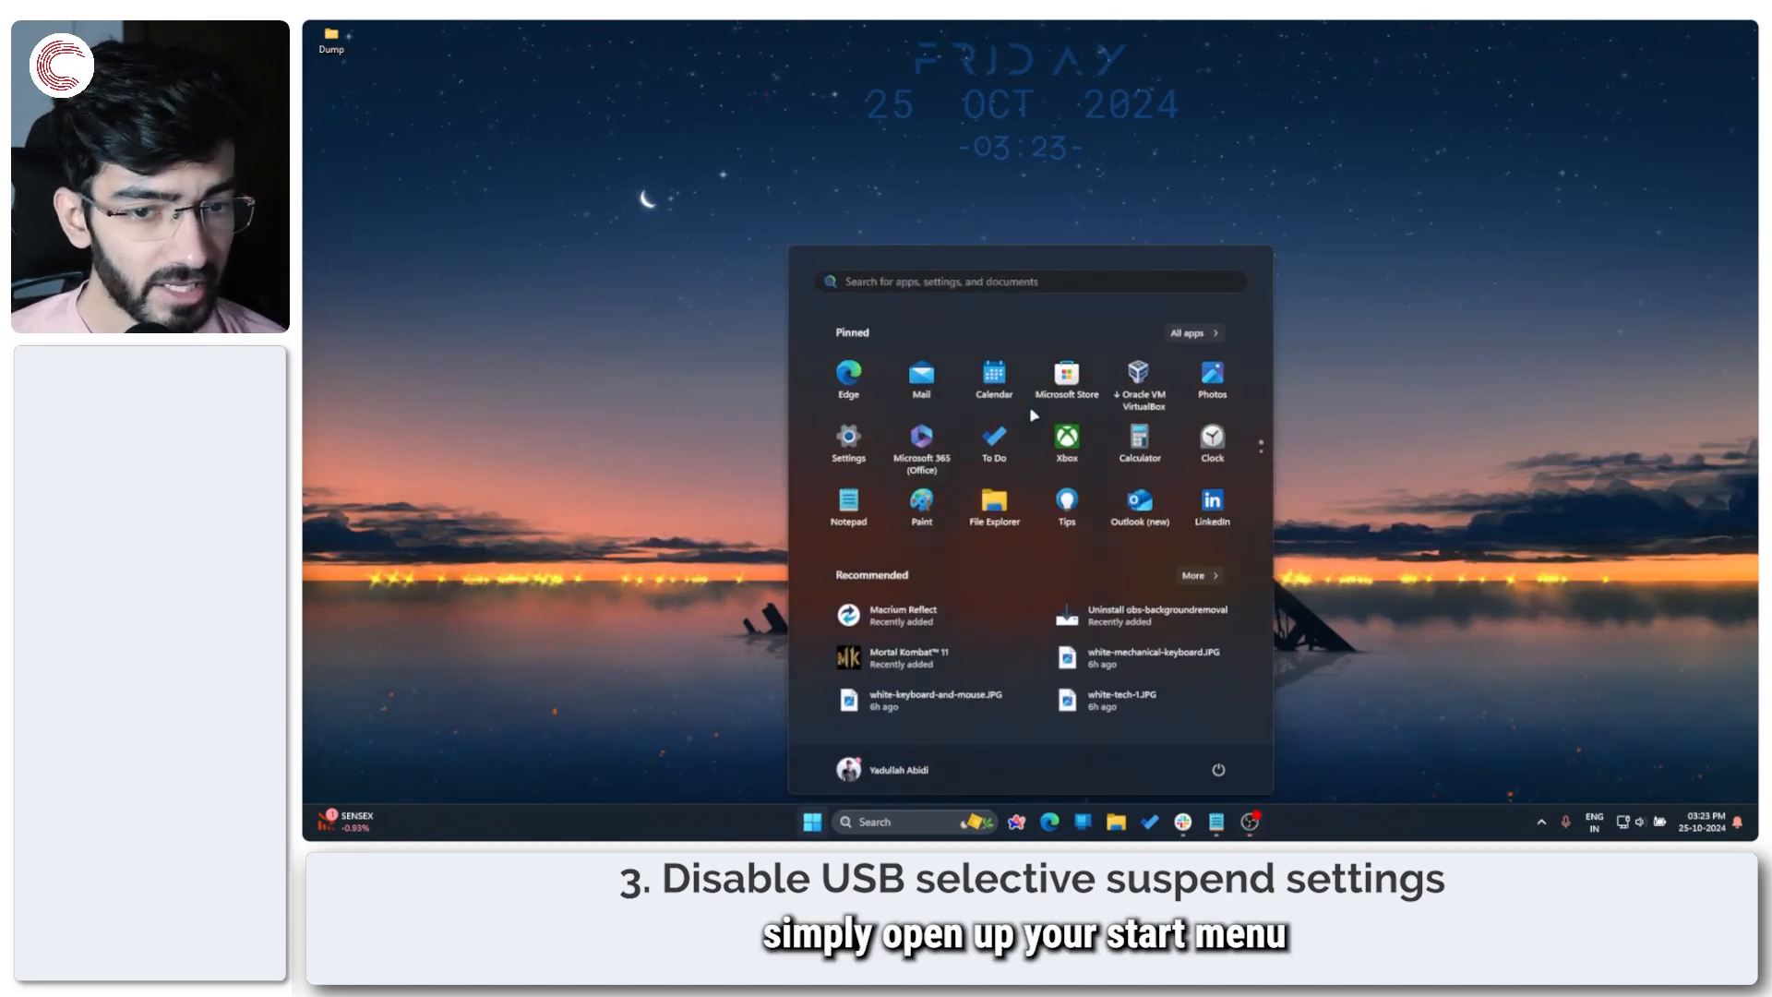
{"action": "type", "text": "edit"}
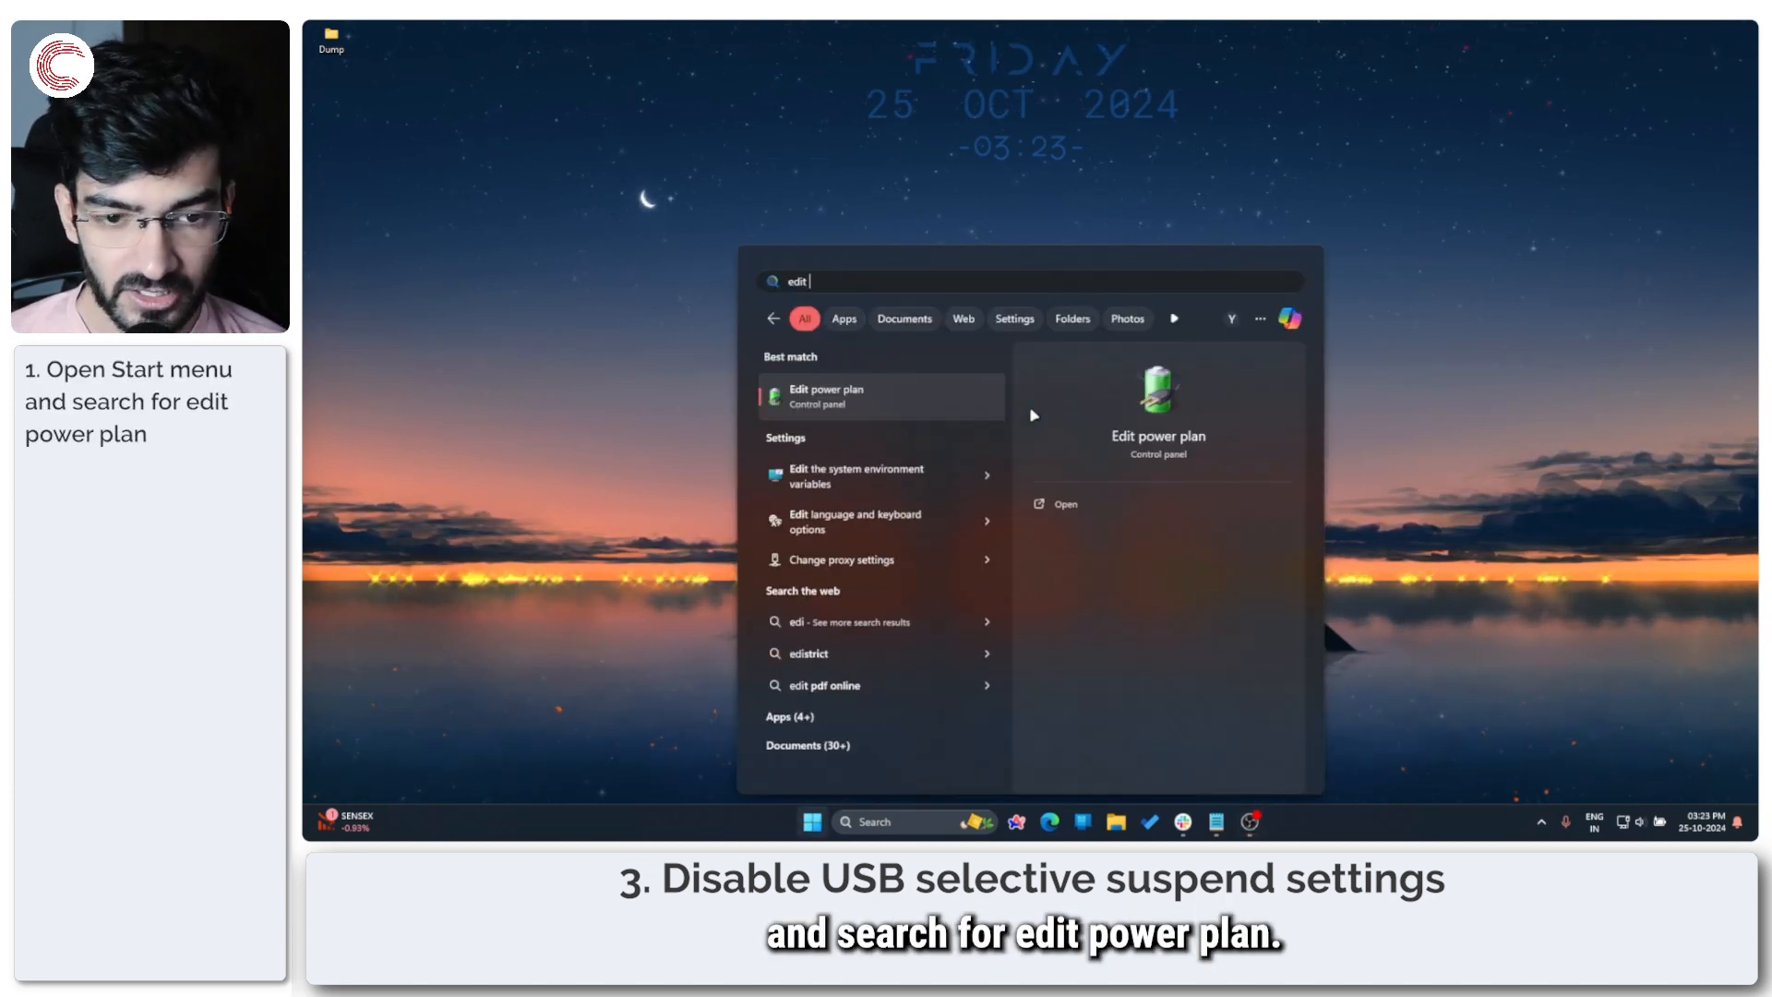
{"action": "type", "text": "power"}
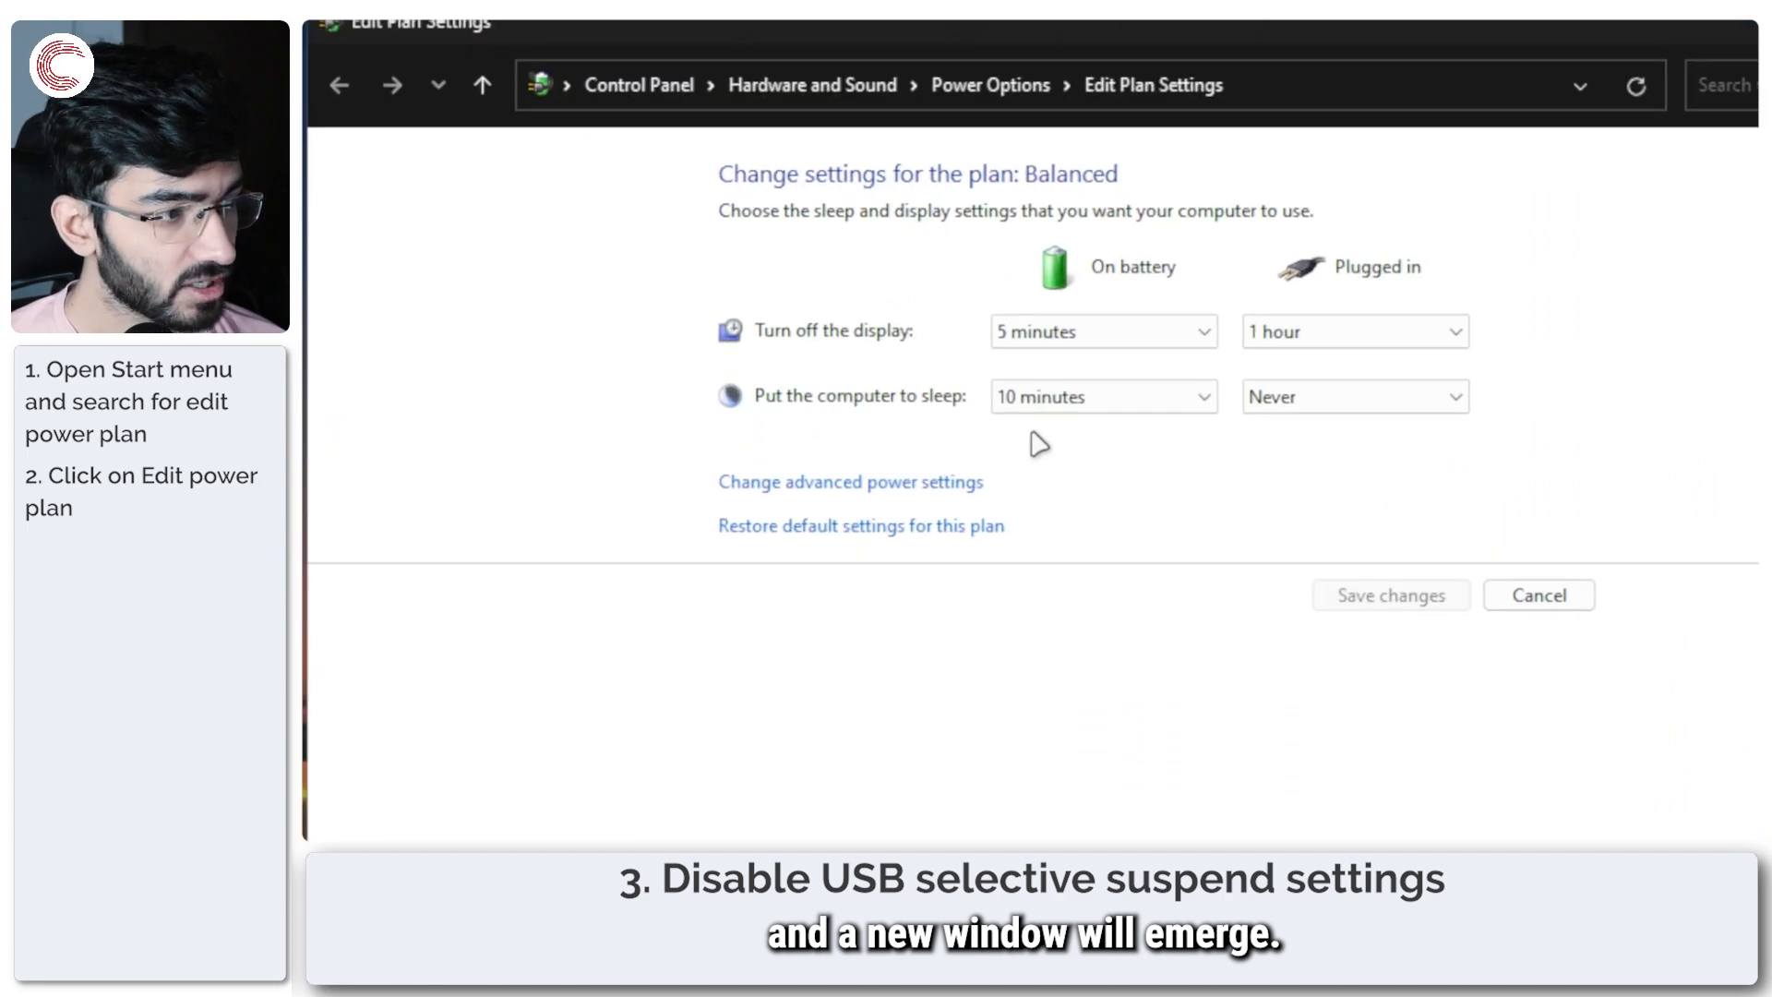
{"action": "mouse_move", "coordinate": [850, 481]}
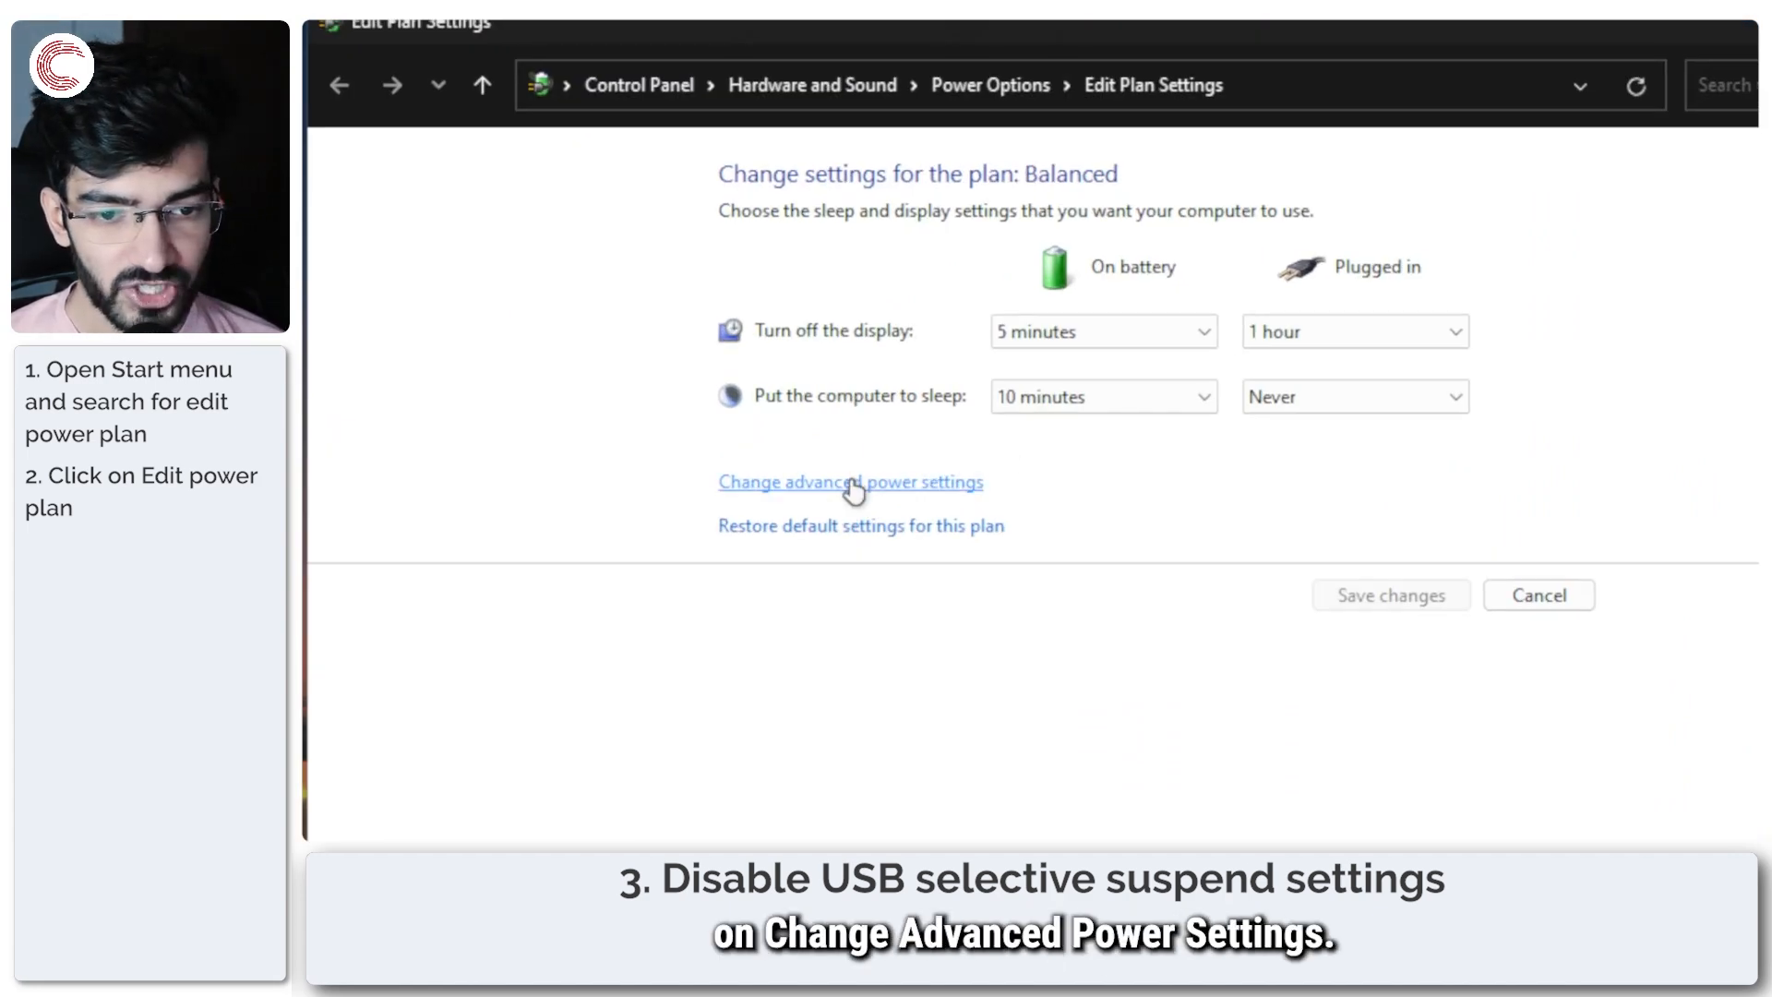
{"action": "left_click", "coordinate": [850, 482]}
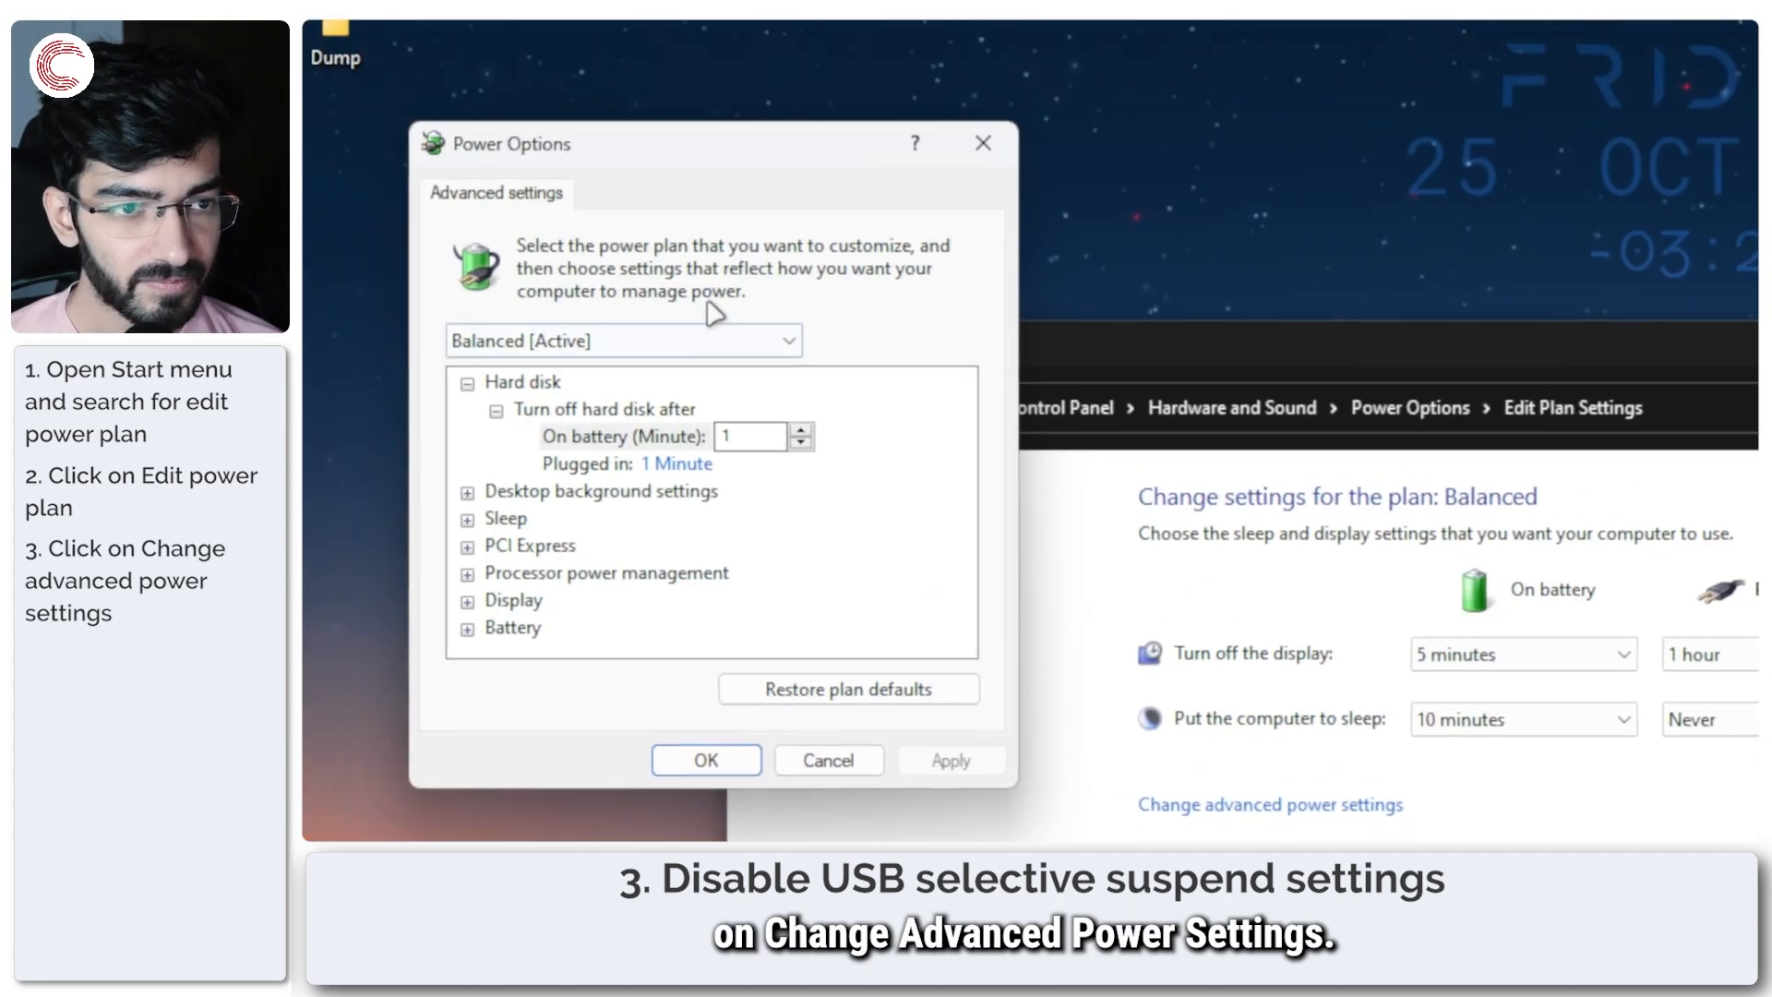
{"action": "mouse_move", "coordinate": [578, 514]}
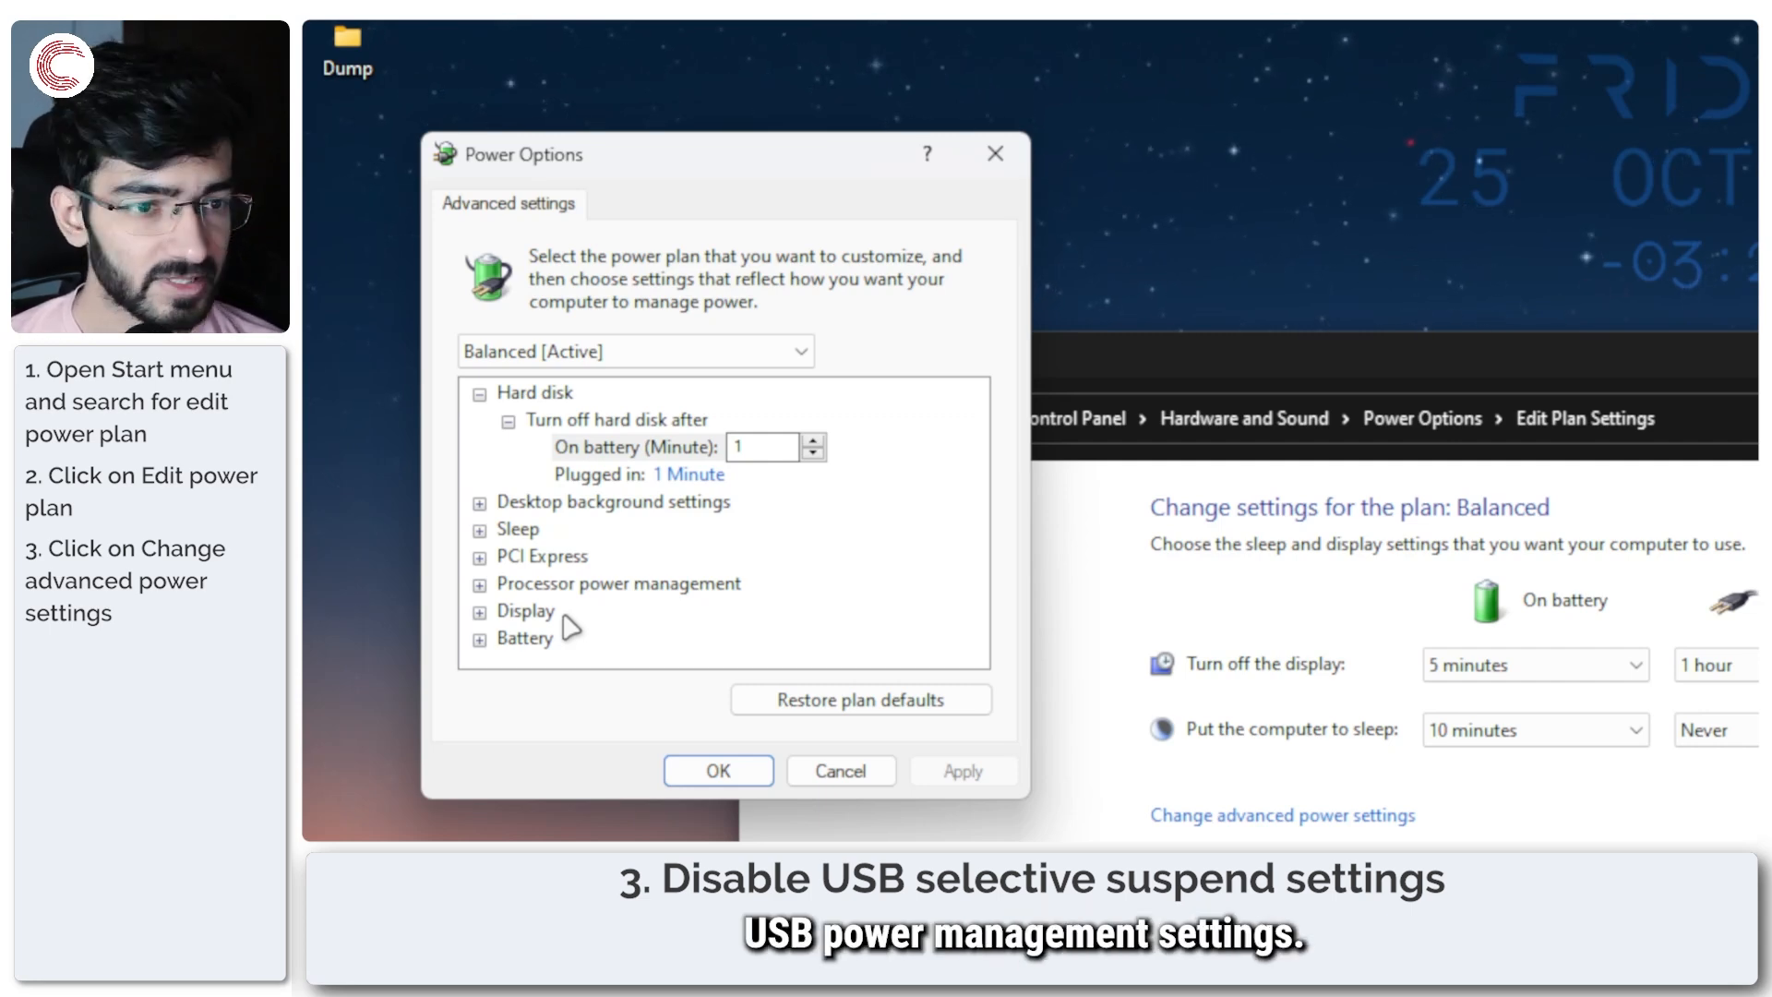
{"action": "mouse_move", "coordinate": [525, 486]}
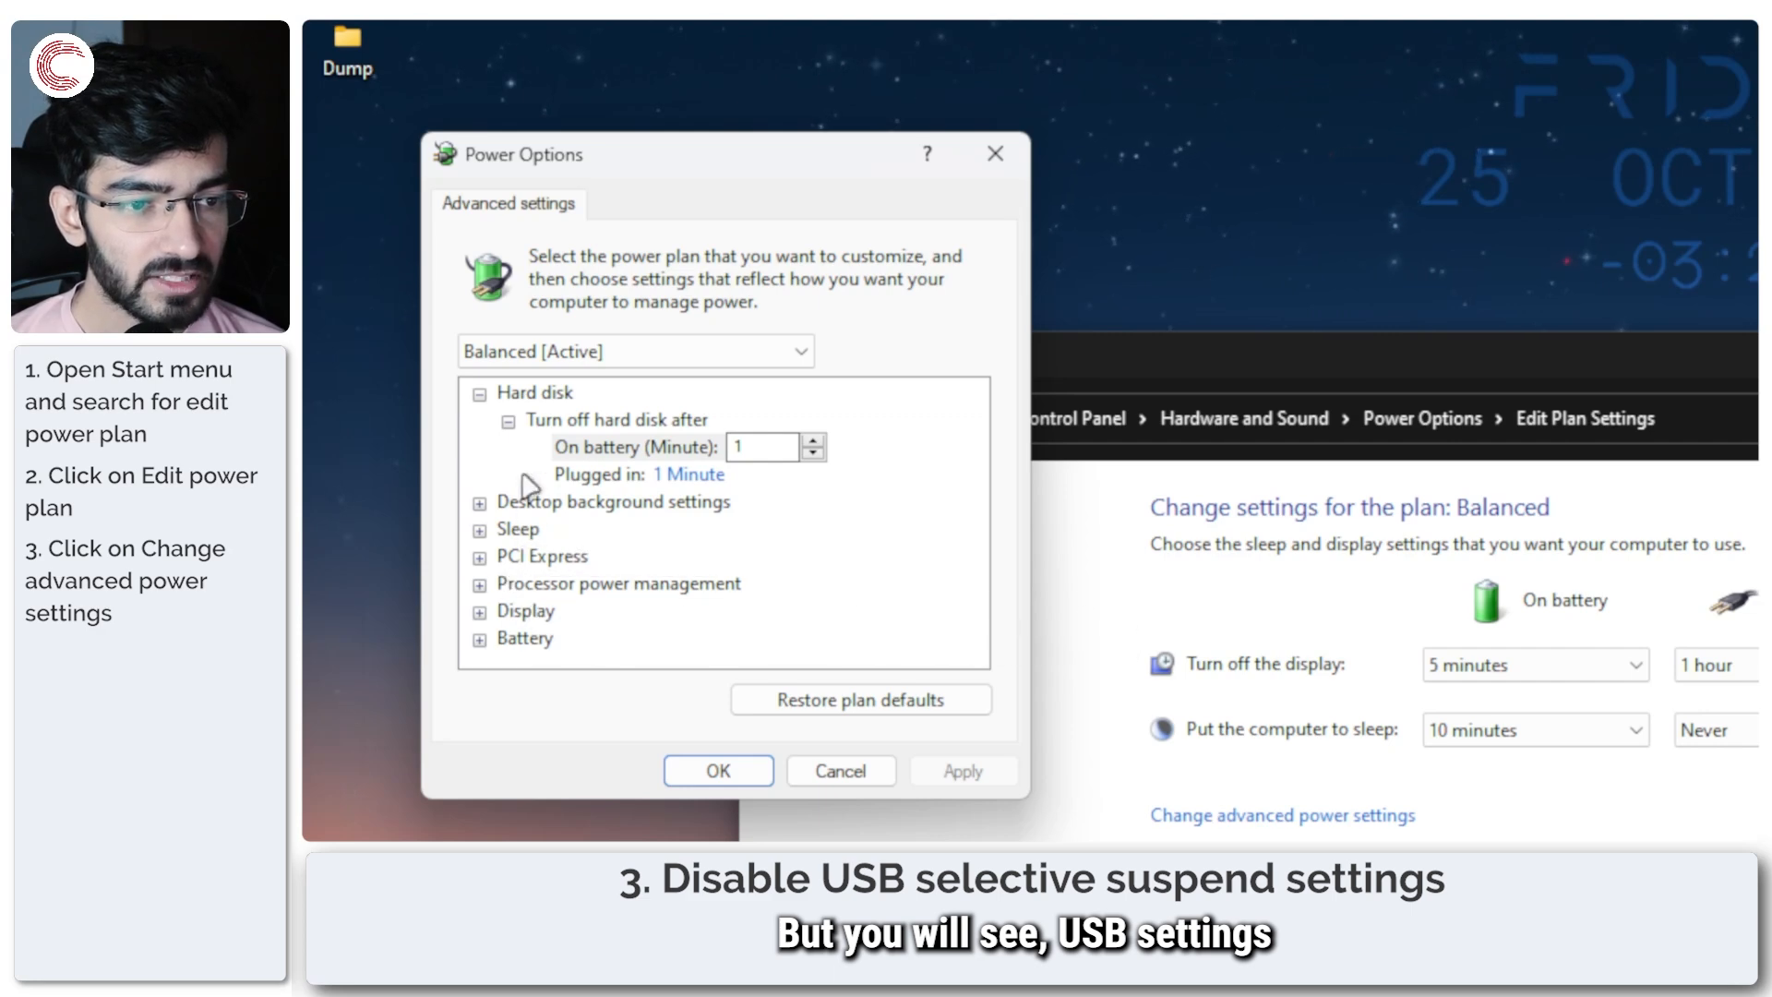
{"action": "mouse_move", "coordinate": [530, 610]}
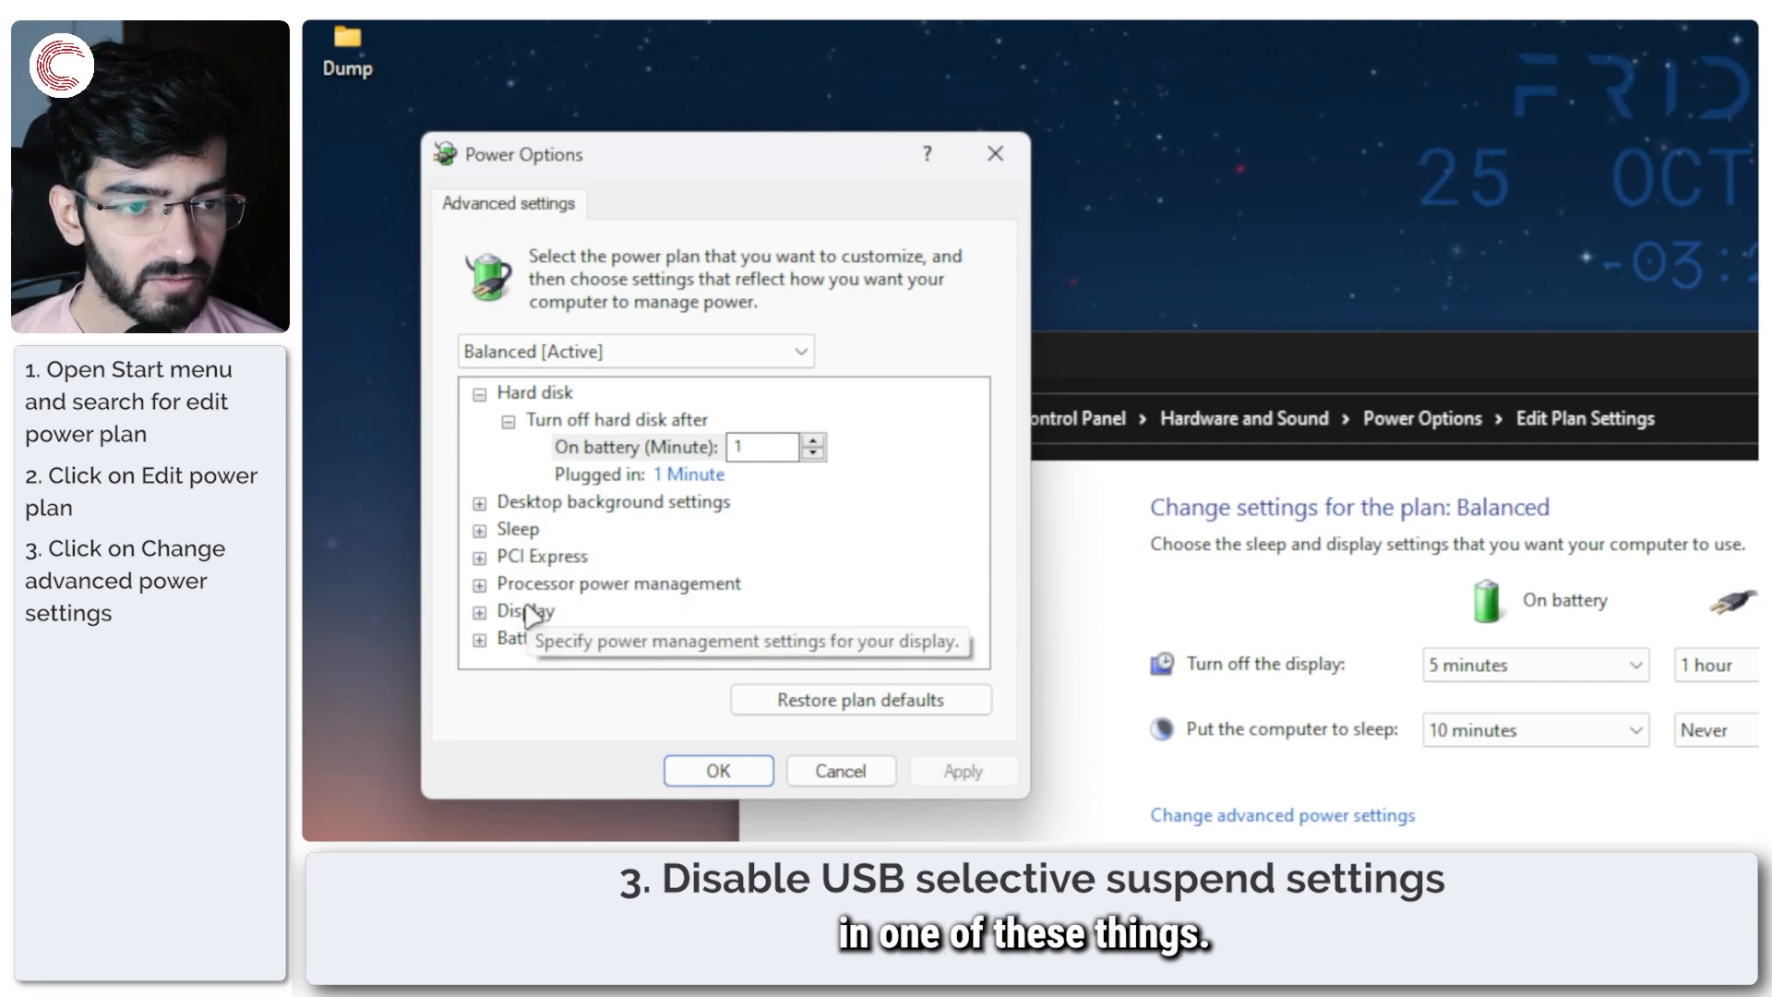
Browse the Battery and PCI Express Link State Power Management options, then cancel the dialog
{"action": "left_click", "coordinate": [478, 583]}
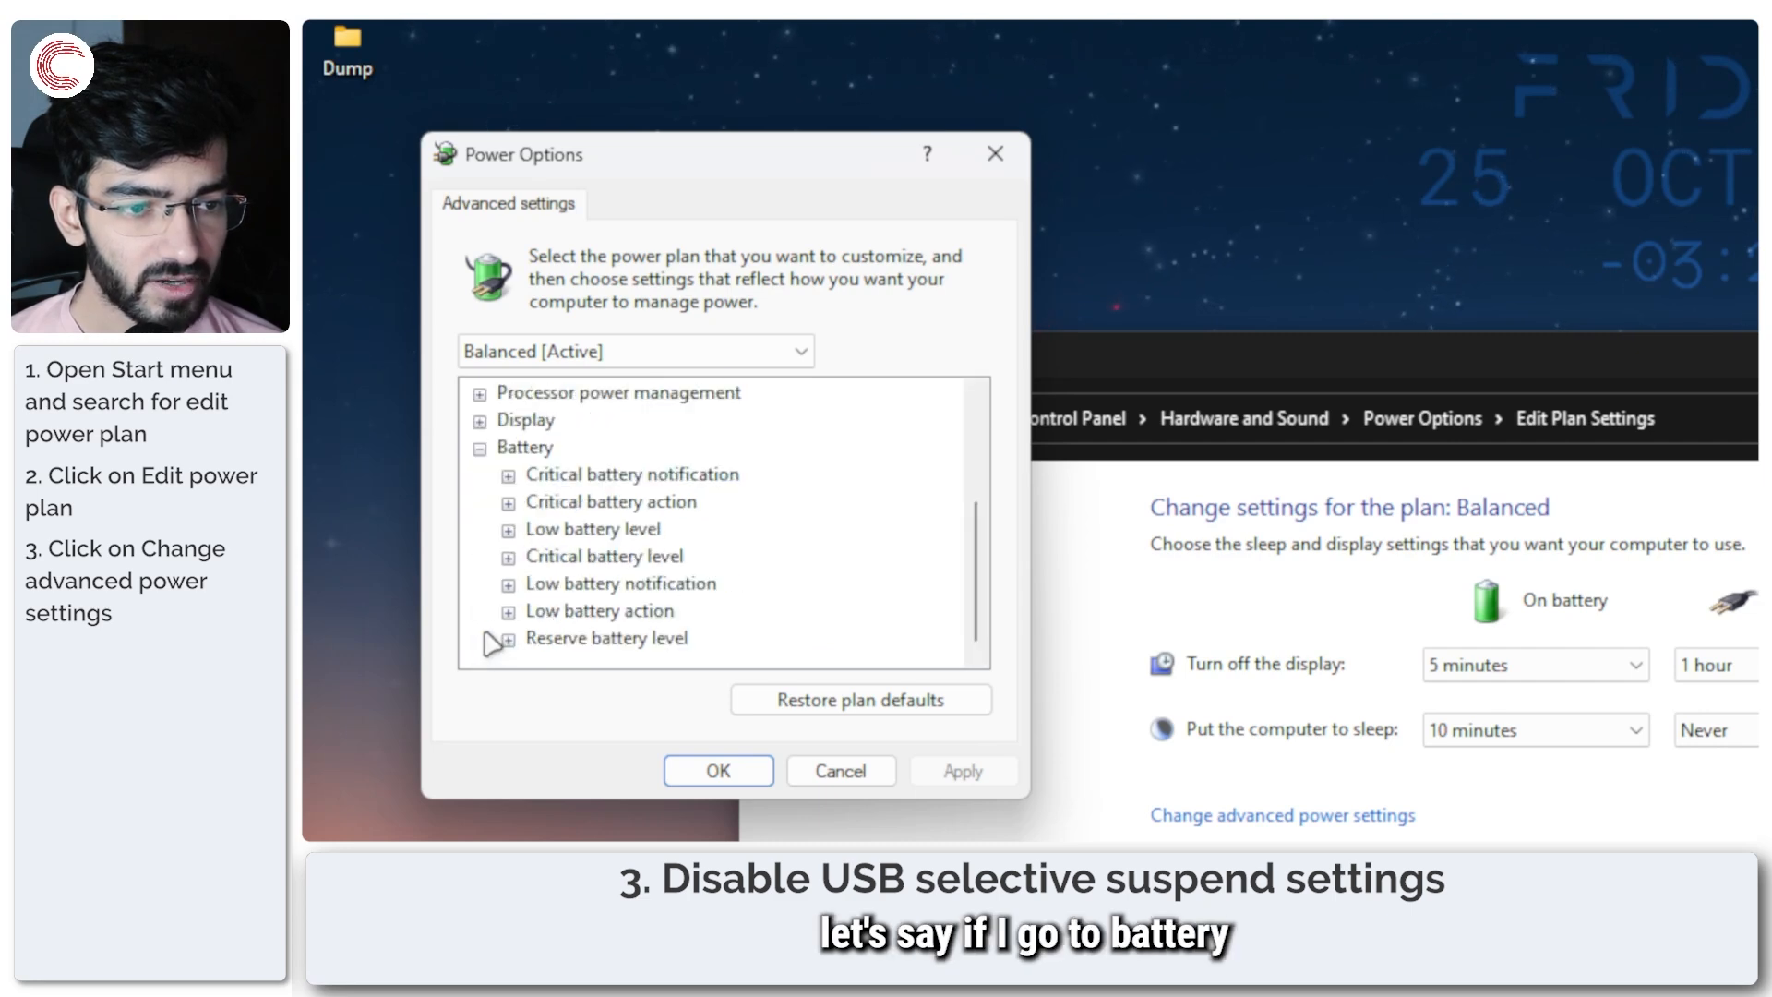
{"action": "left_click", "coordinate": [508, 583]}
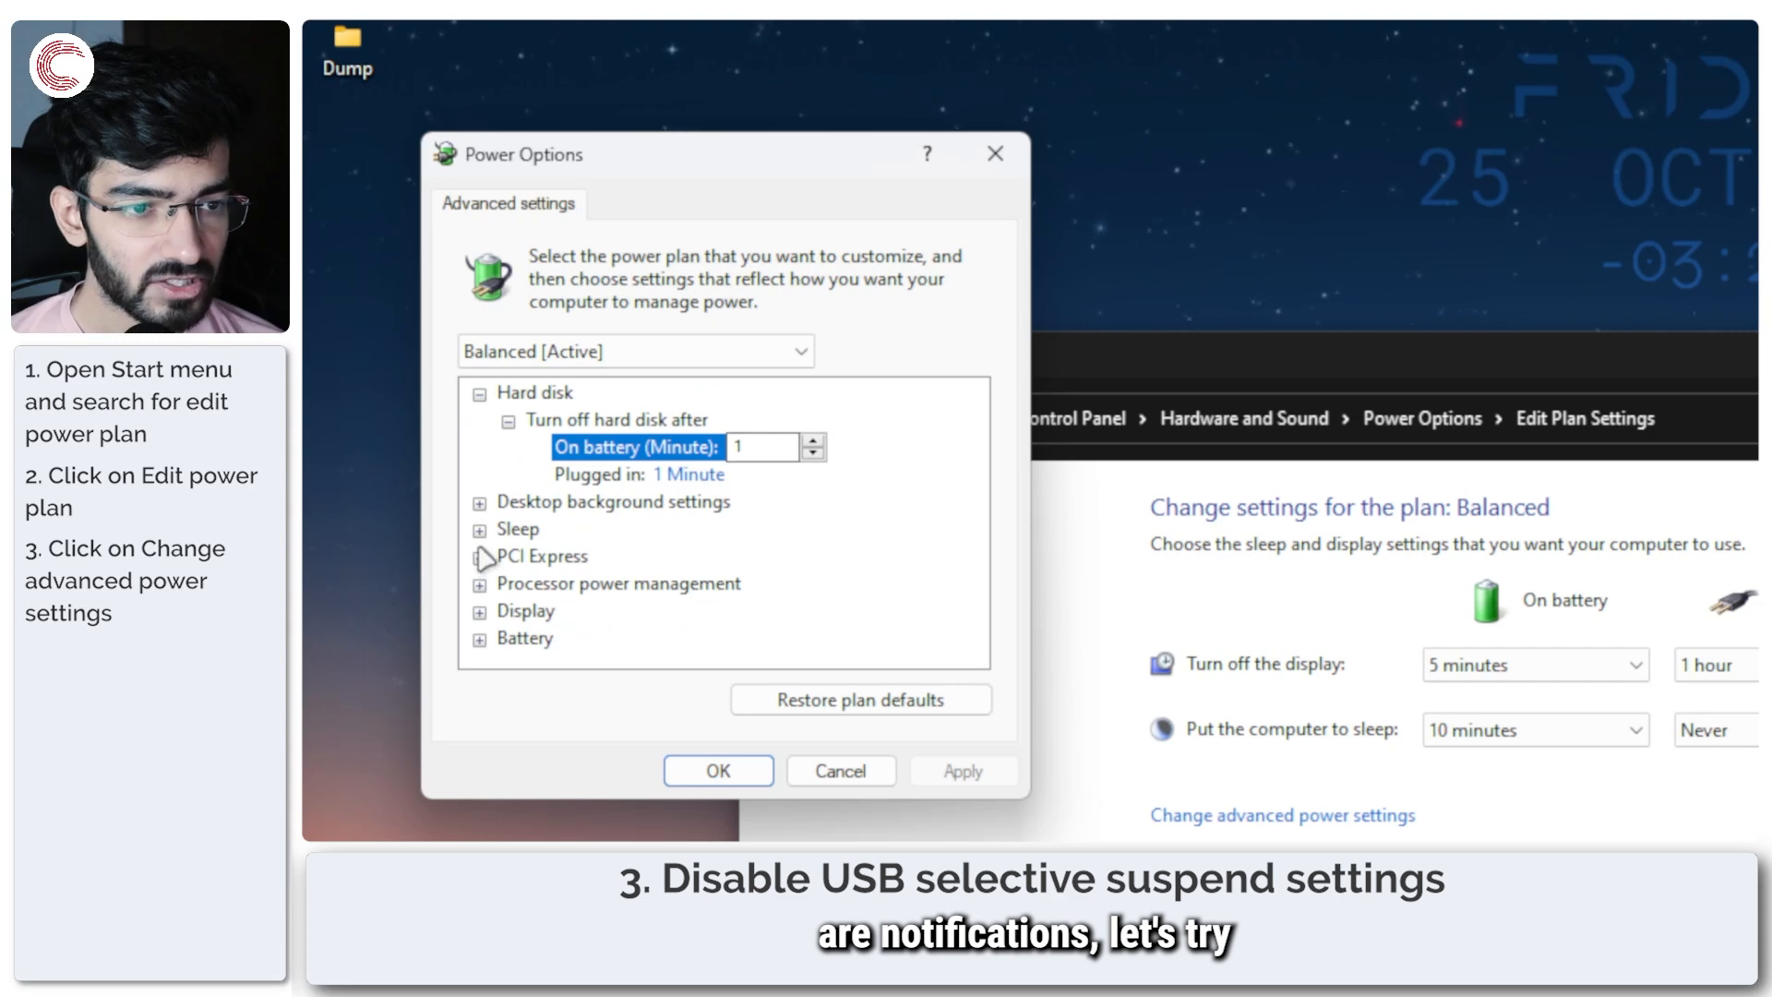
{"action": "left_click", "coordinate": [479, 555]}
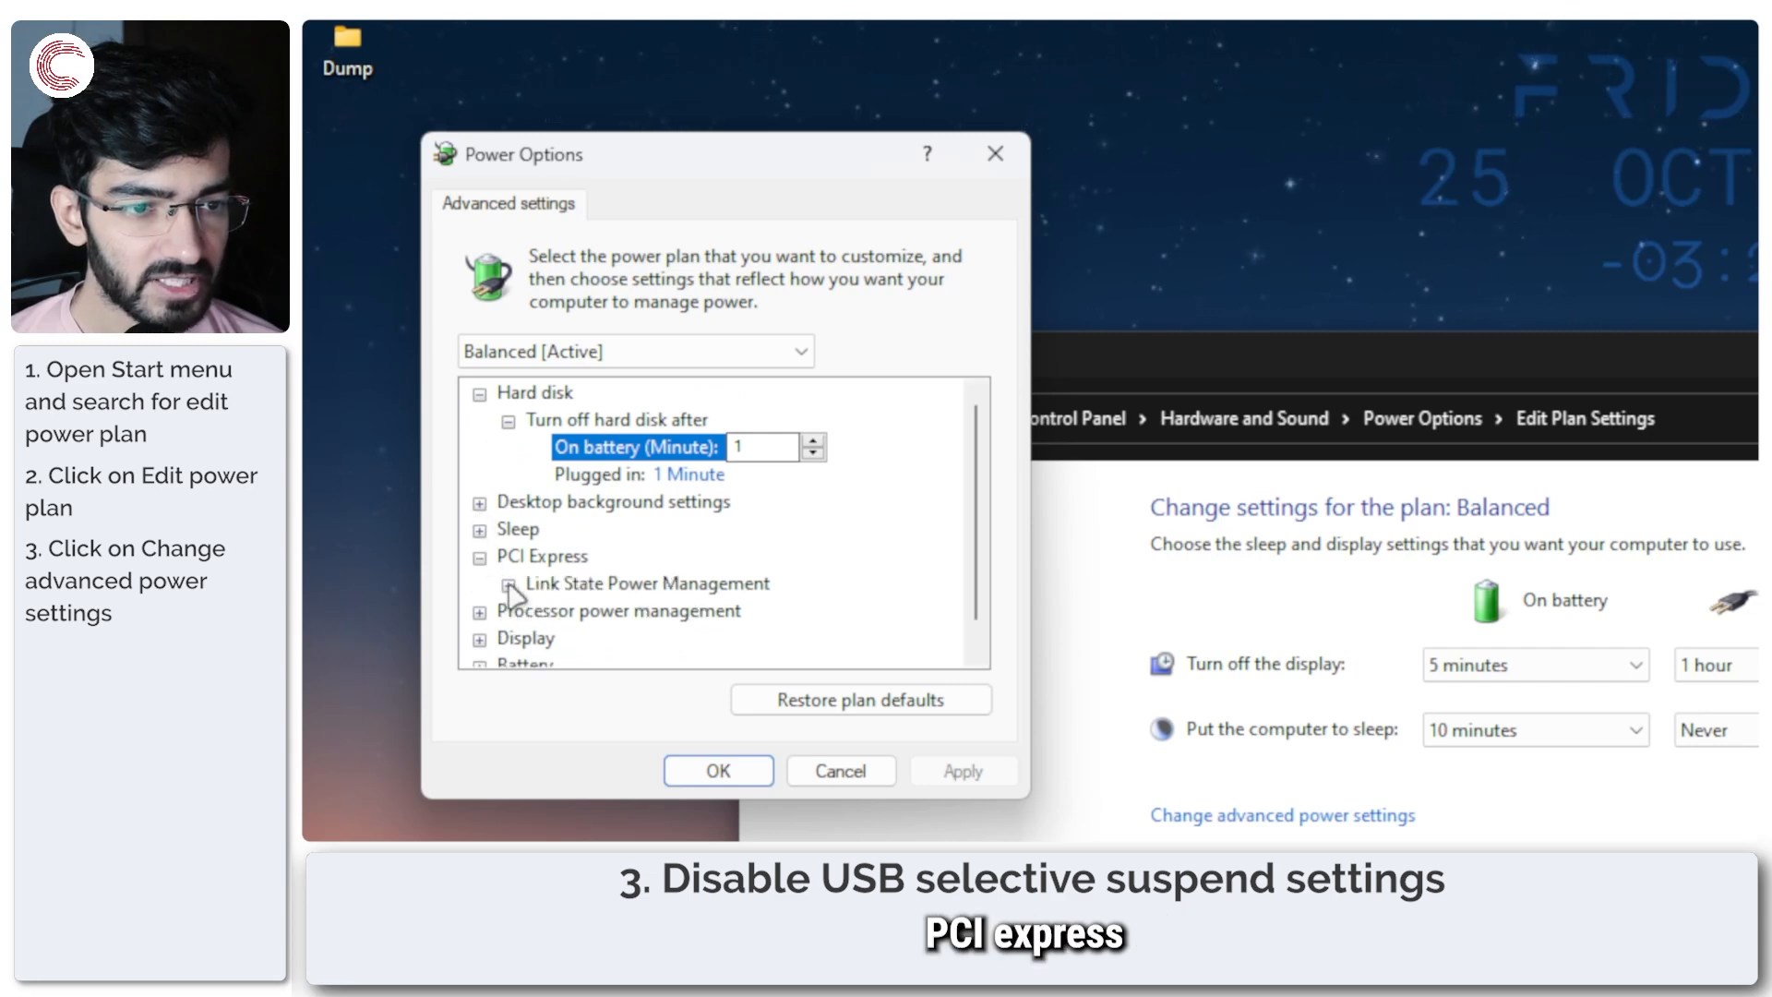
{"action": "left_click", "coordinate": [510, 583]}
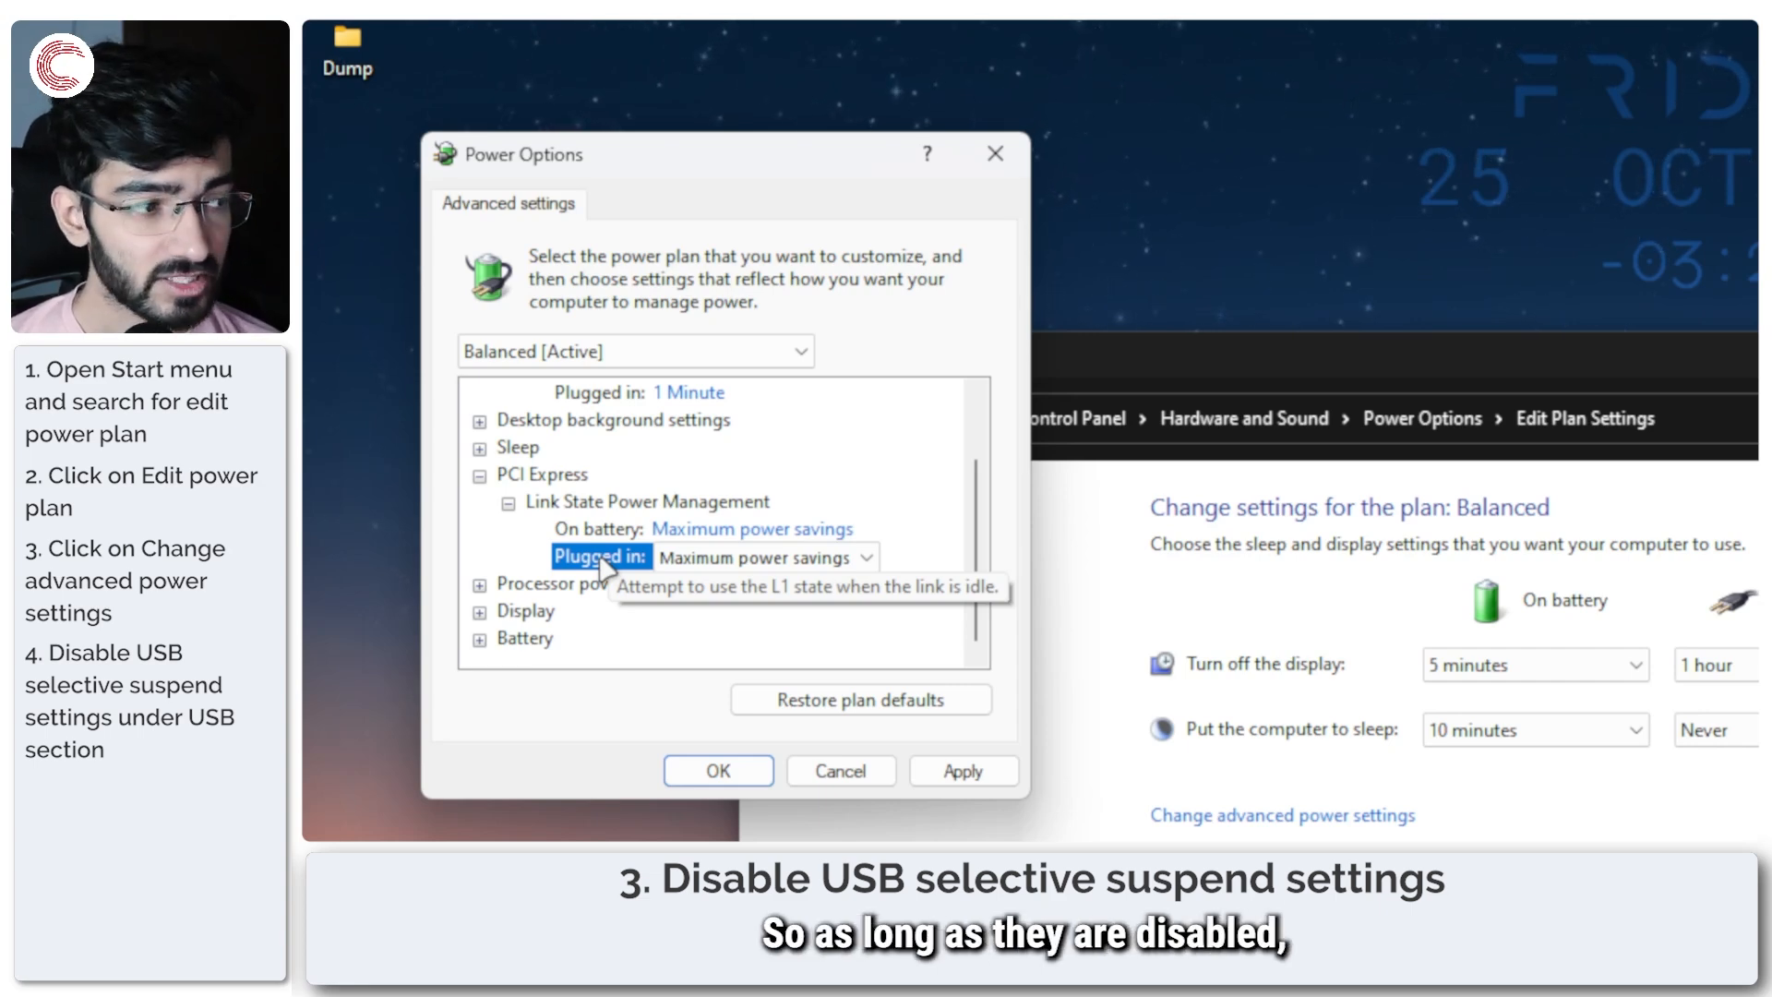
{"action": "mouse_move", "coordinate": [674, 585]}
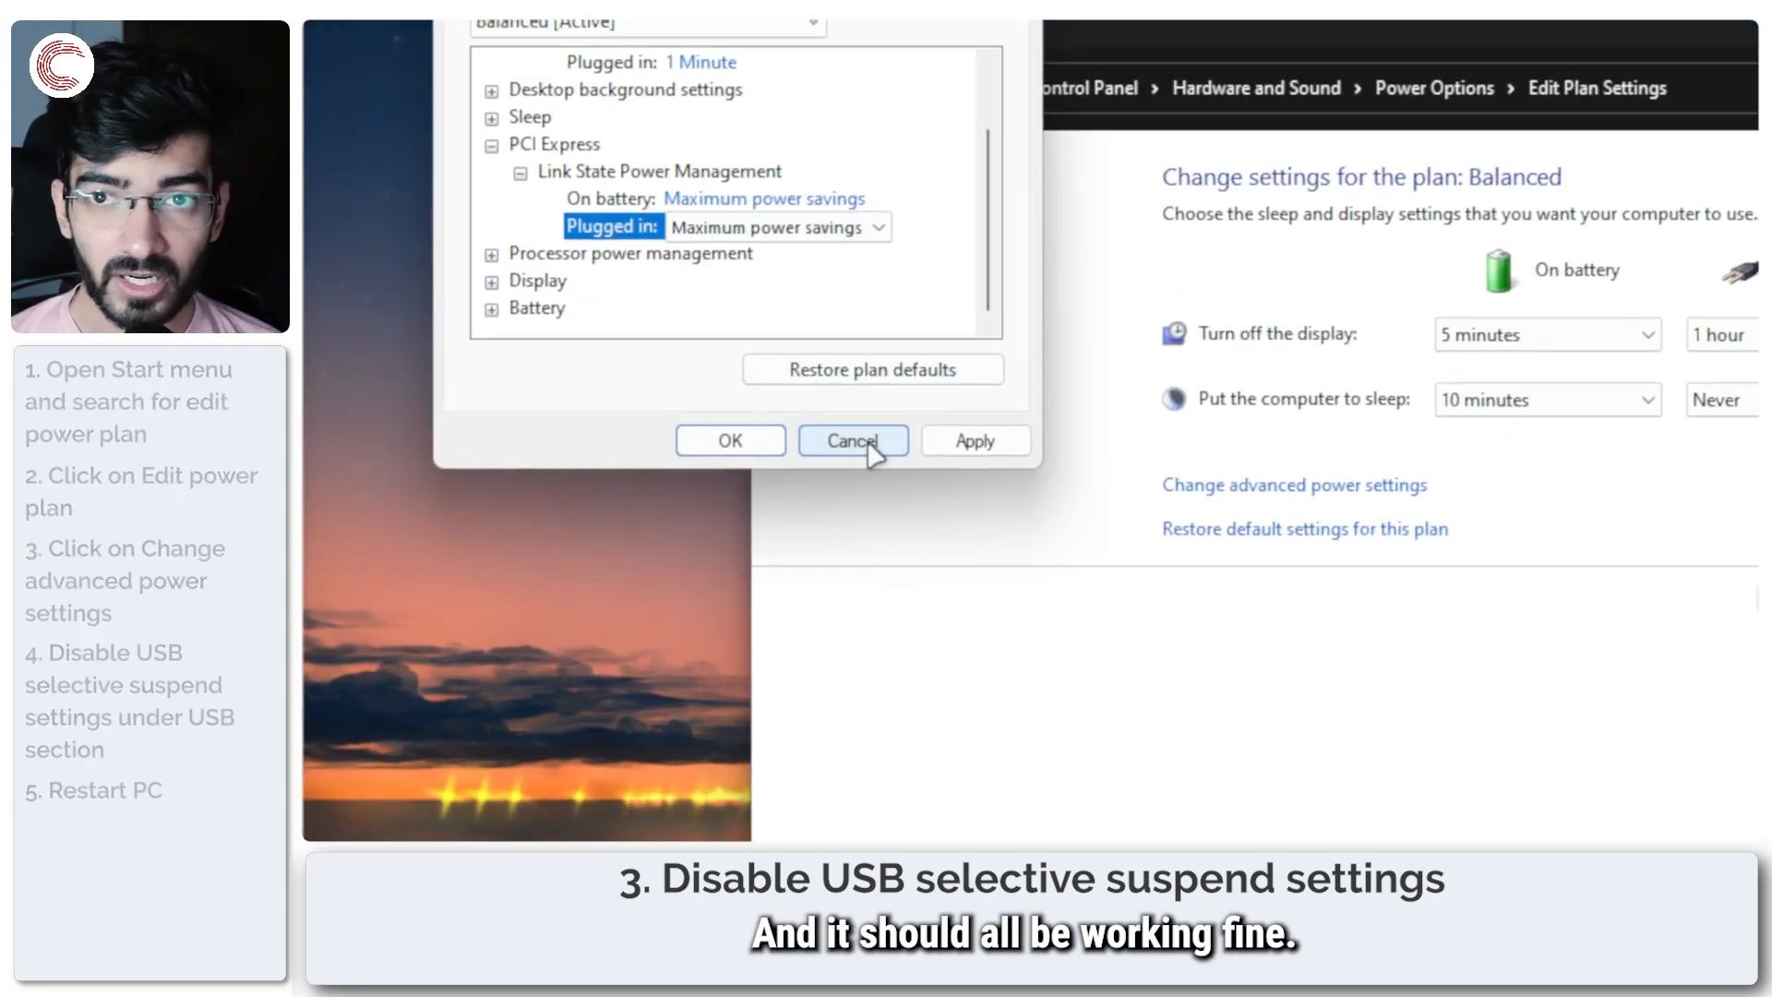
{"action": "left_click", "coordinate": [850, 439]}
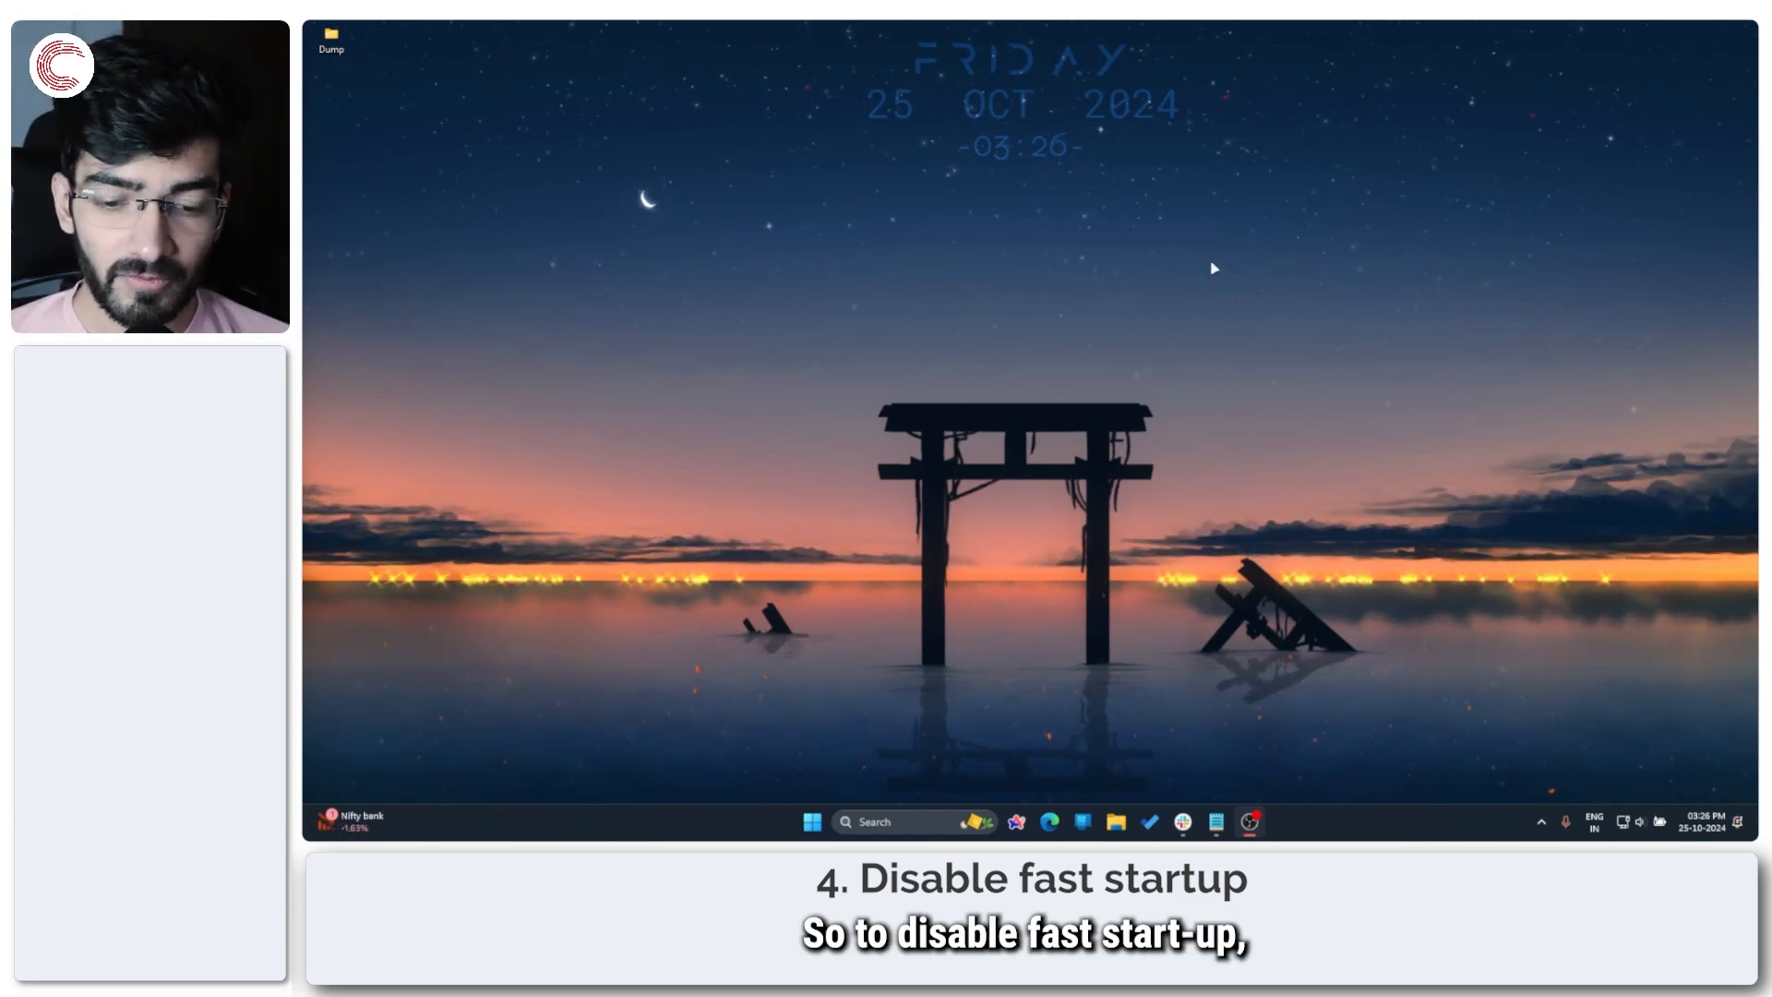
Search Start for 'control panel' and launch the Control Panel best match
{"action": "left_click", "coordinate": [811, 821]}
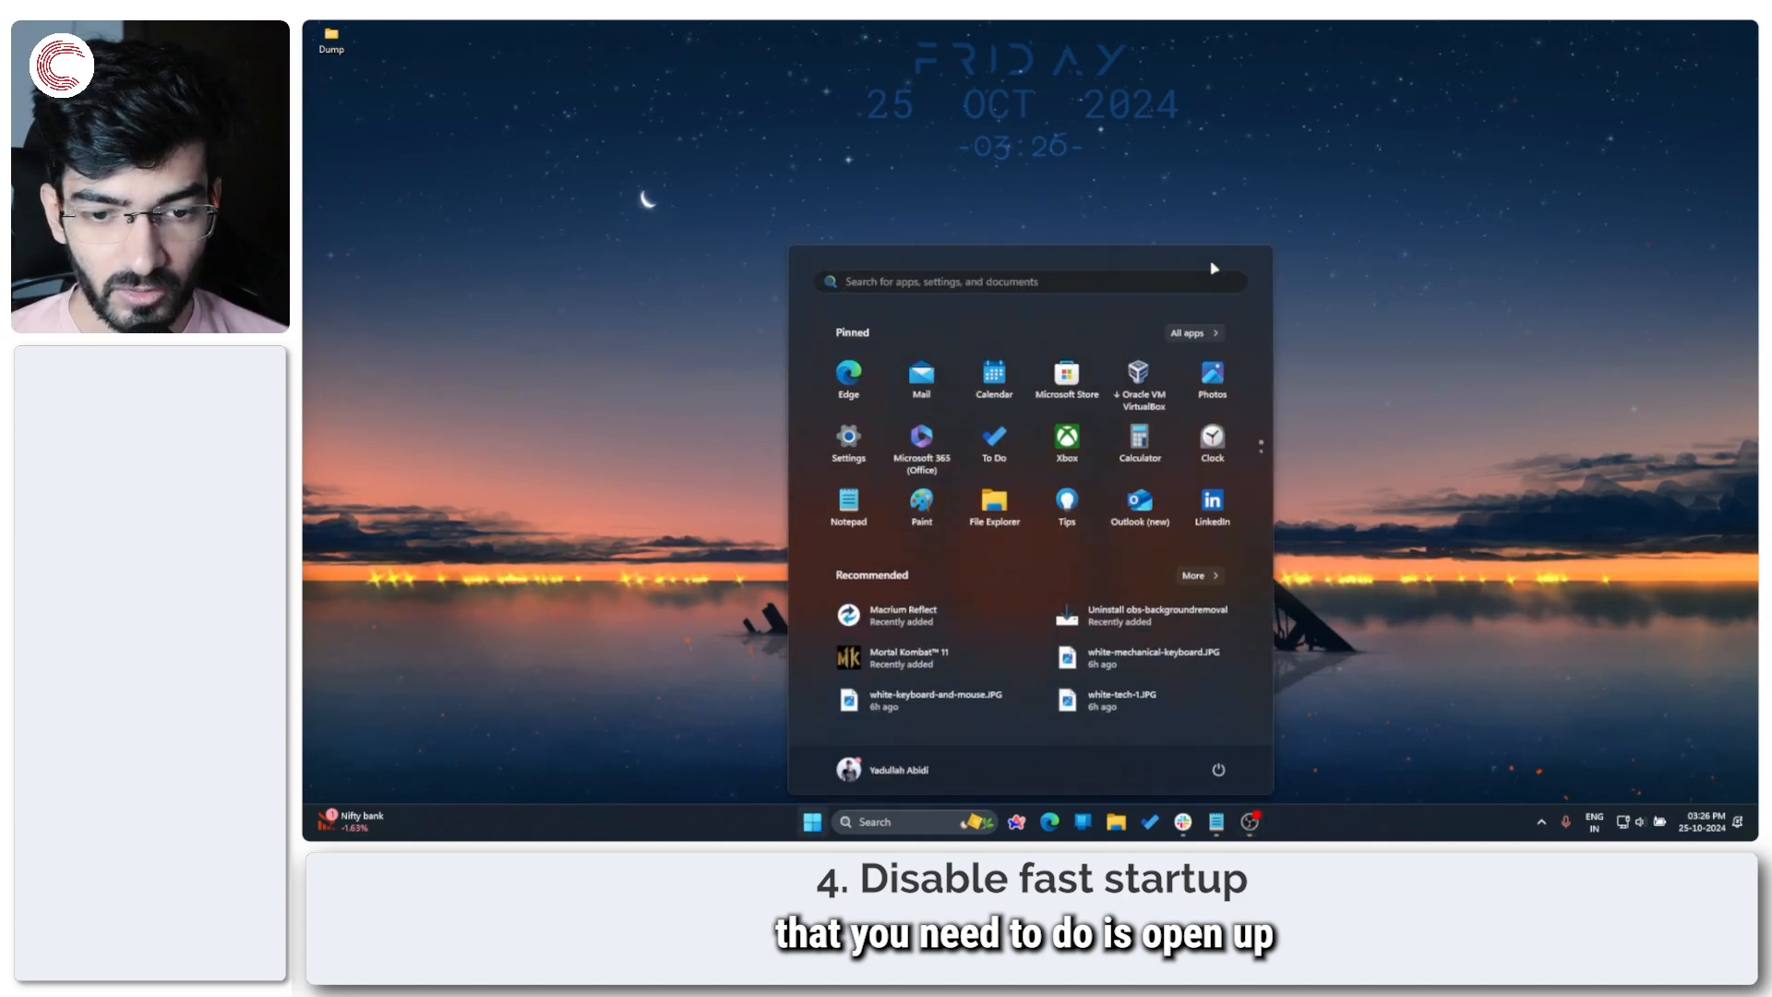
{"action": "type", "text": "control panel"}
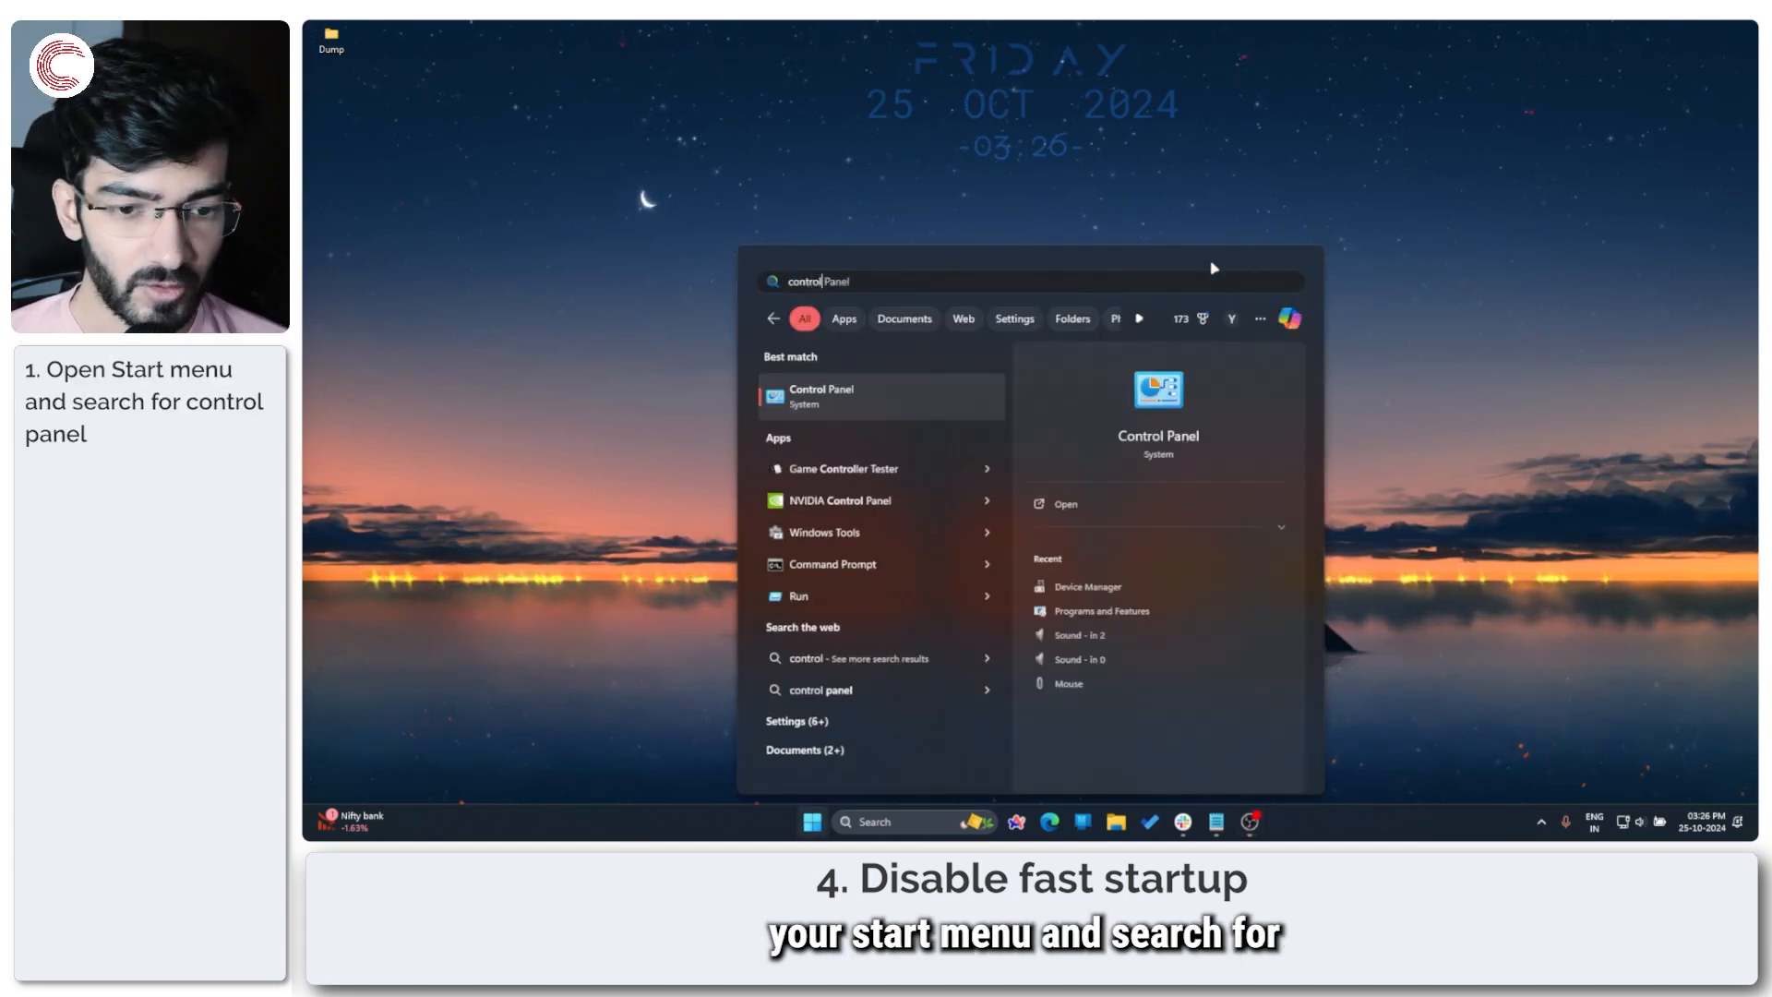
{"action": "left_click", "coordinate": [822, 395]}
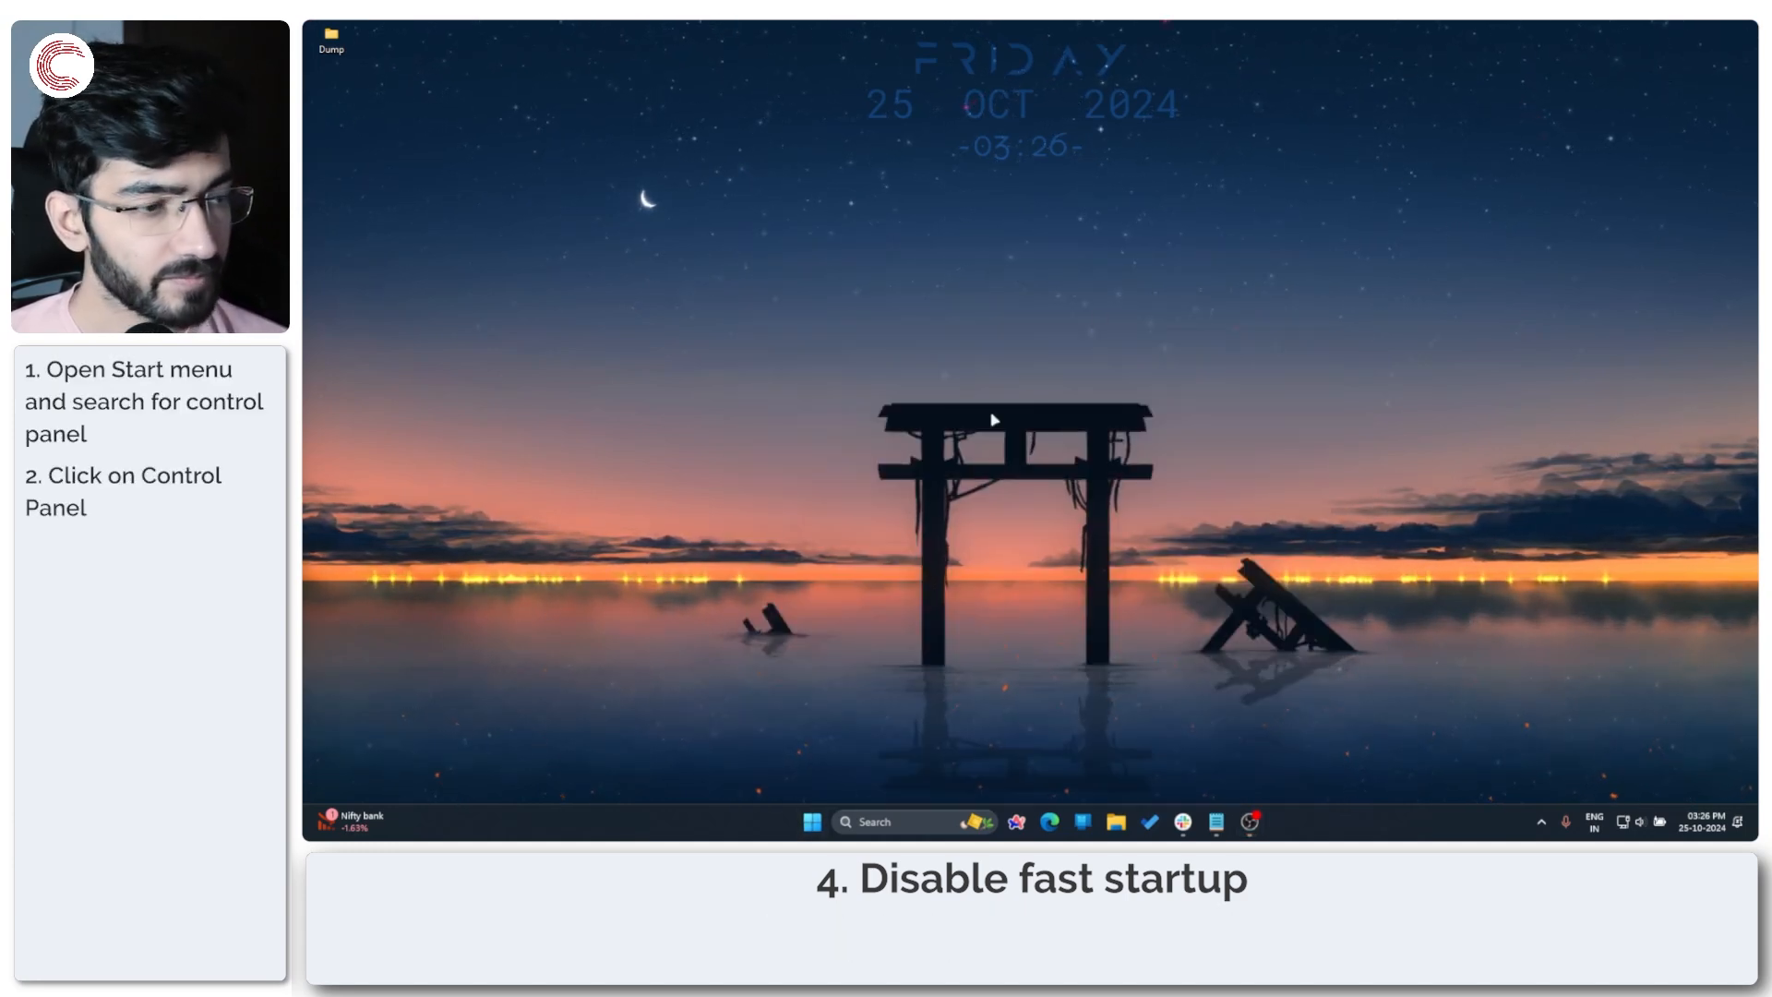
{"action": "left_click", "coordinate": [875, 821]}
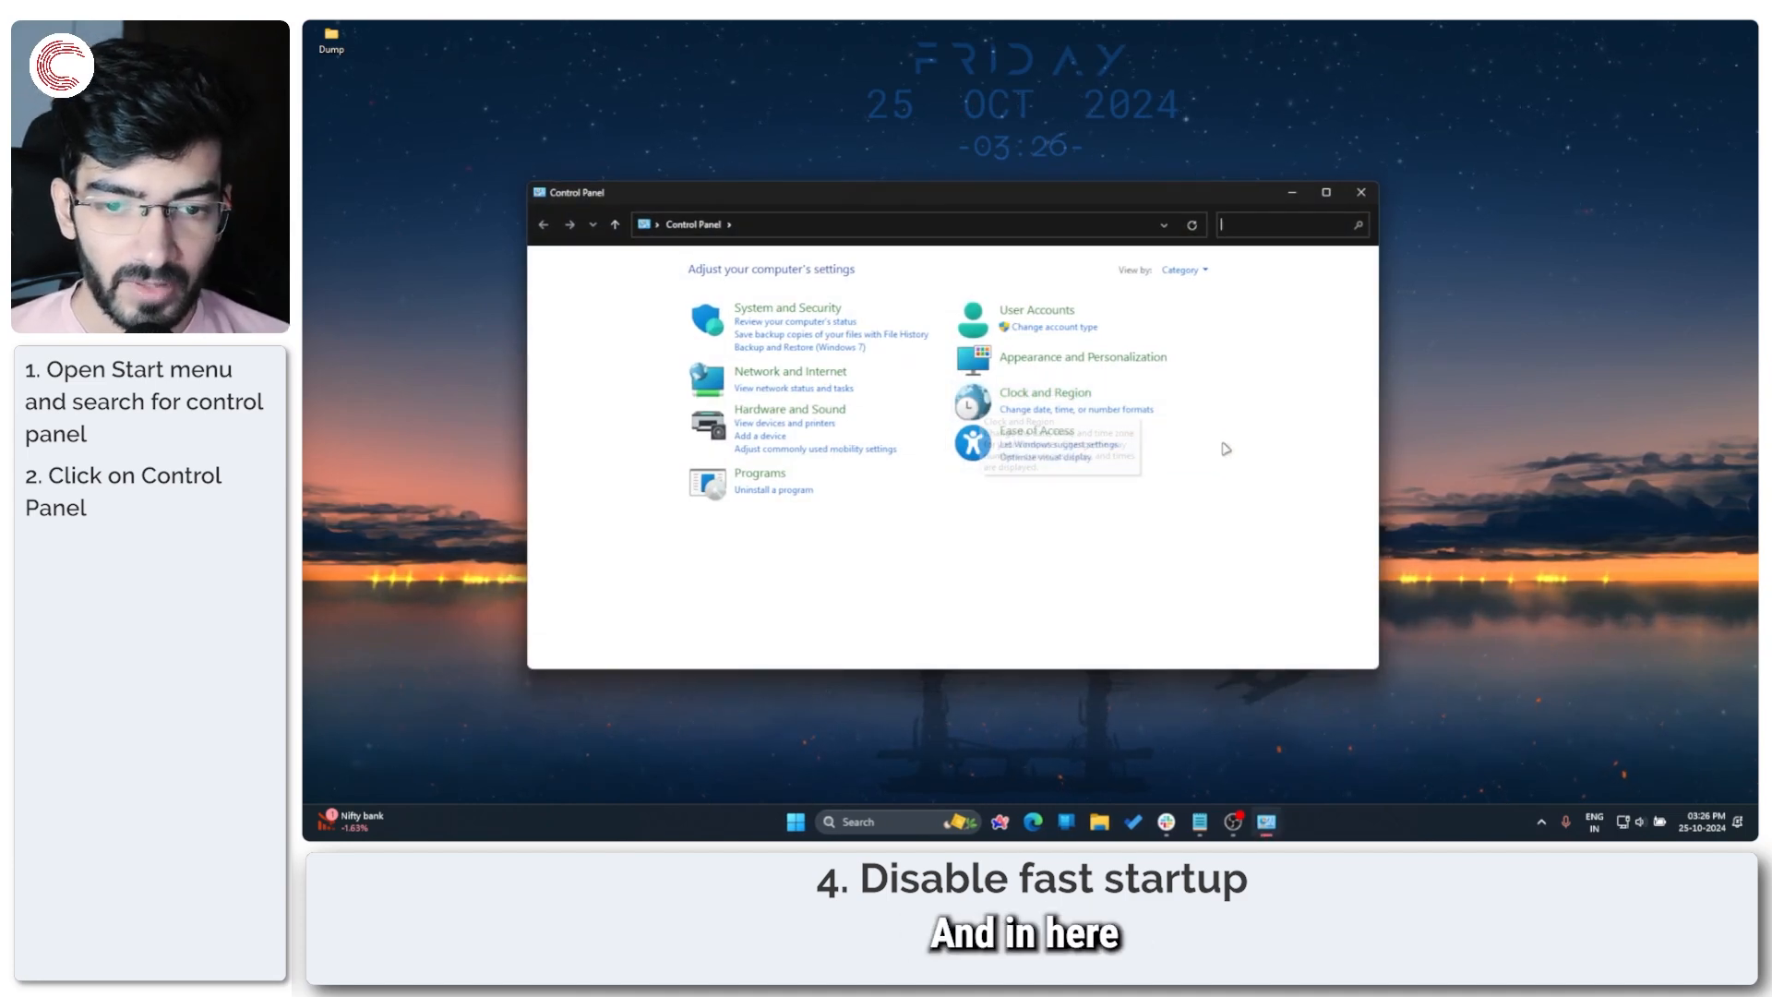
{"action": "mouse_move", "coordinate": [791, 379]}
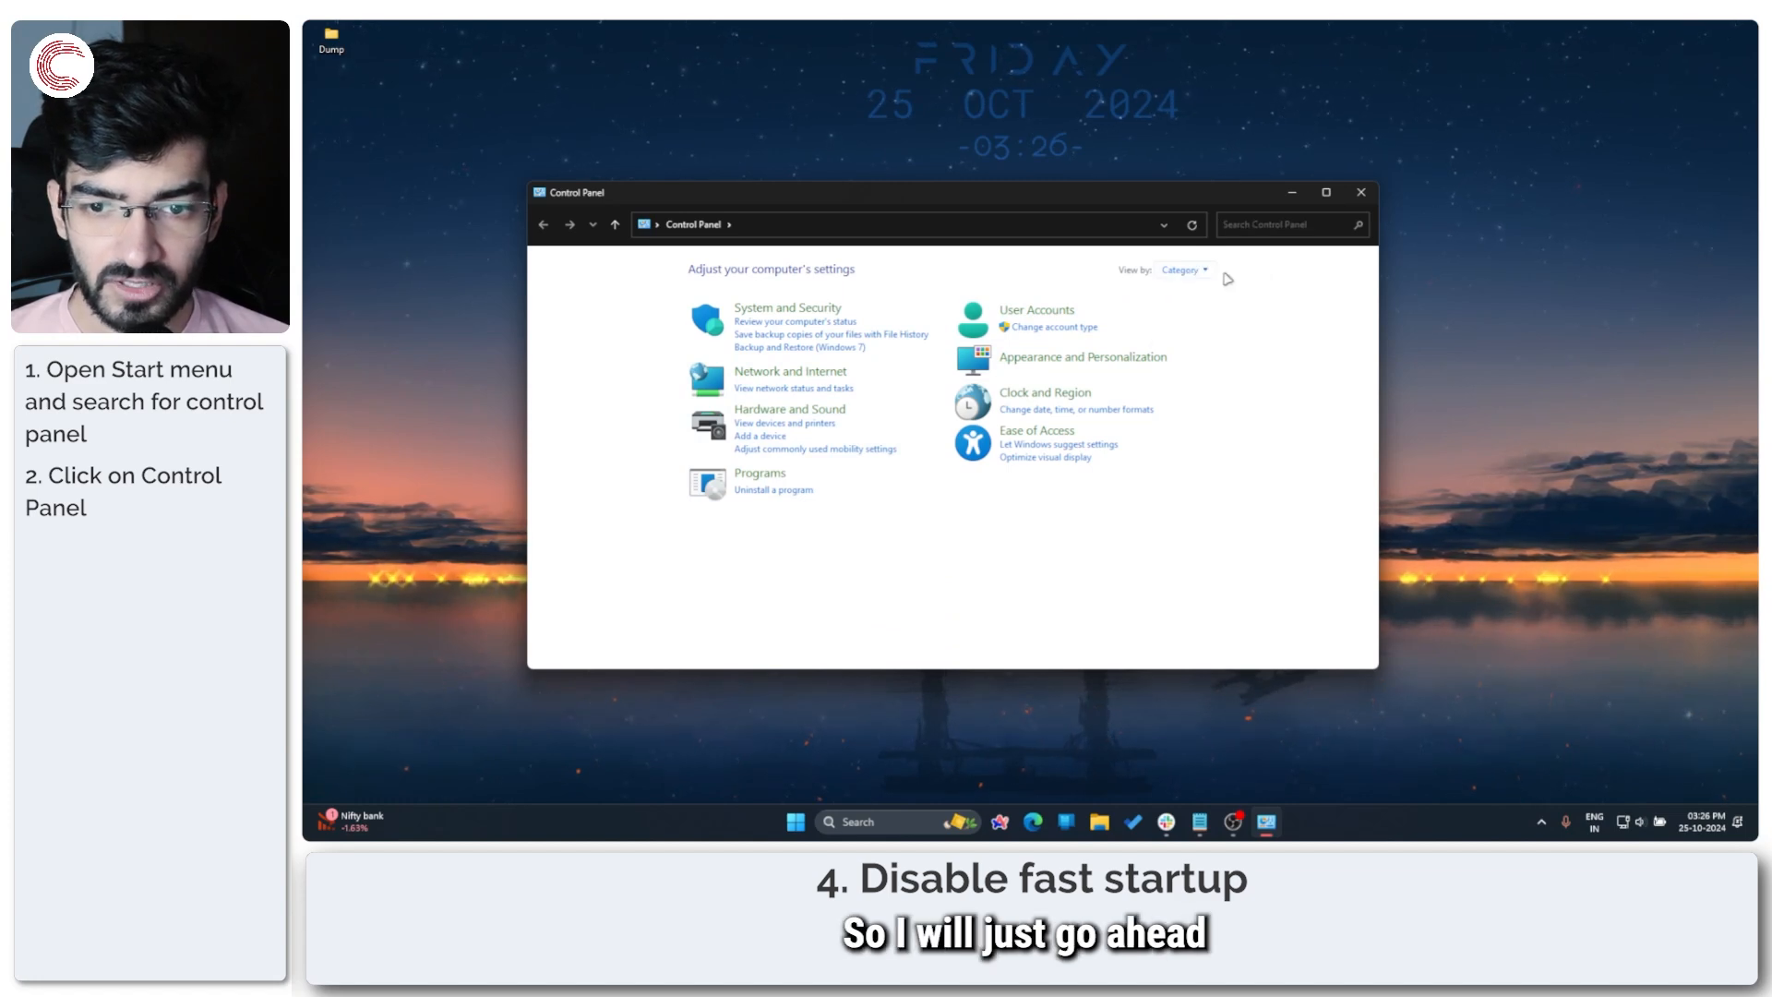
Switch Control Panel's View by to Large icons and open Power Options
{"action": "left_click", "coordinate": [1183, 268]}
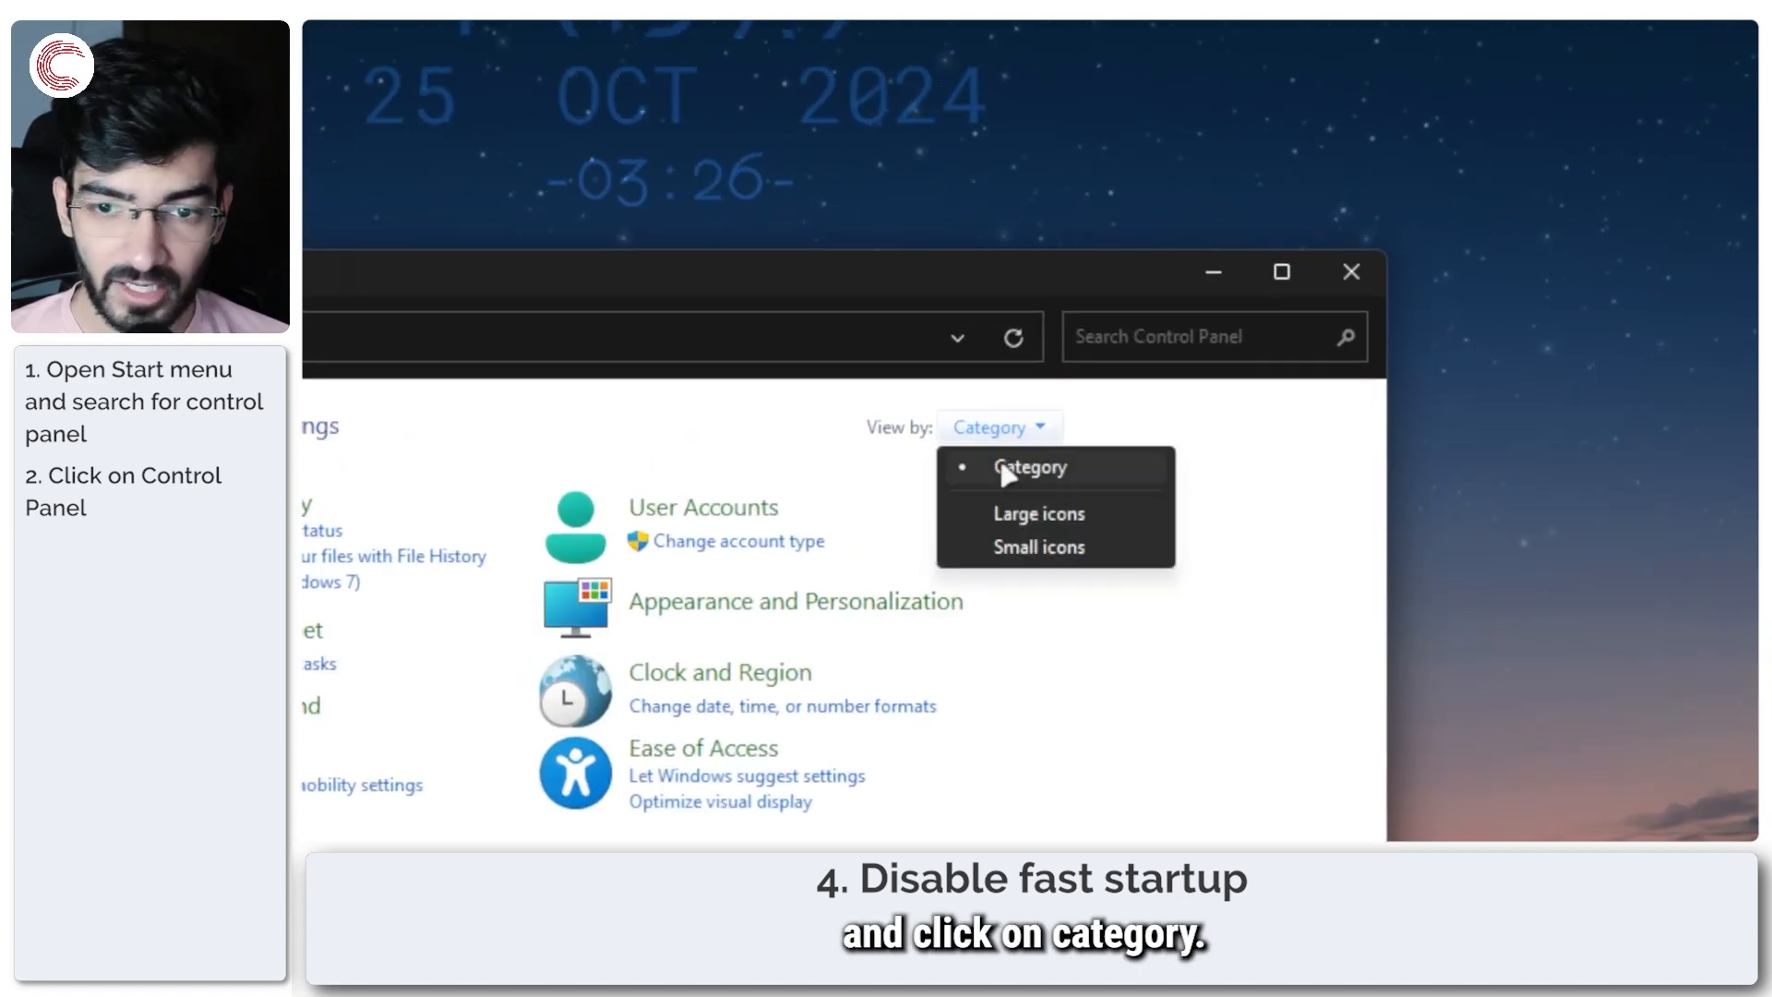
{"action": "left_click", "coordinate": [1036, 513]}
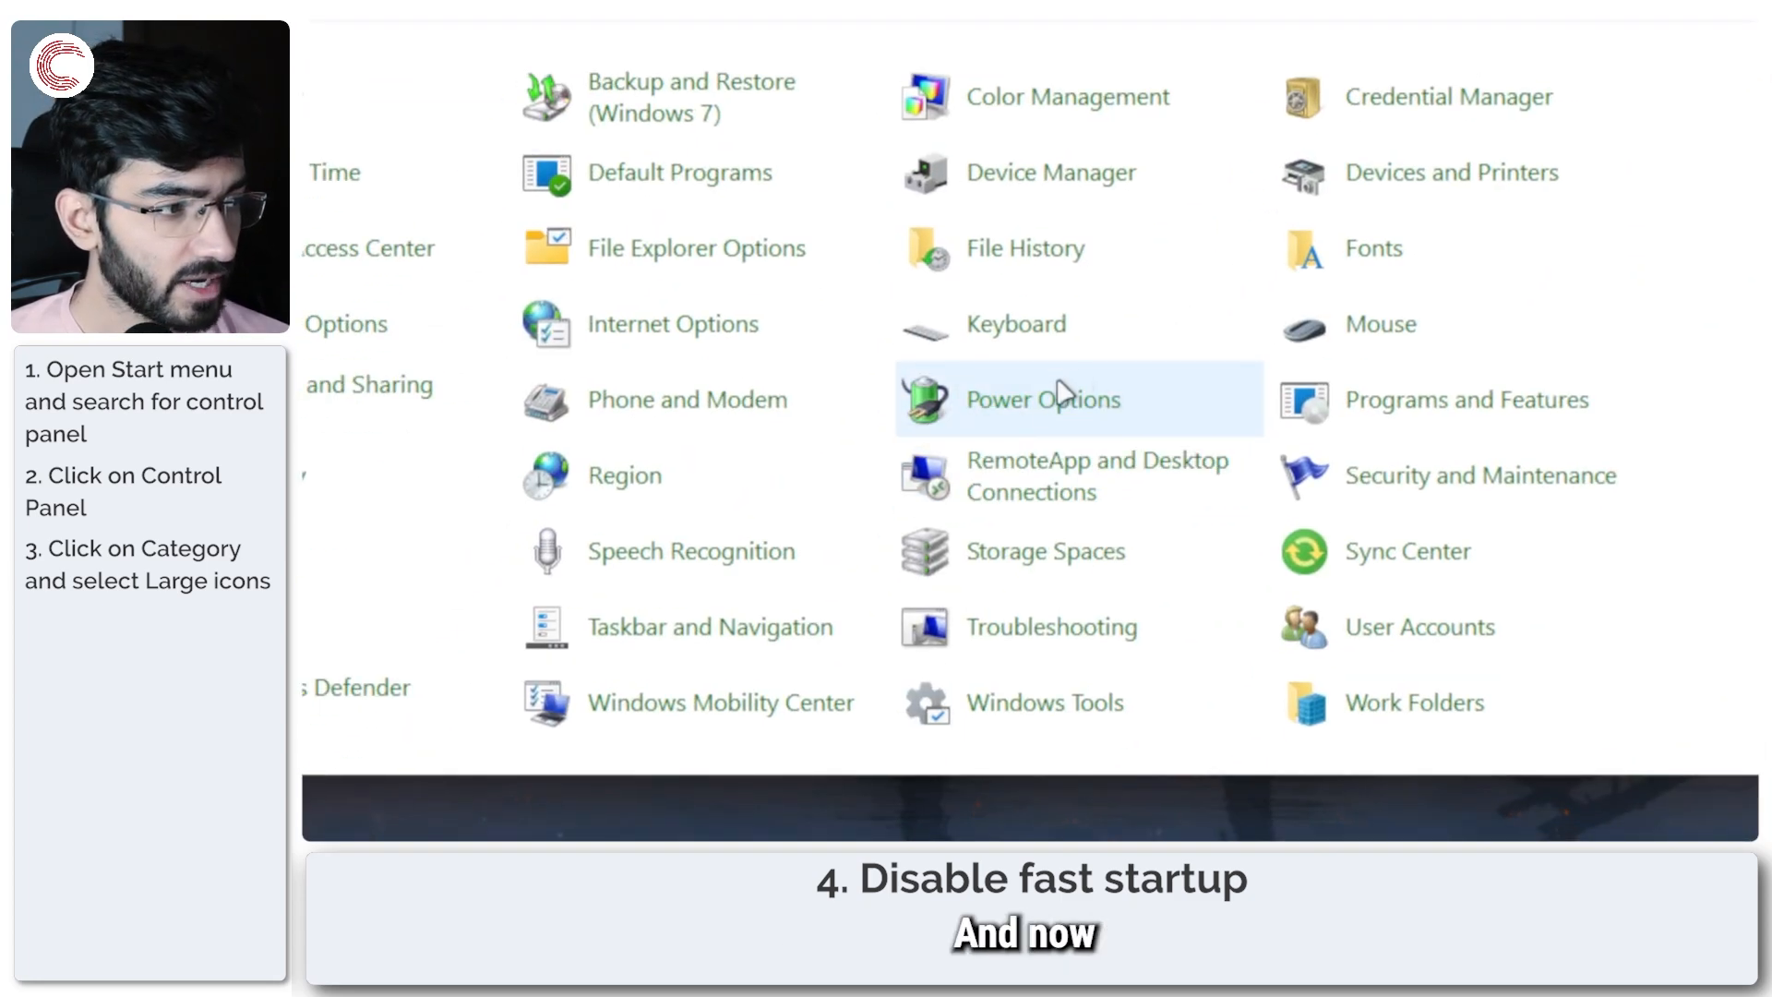
{"action": "left_click", "coordinate": [1042, 399]}
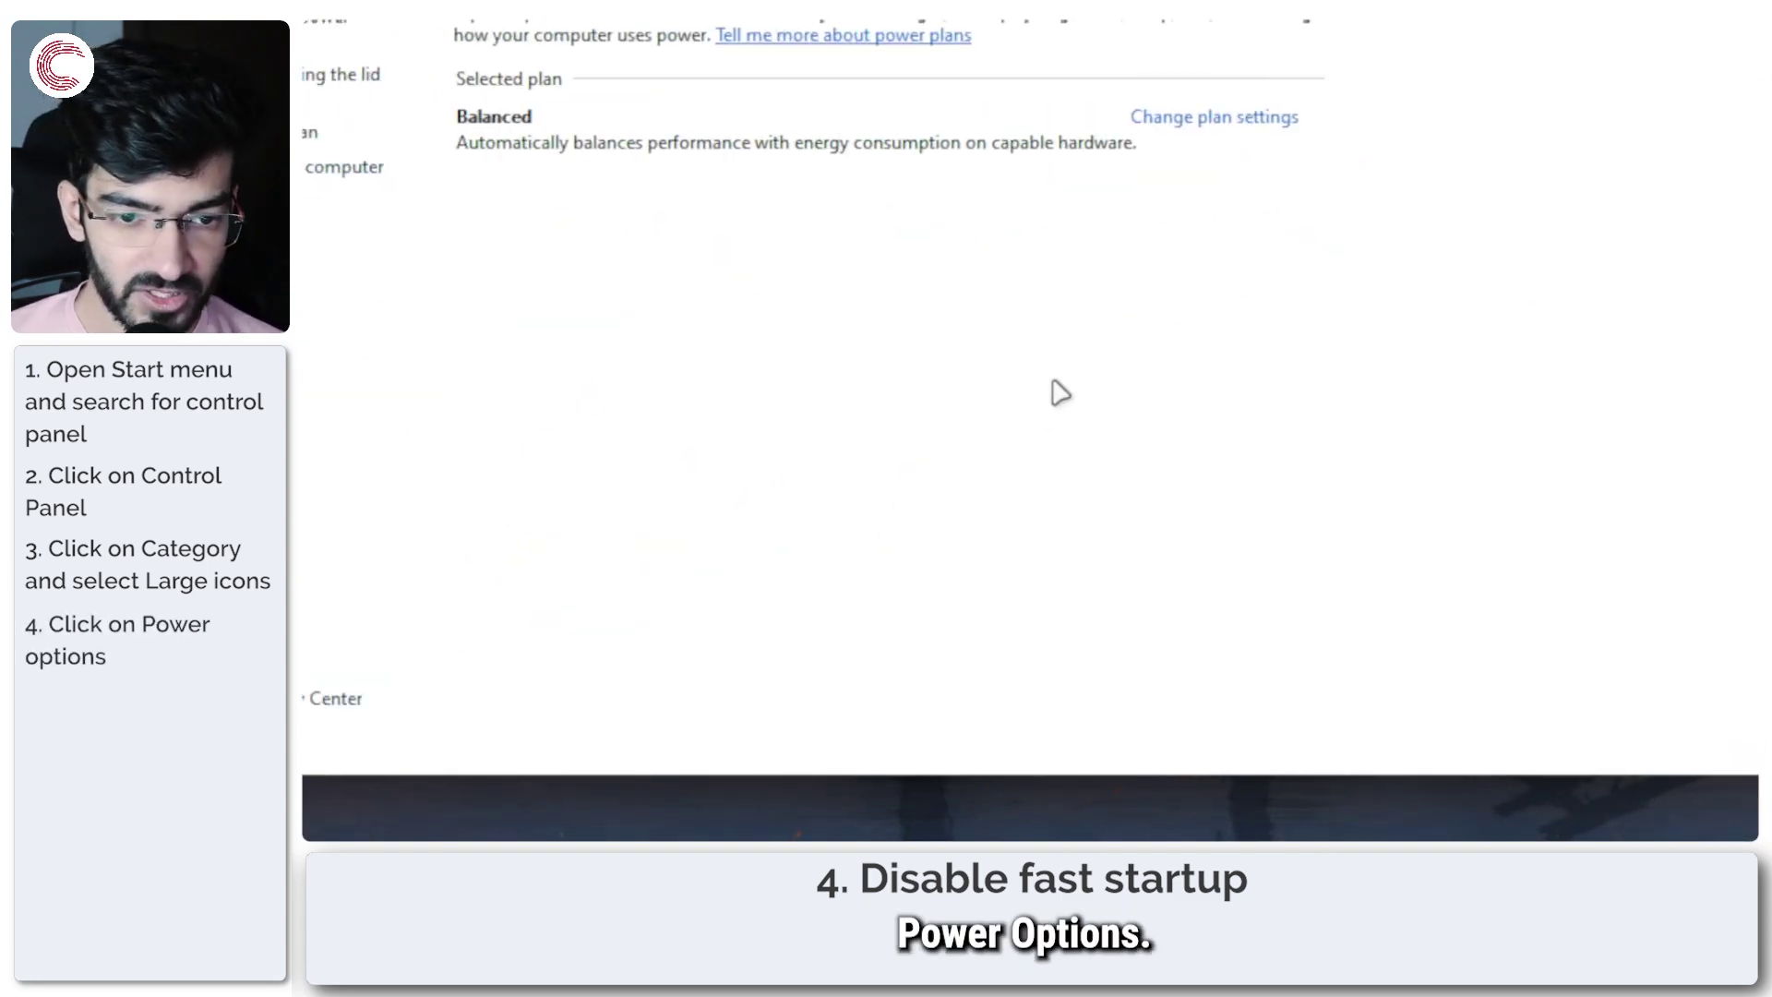
{"action": "mouse_move", "coordinate": [678, 268]}
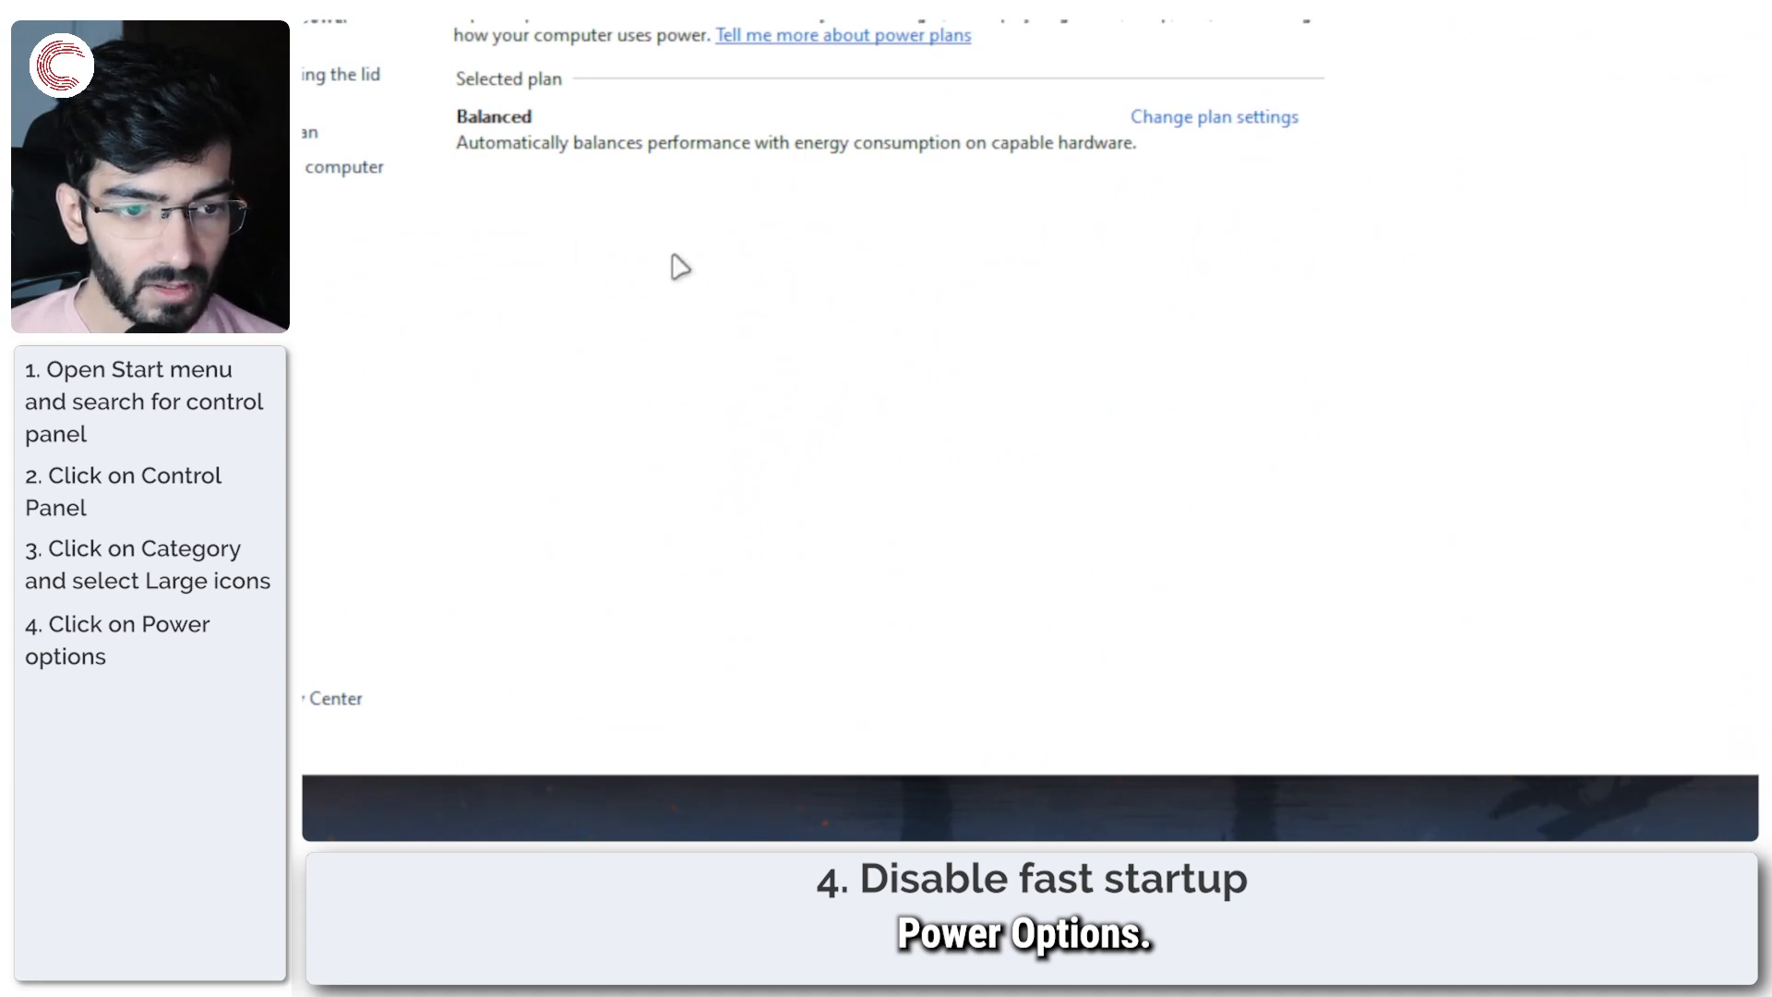
{"action": "mouse_move", "coordinate": [618, 152]}
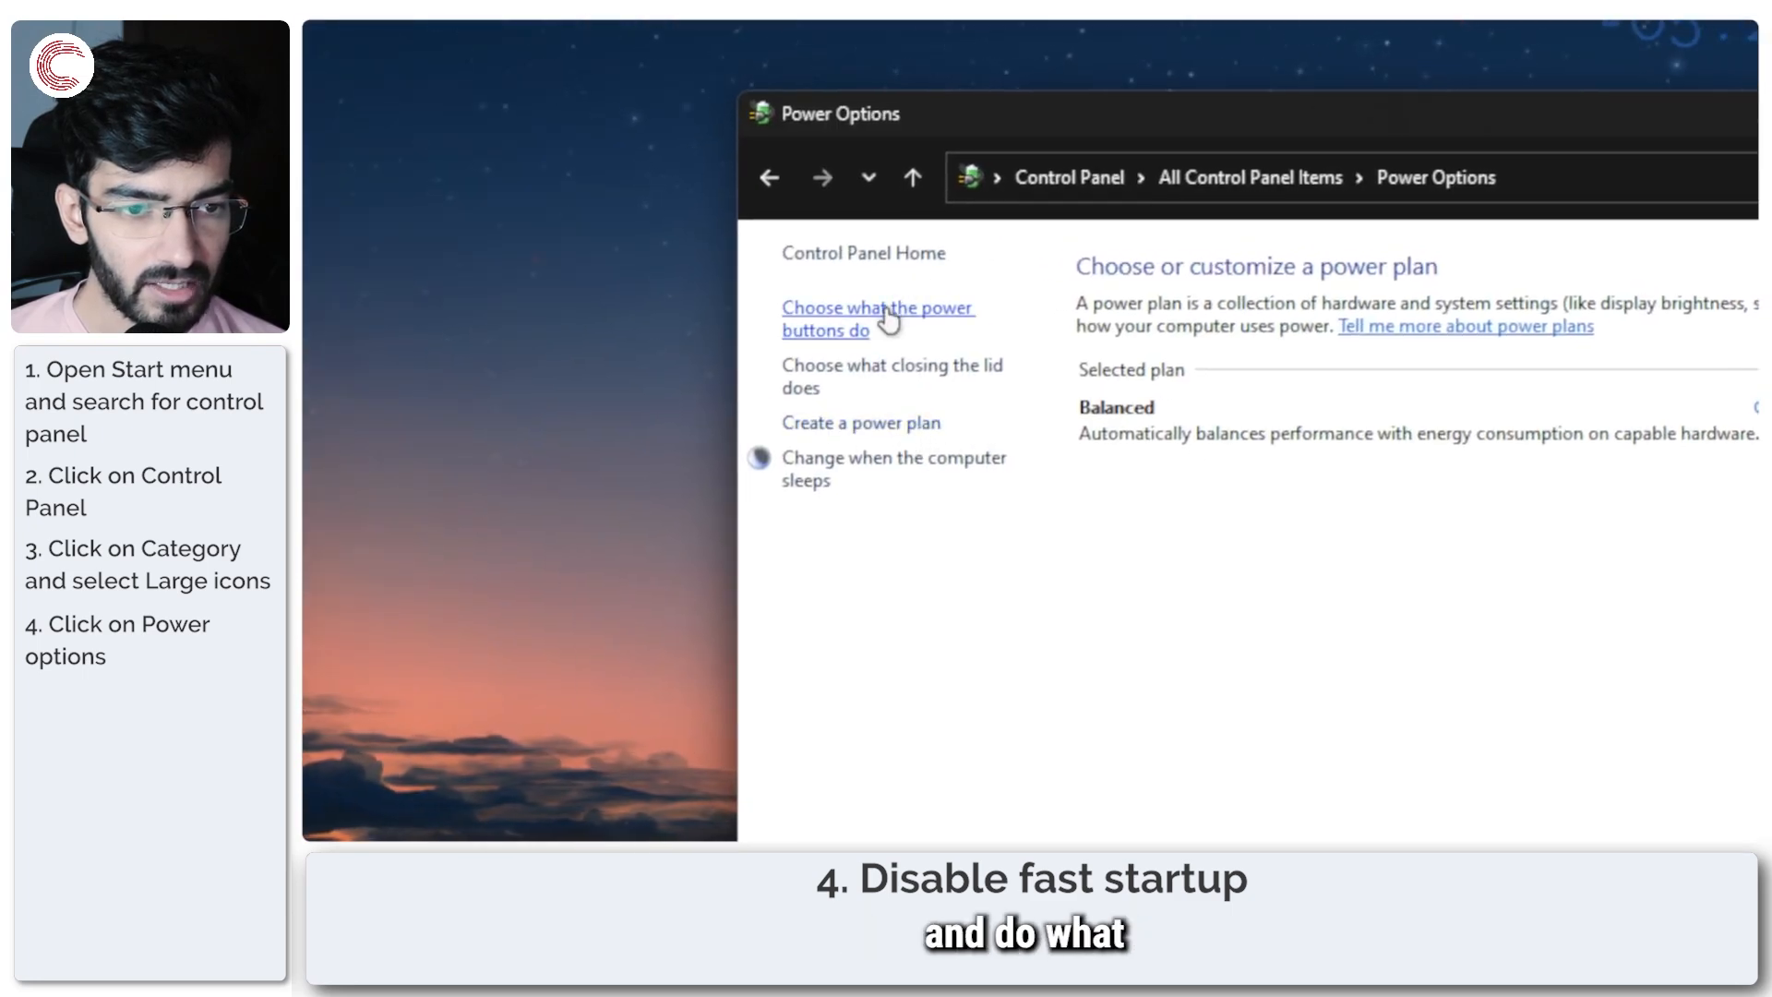
Open 'Choose what the power buttons do' and view the greyed-out Shutdown settings
{"action": "left_click", "coordinate": [876, 318]}
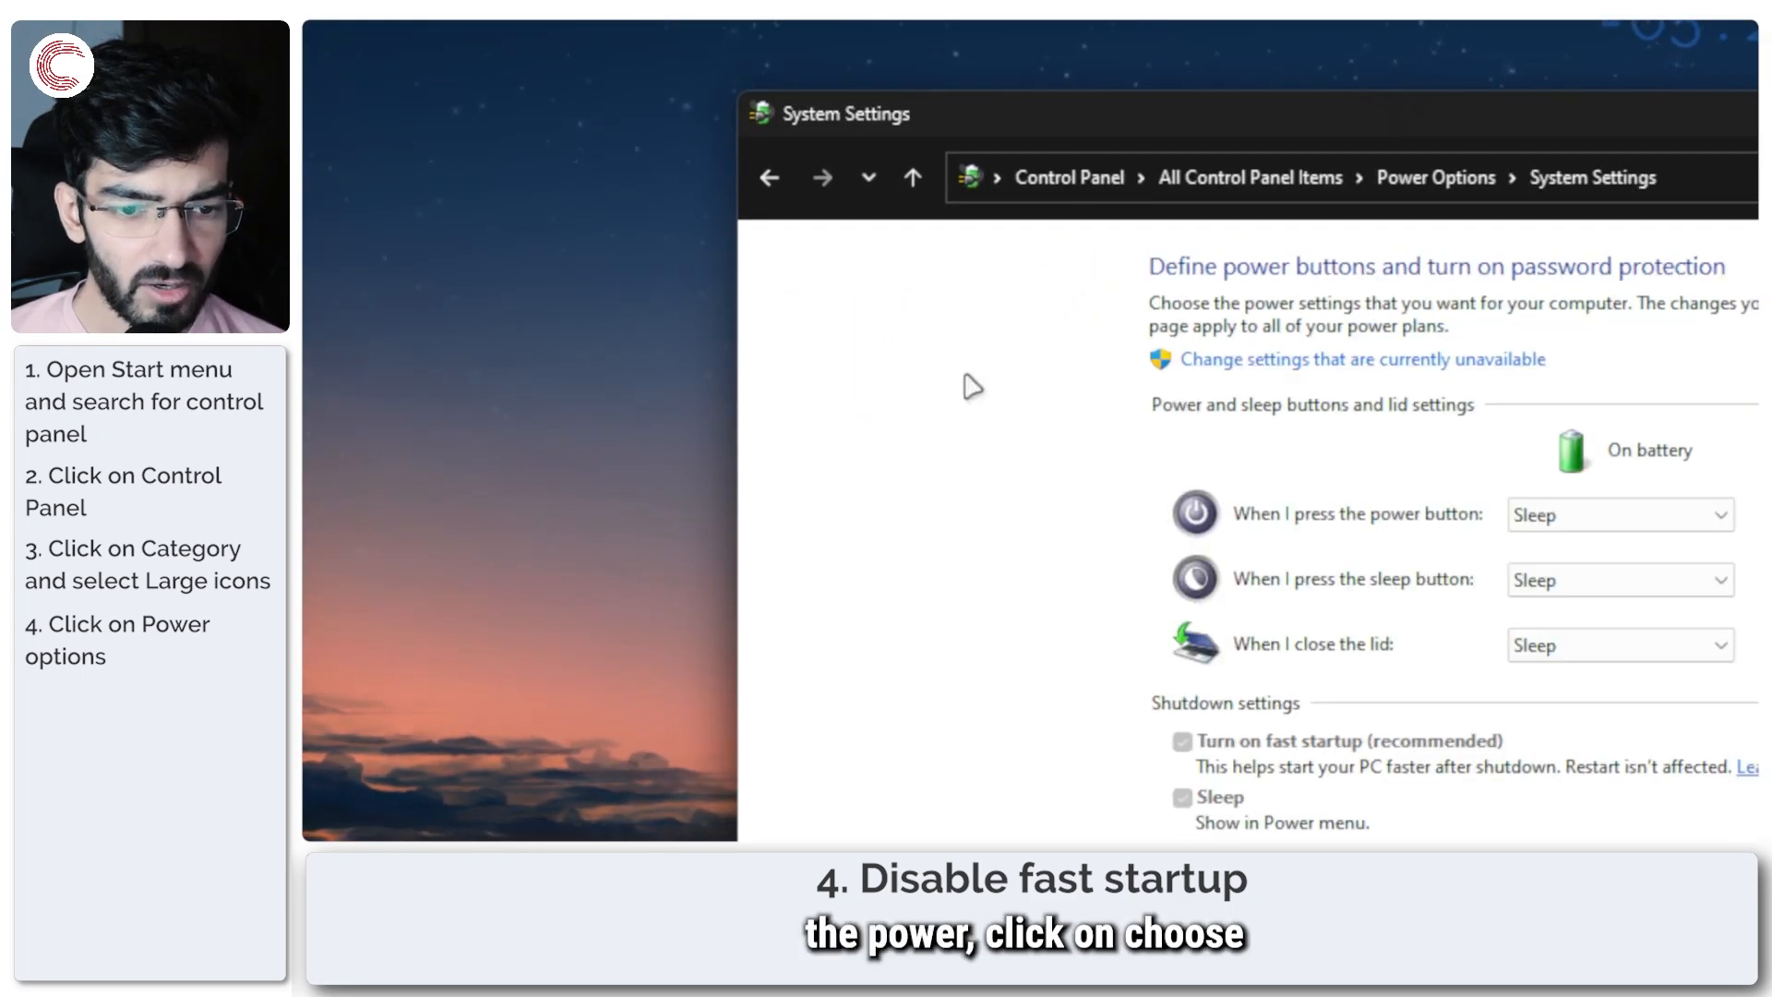
{"action": "left_click", "coordinate": [769, 177]}
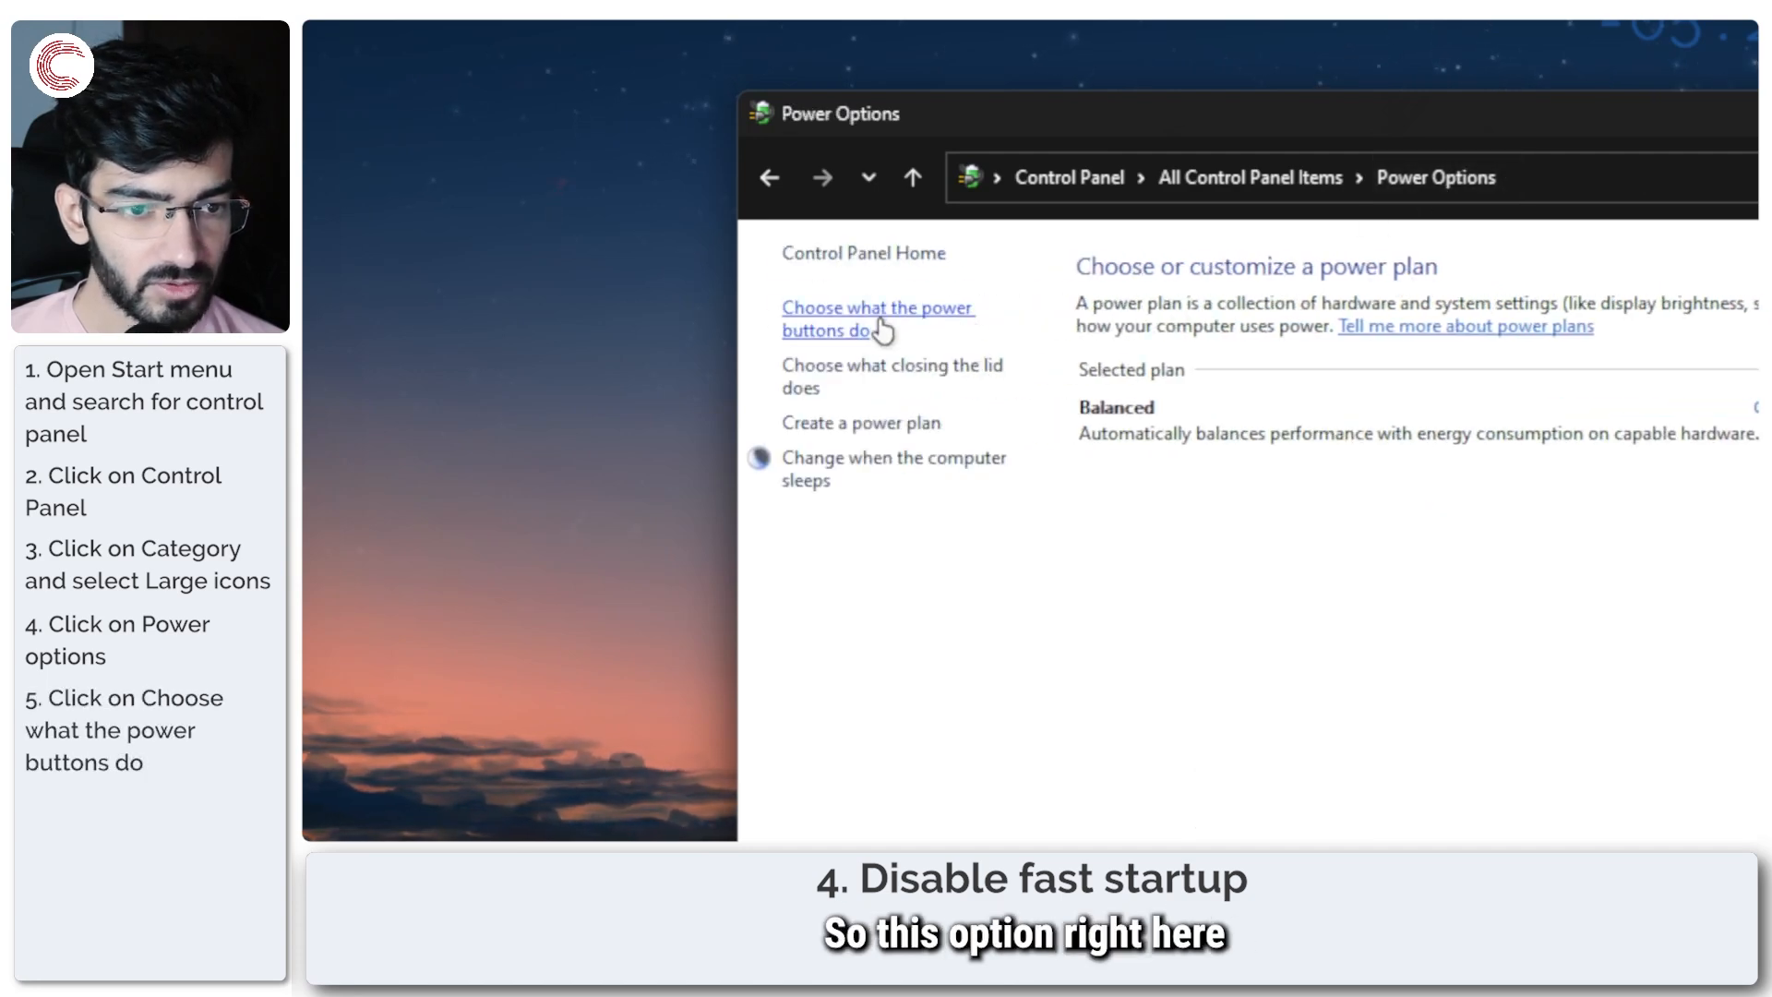
{"action": "left_click", "coordinate": [878, 317]}
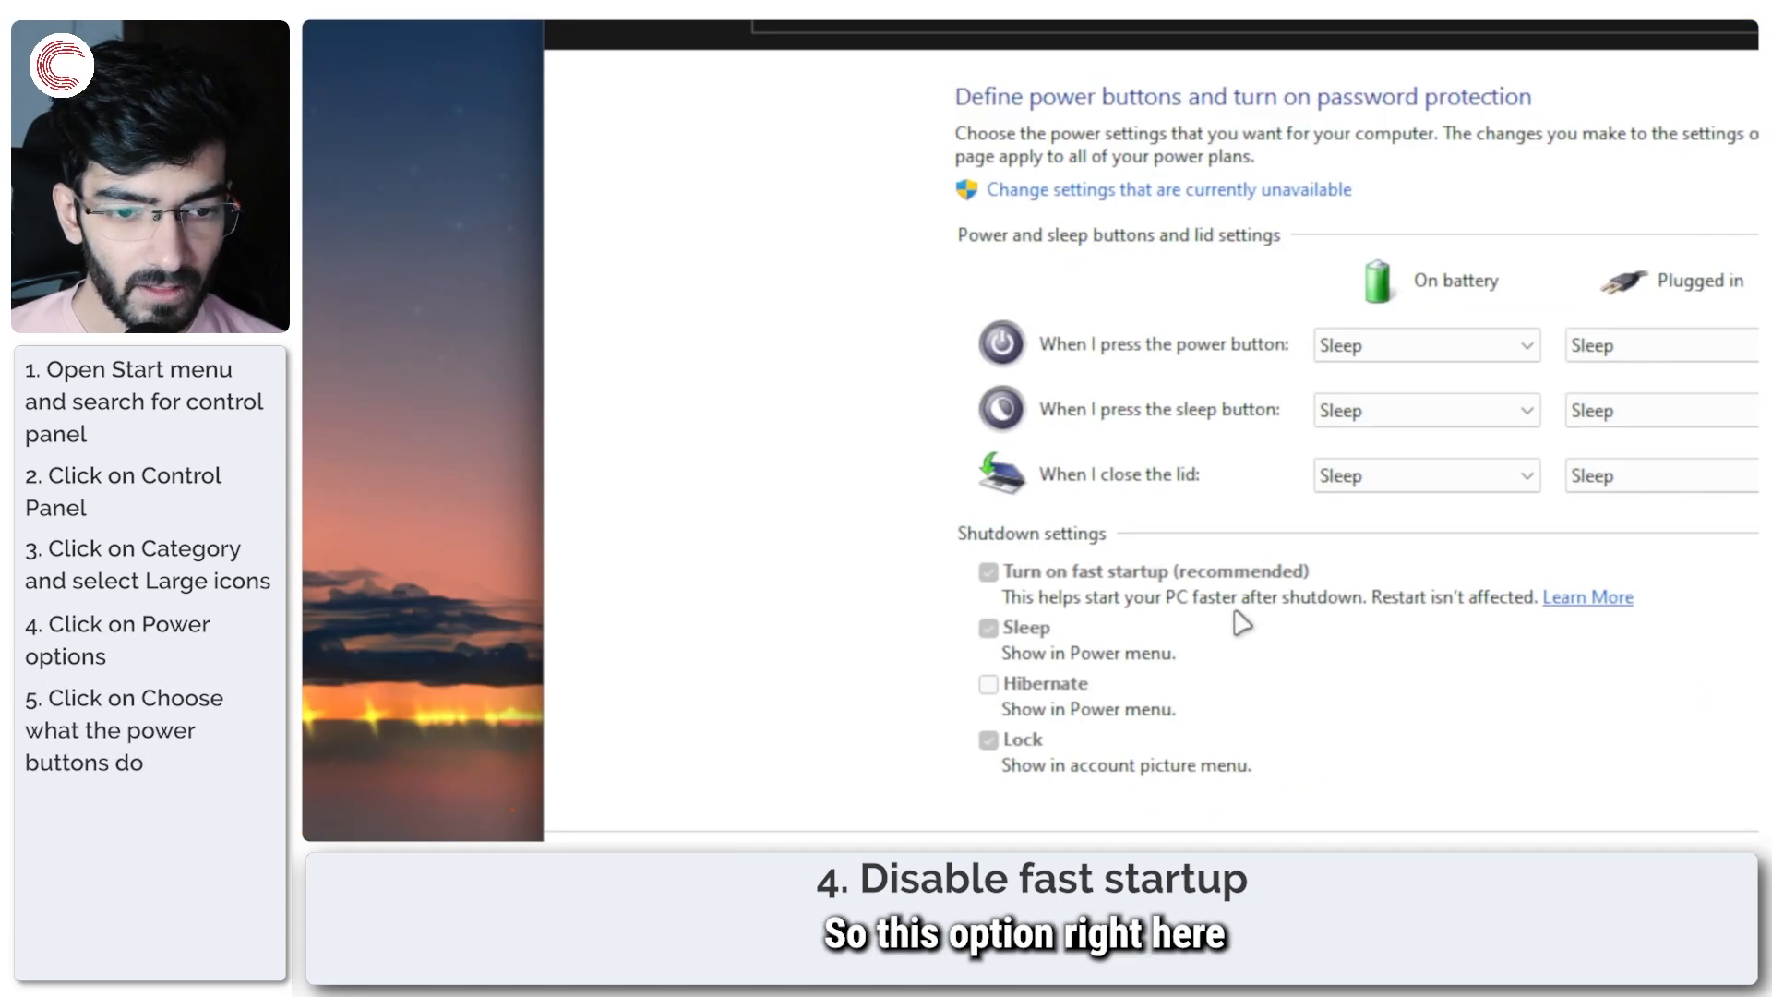
{"action": "scroll", "scroll_direction": "down", "scroll_amount": 3}
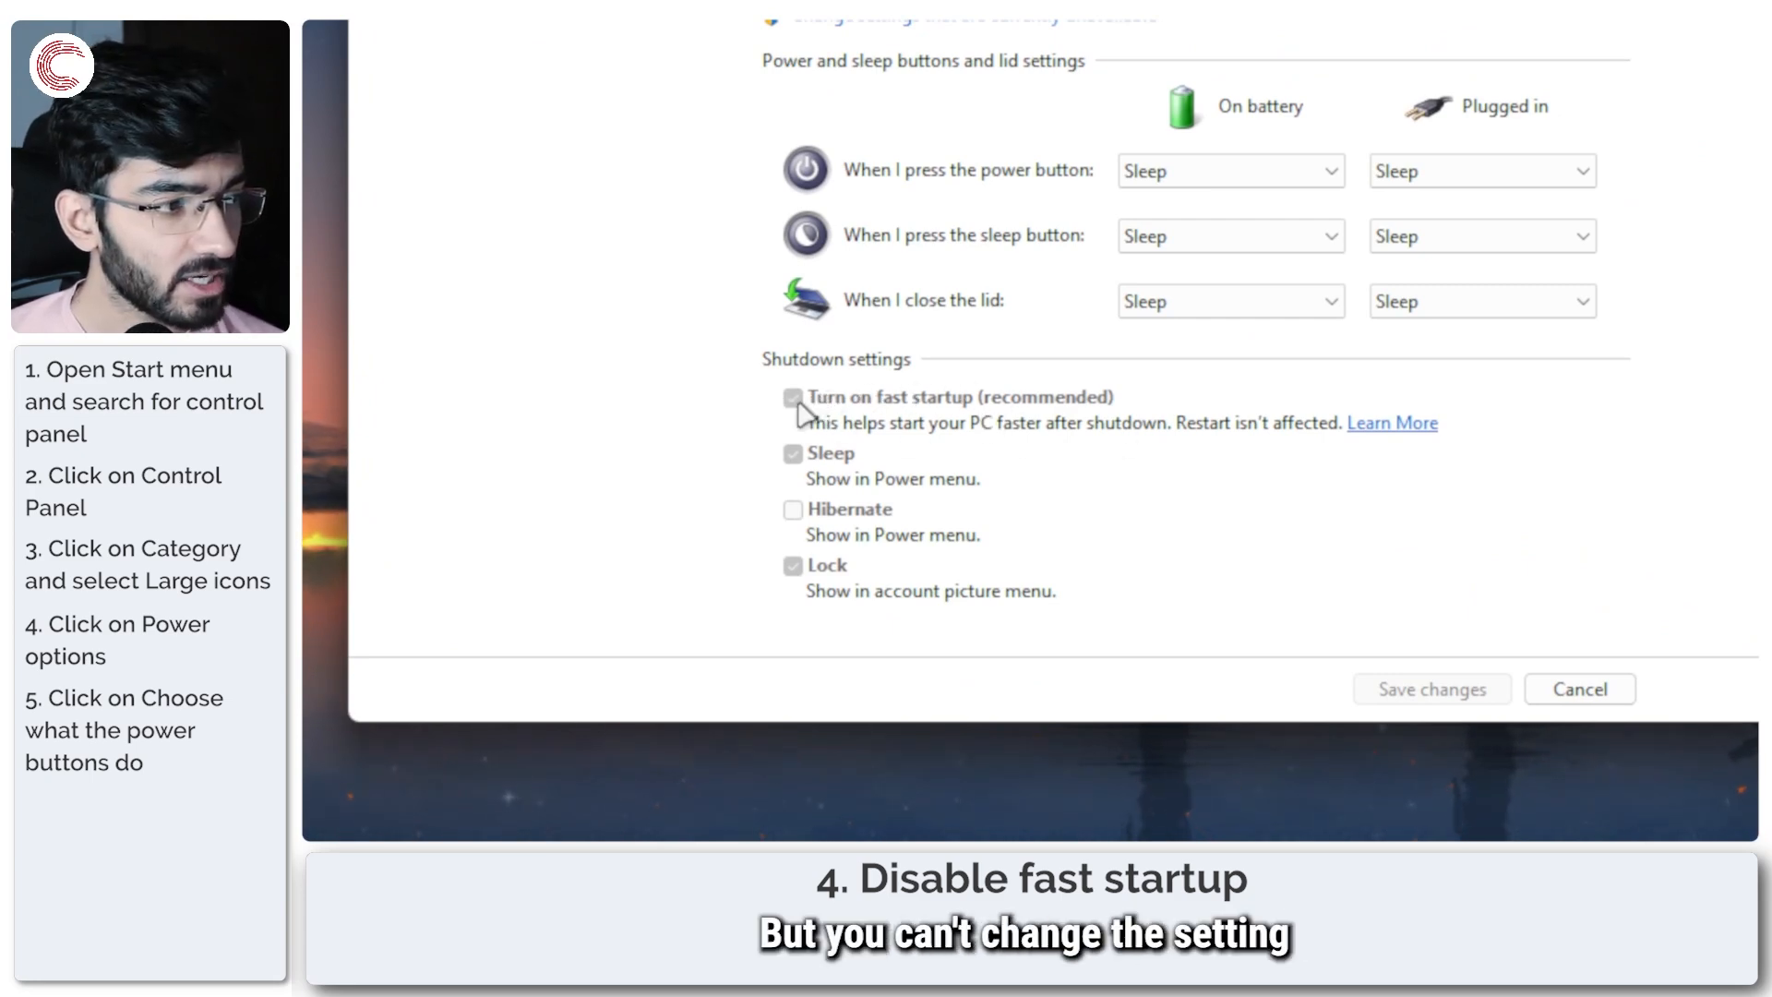
{"action": "scroll", "scroll_direction": "up", "scroll_amount": 3}
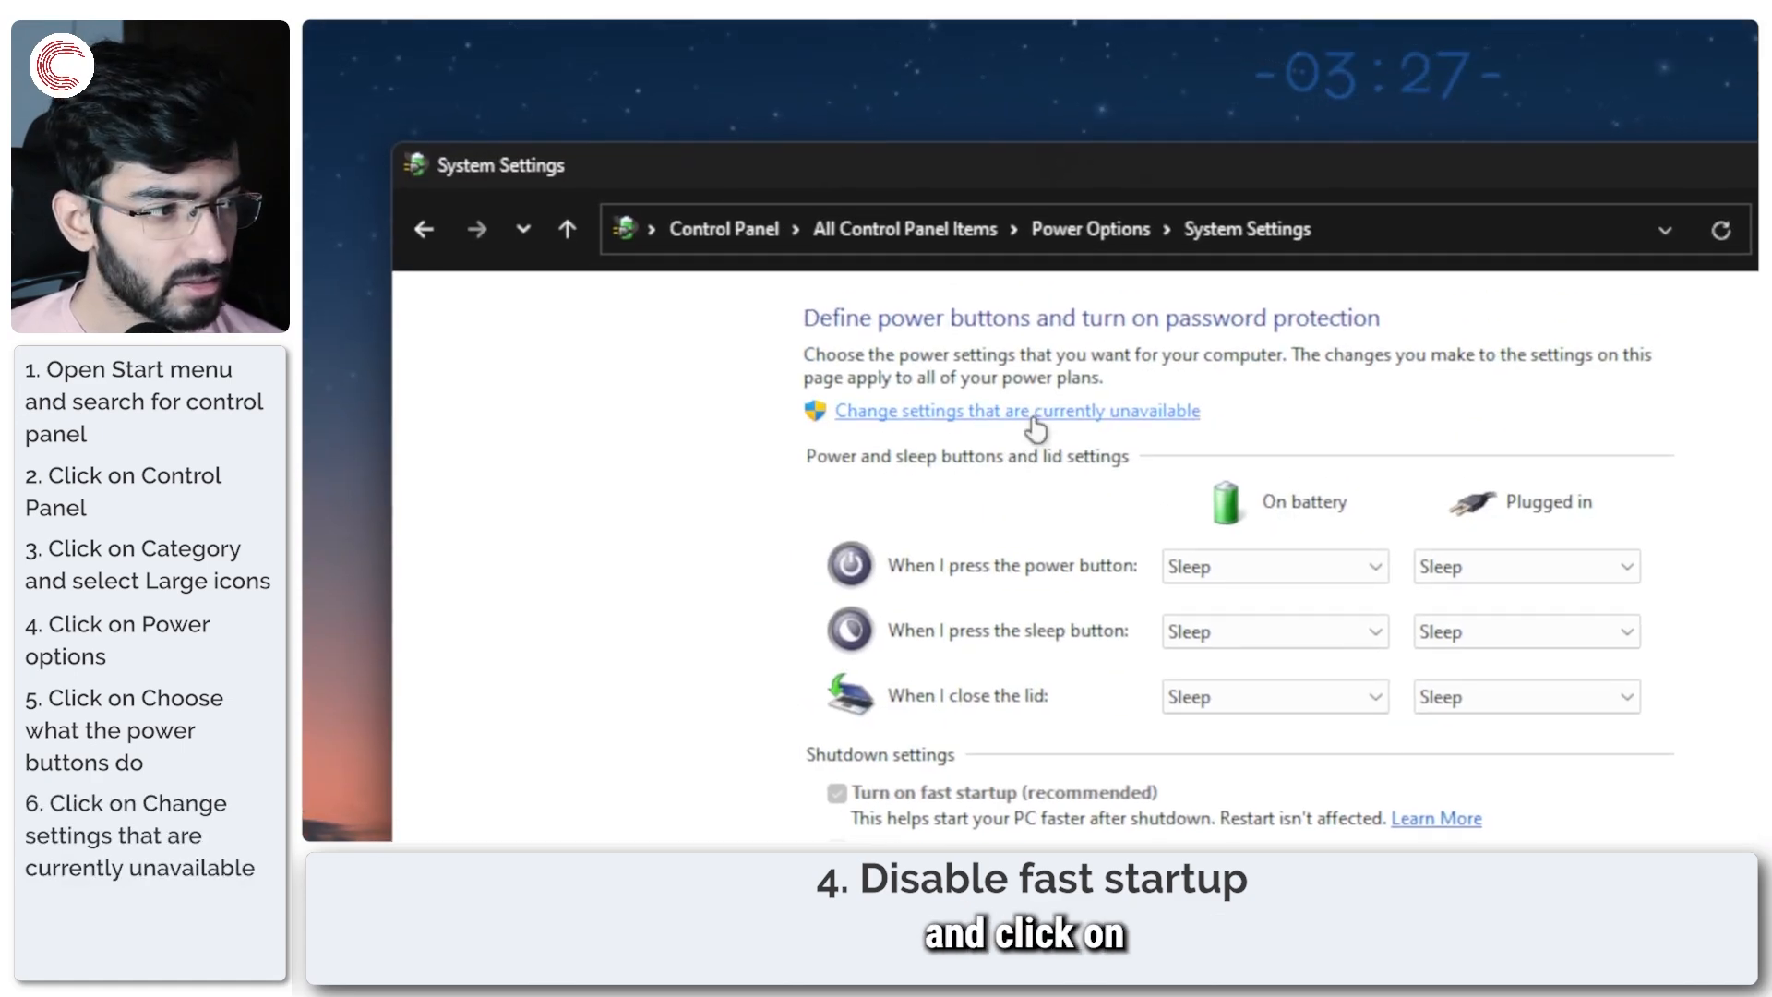
Unlock the unavailable settings and untick 'Turn on fast startup', keeping Hibernate unticked
{"action": "left_click", "coordinate": [1013, 410]}
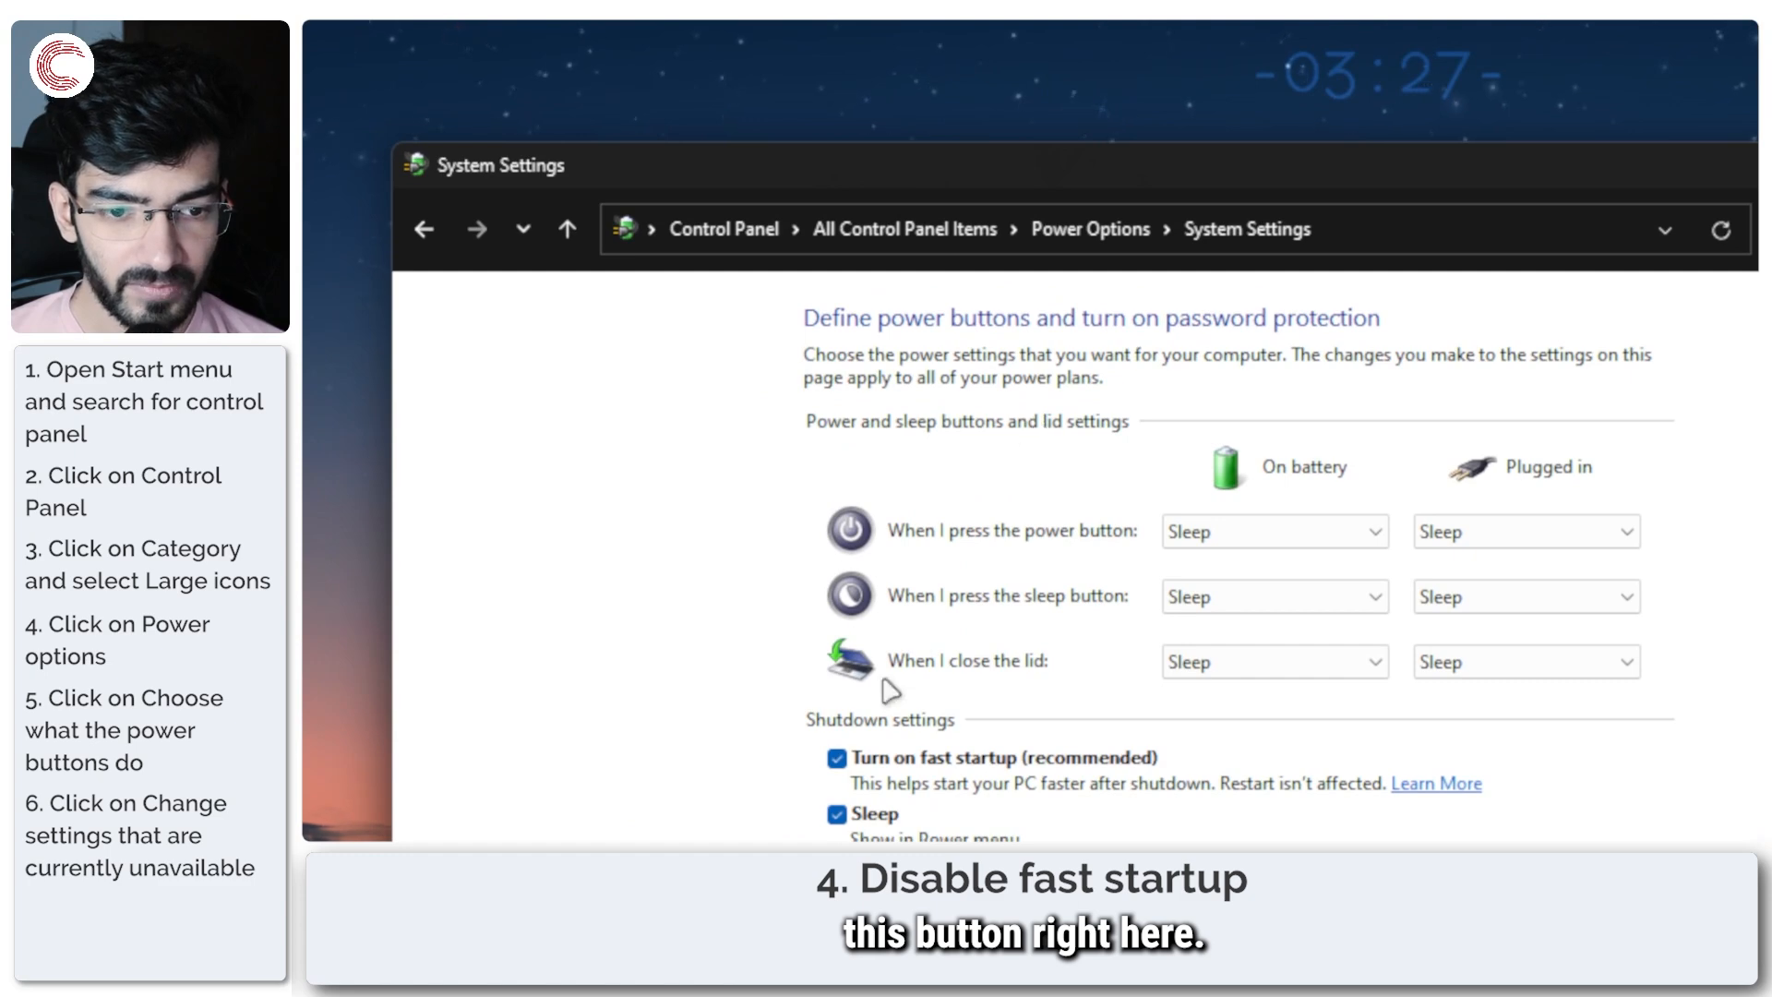
{"action": "scroll", "scroll_direction": "down", "scroll_amount": 3}
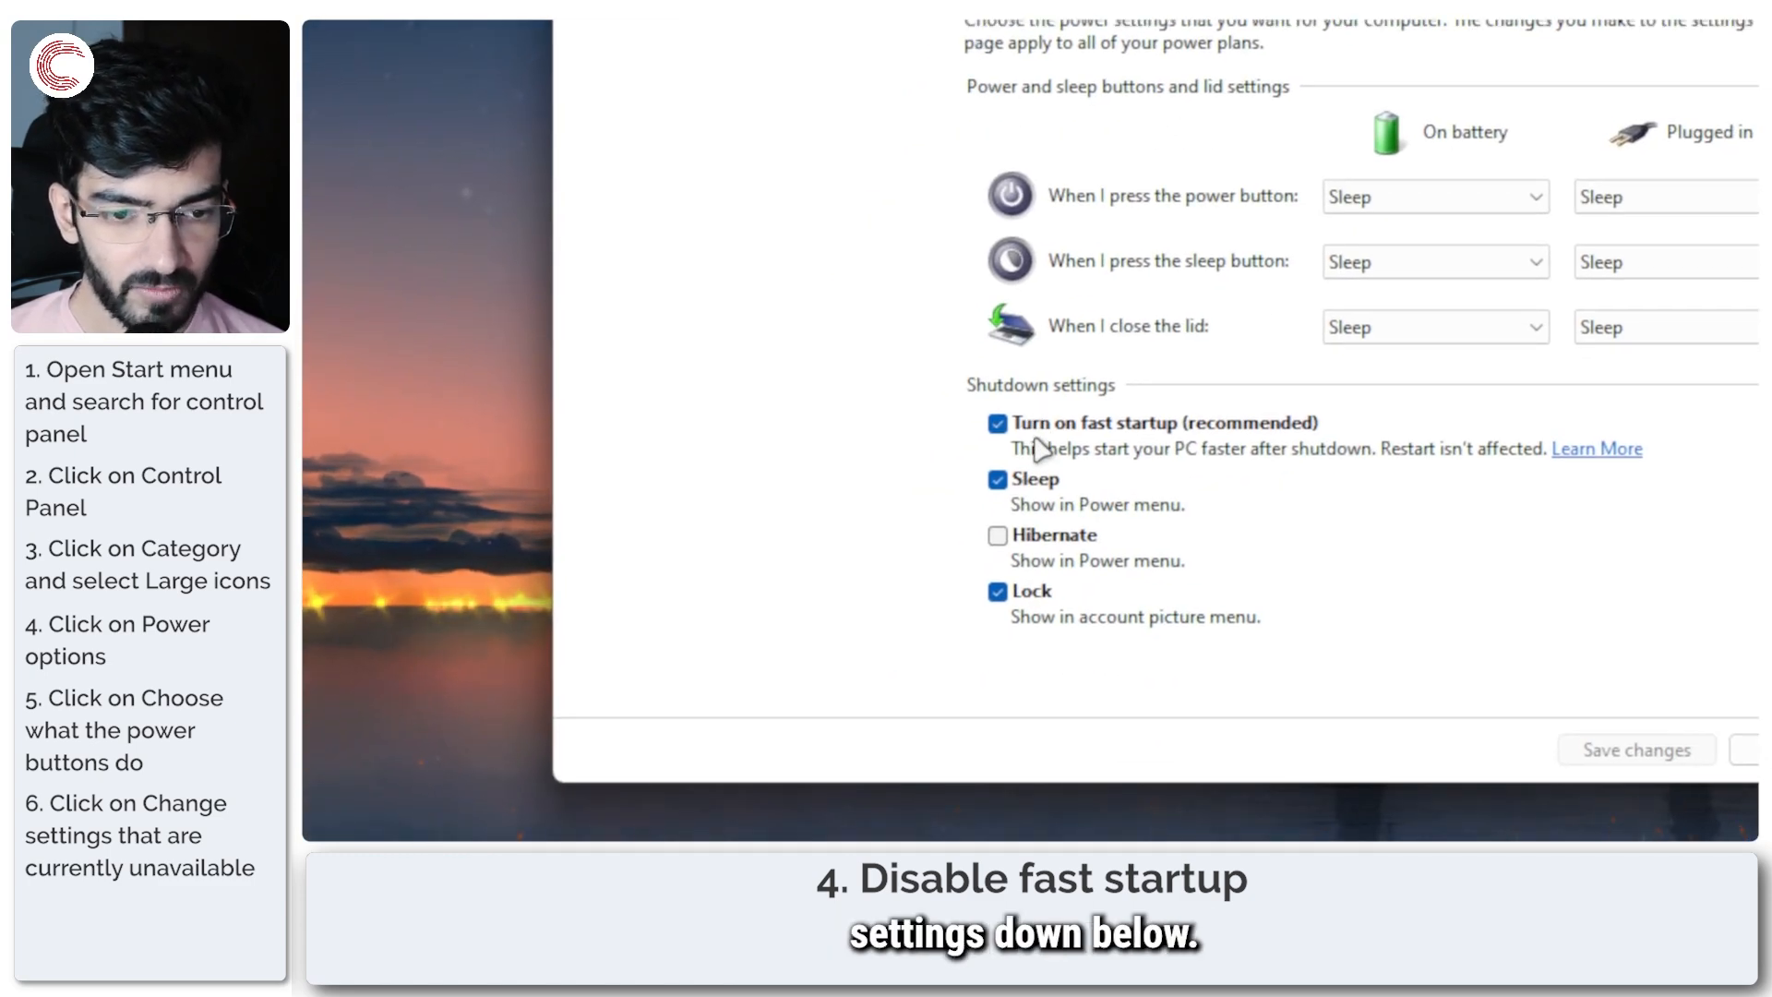
{"action": "left_click", "coordinate": [996, 535]}
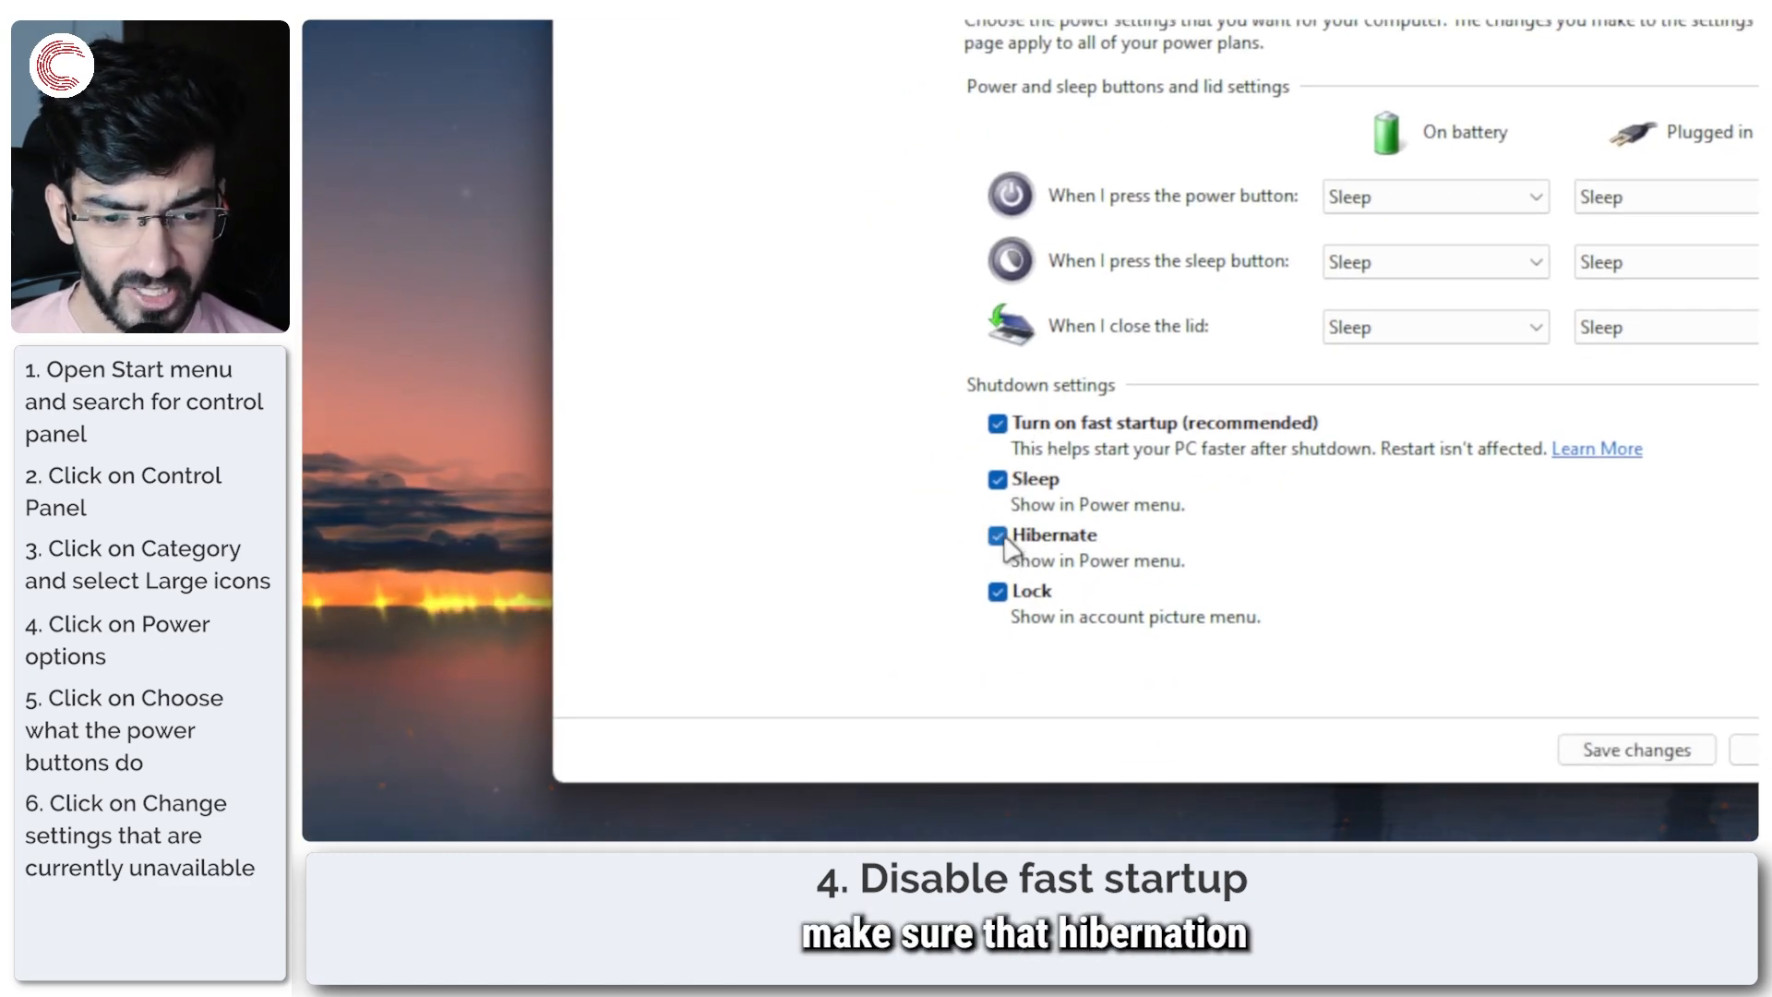
{"action": "left_click", "coordinate": [997, 423]}
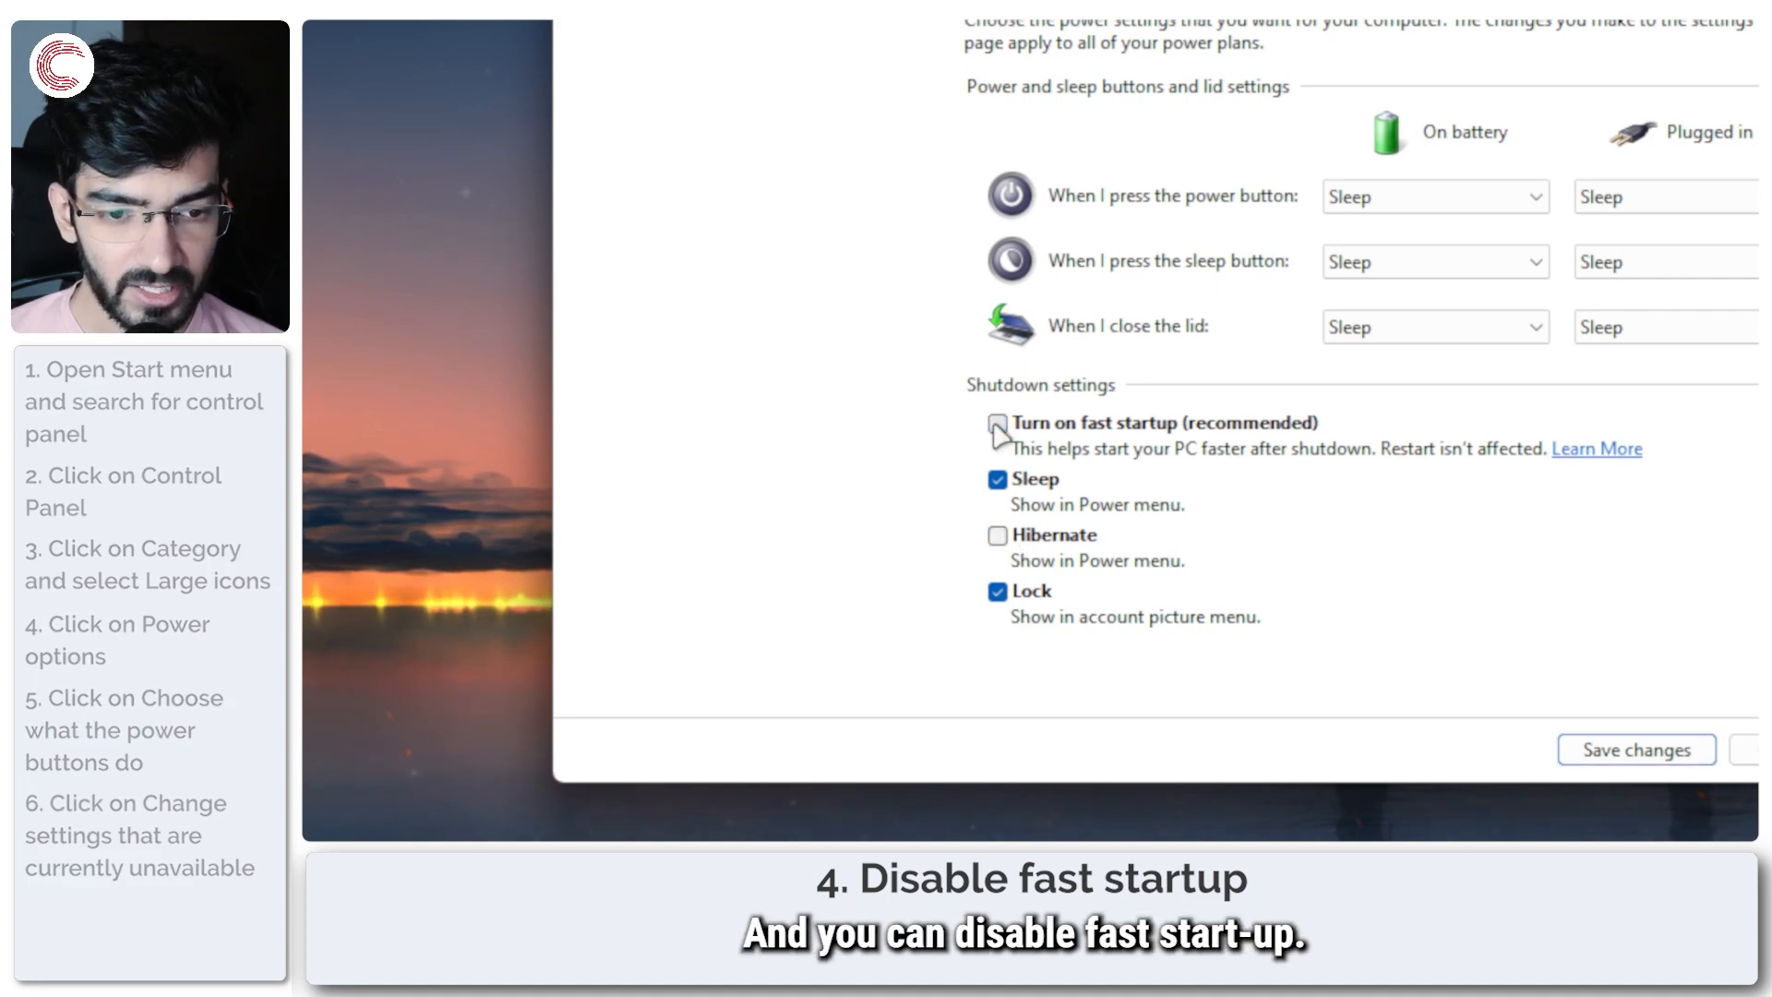
{"action": "left_click", "coordinate": [996, 422]}
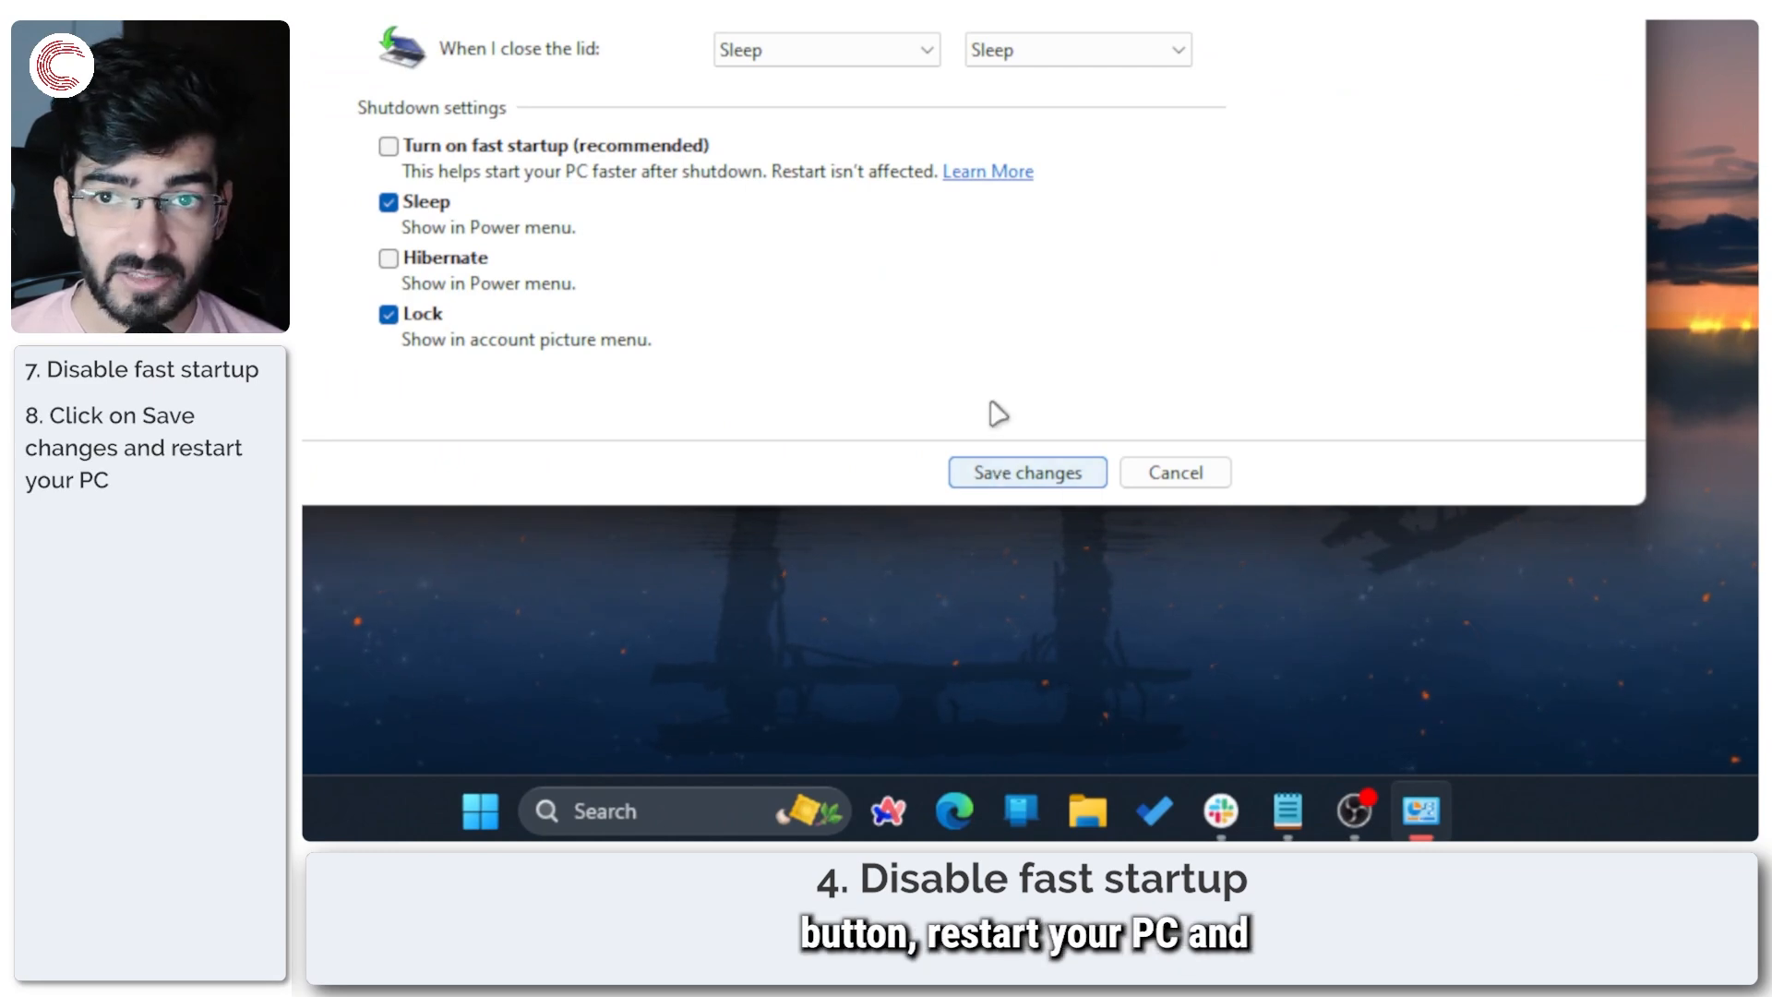
{"action": "mouse_move", "coordinate": [958, 400]}
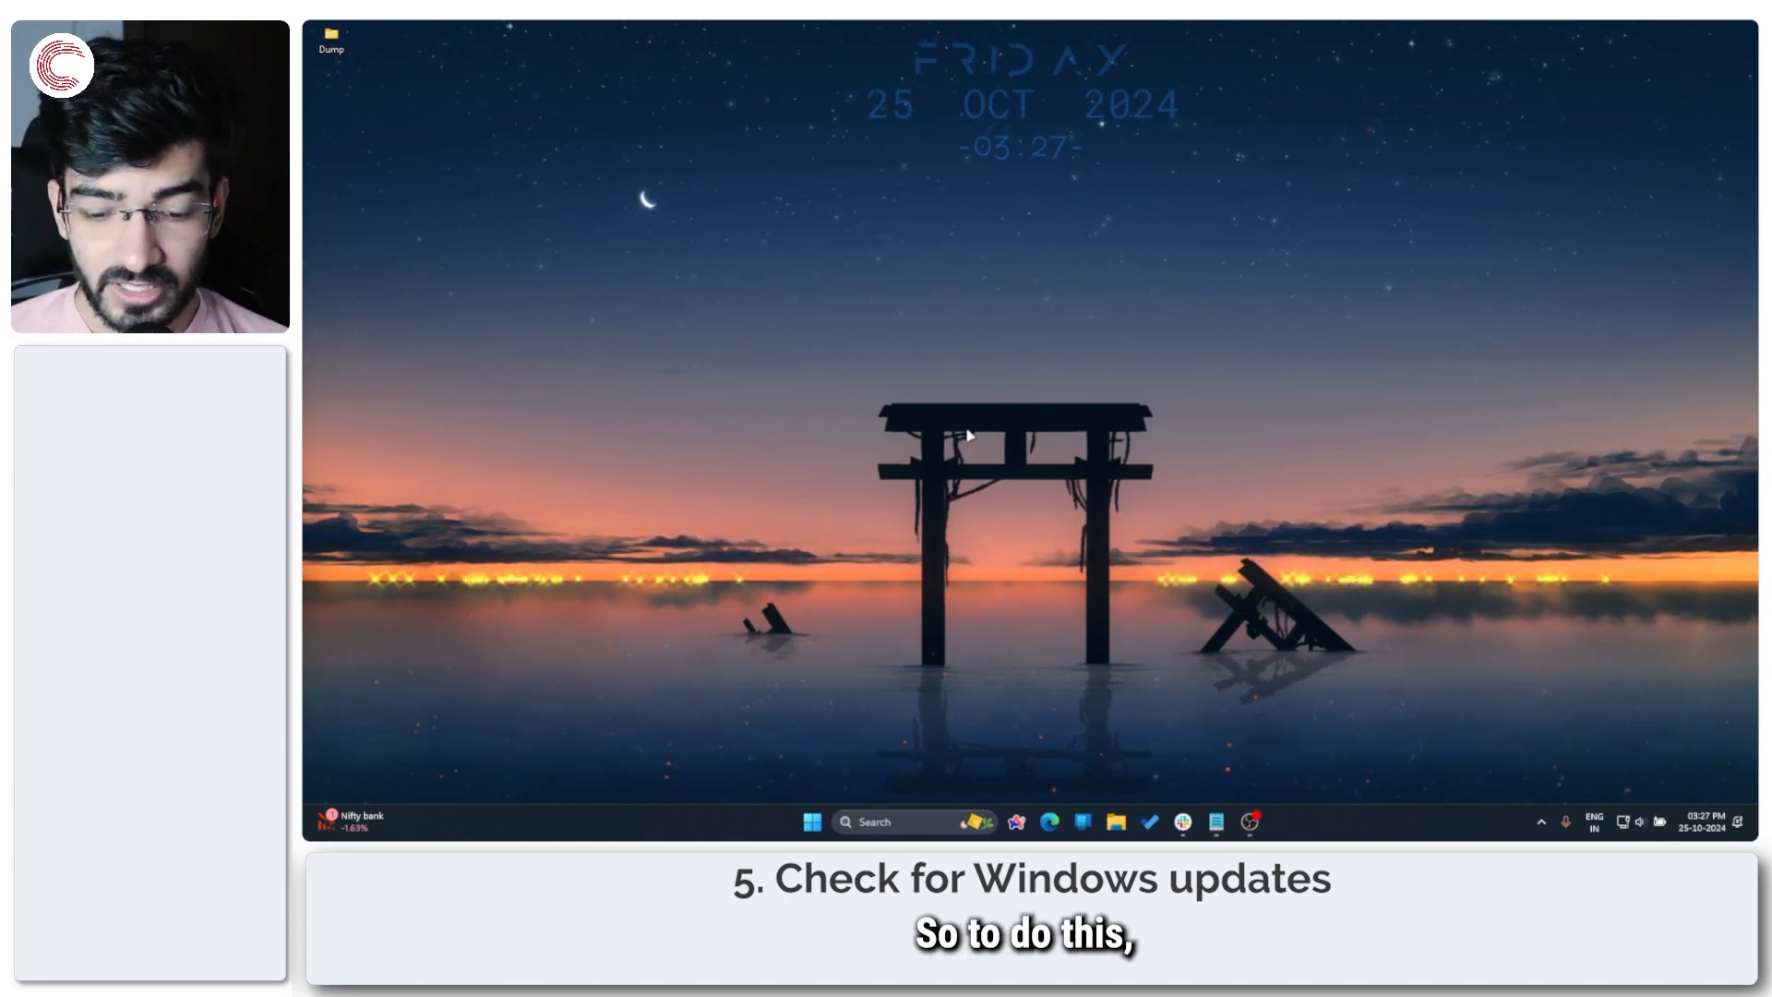
Launch Settings with Win+I and go to Windows Update in the sidebar
{"action": "key", "text": "Win+i"}
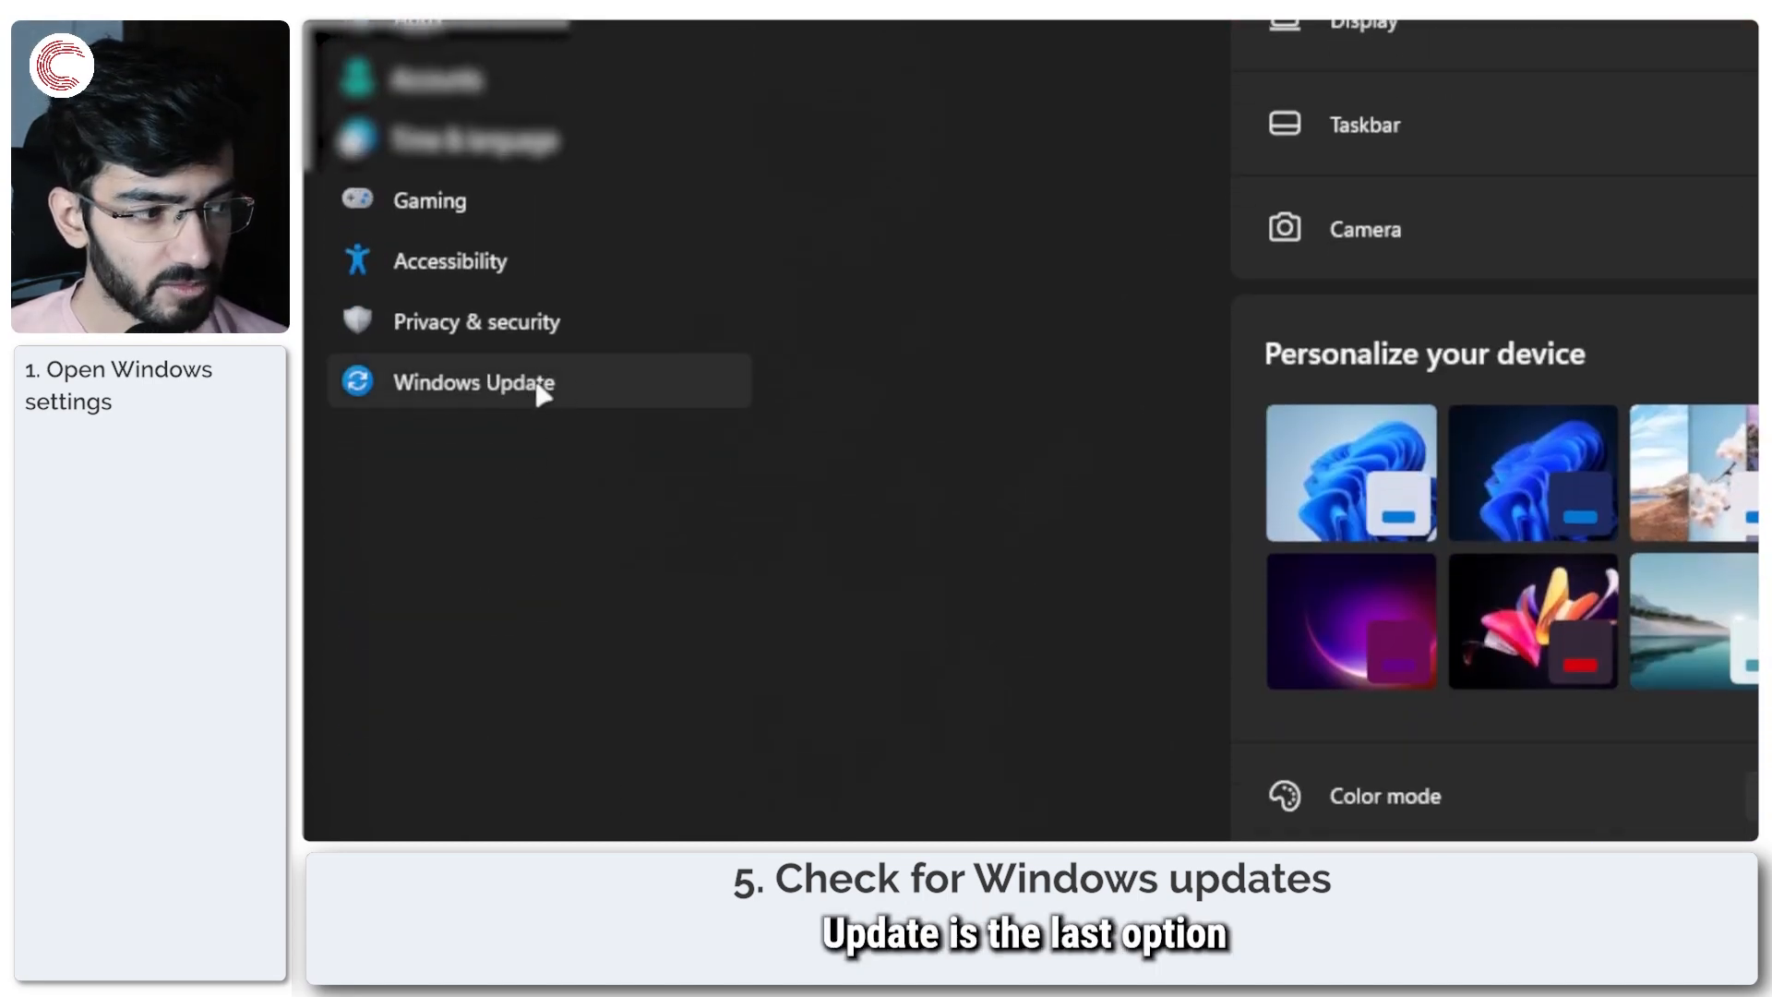
{"action": "left_click", "coordinate": [473, 382]}
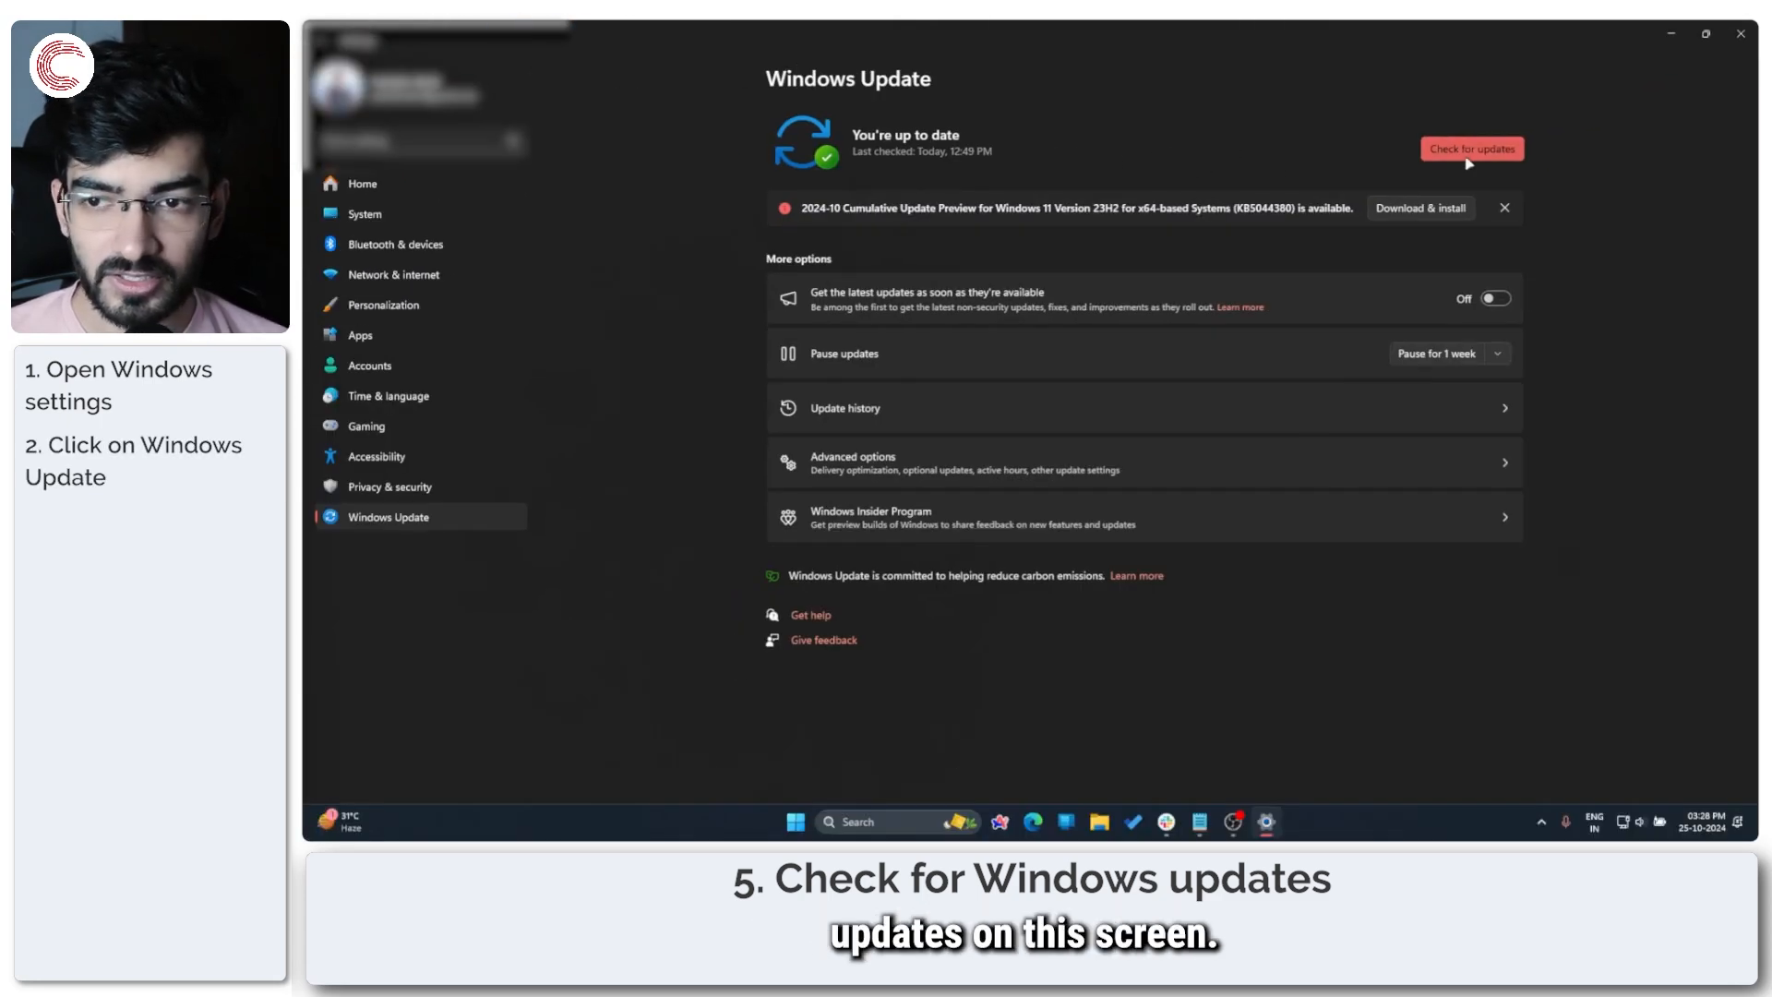
Start a new Windows Update check from the Windows Update page in Settings
{"action": "left_click", "coordinate": [1471, 147]}
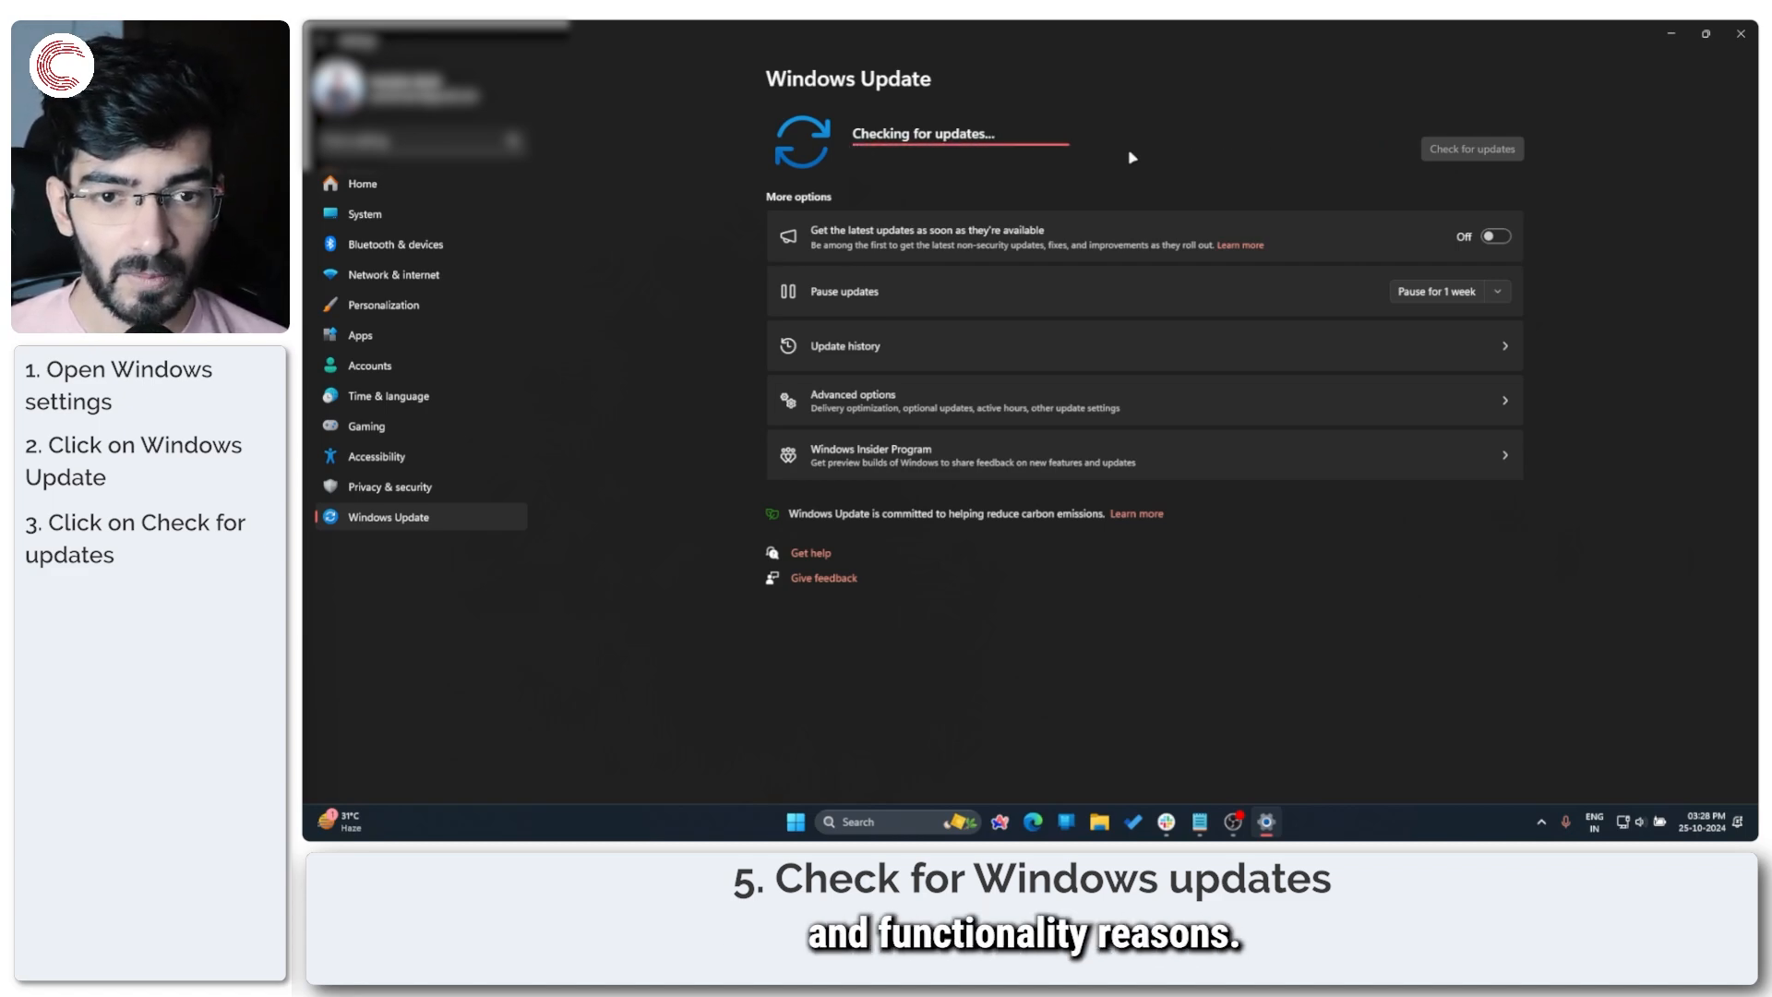
{"action": "mouse_move", "coordinate": [1082, 176]}
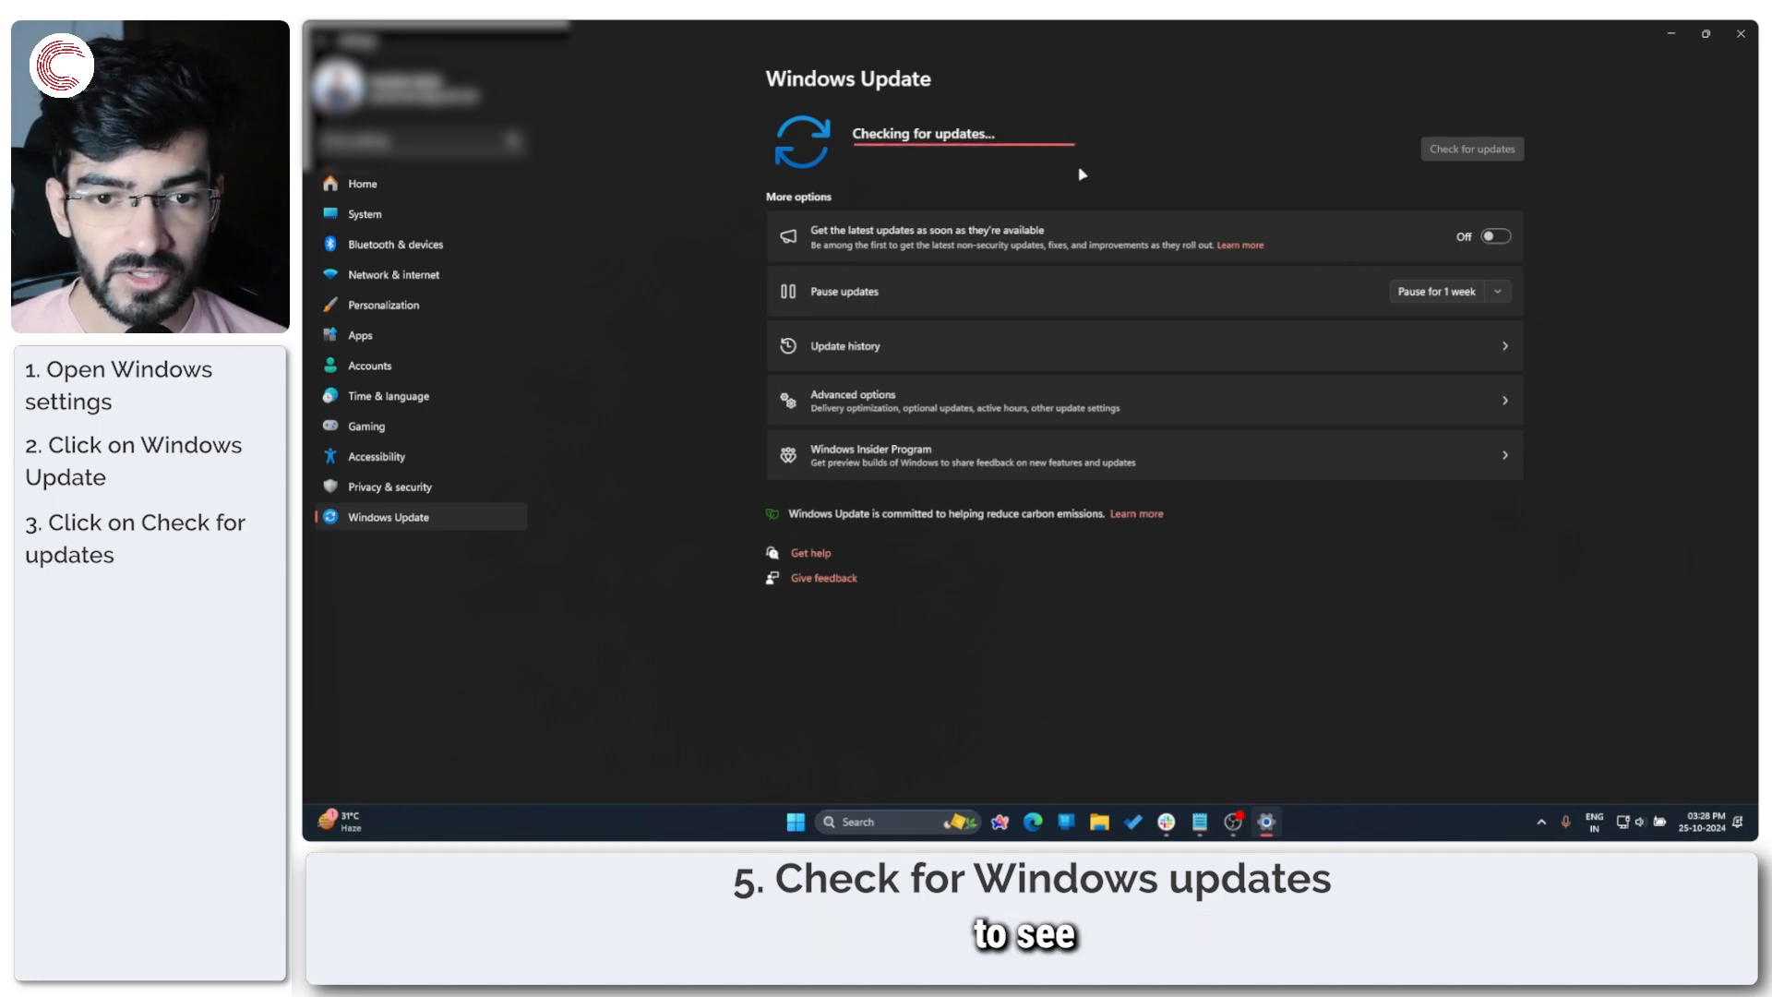